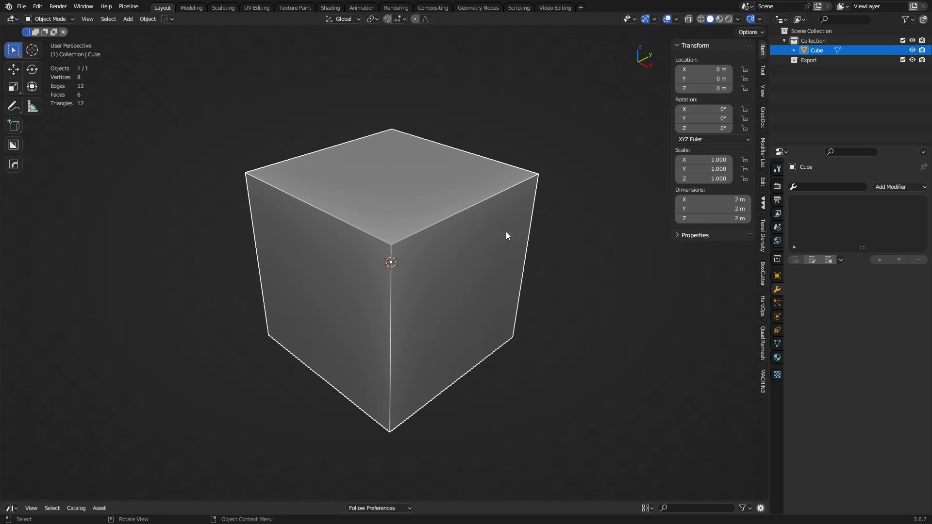
mouse_move(489, 259)
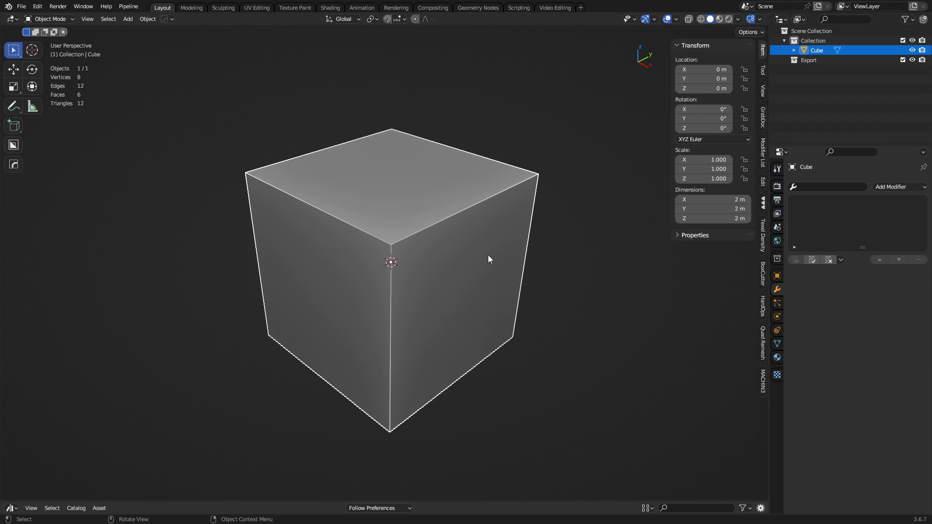
- Box-cut a deep notch and a long stepped channel along the cube's top with BoxCutter
key(Tab)
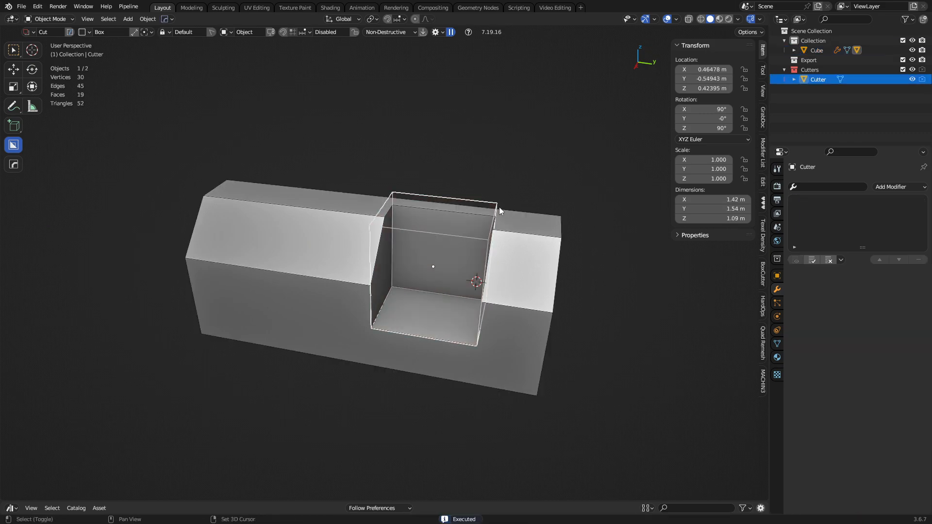
key(Tab)
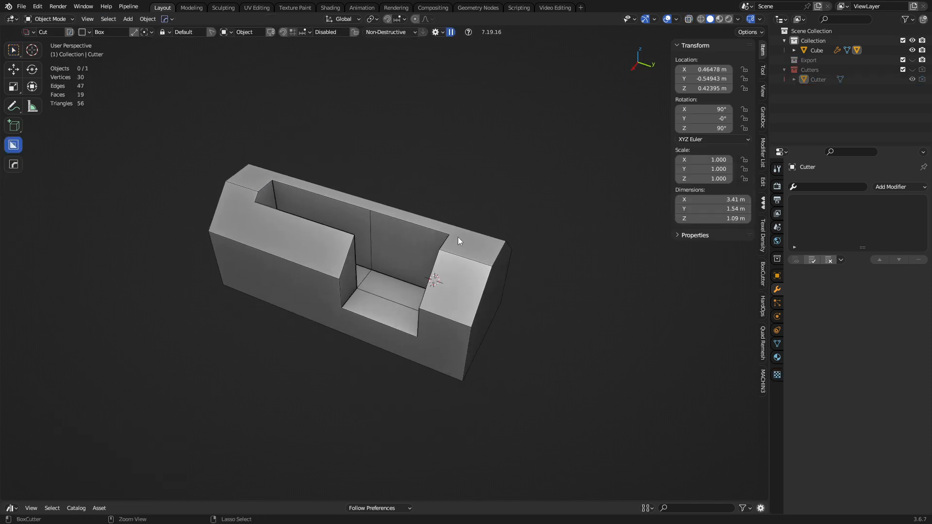
drag(457, 241, 473, 259)
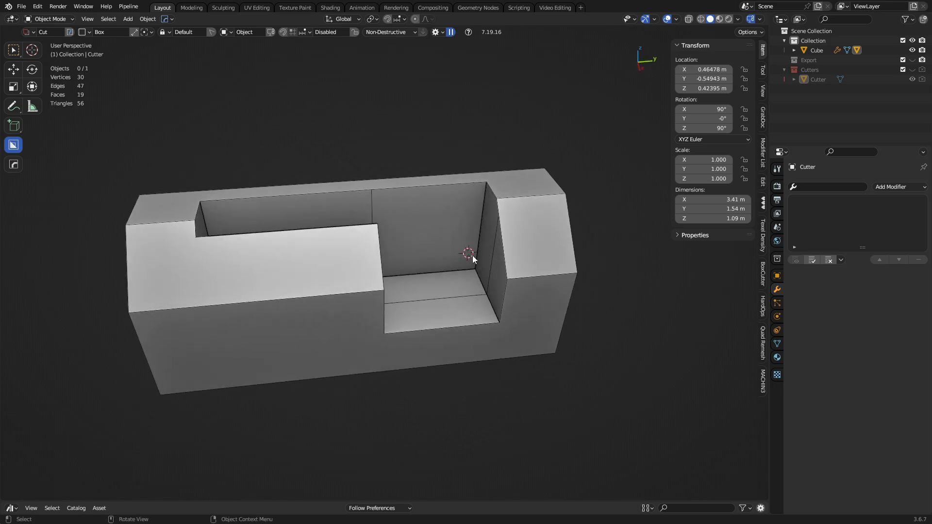
mouse_move(391, 272)
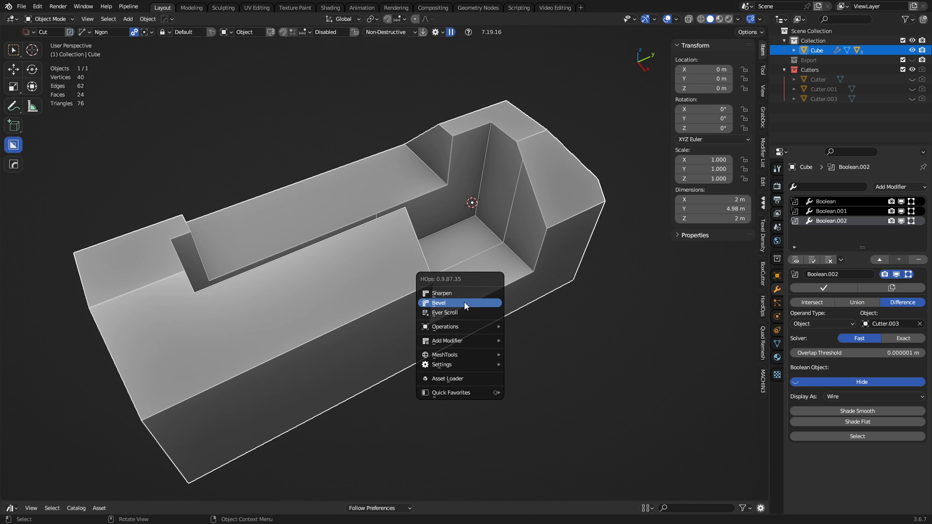
- Bevel the block's edges and add a Voxel Remesh at 0.02 m for about 126k faces
click(439, 303)
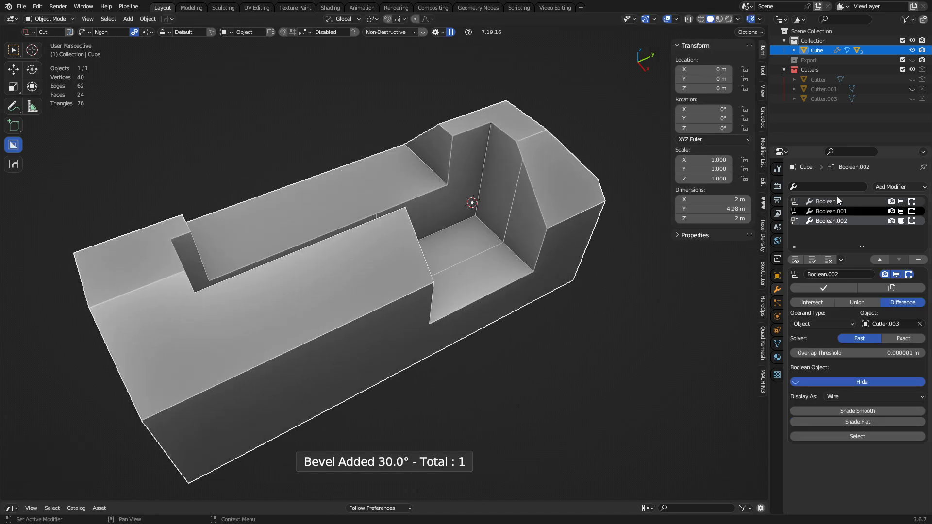
click(891, 186)
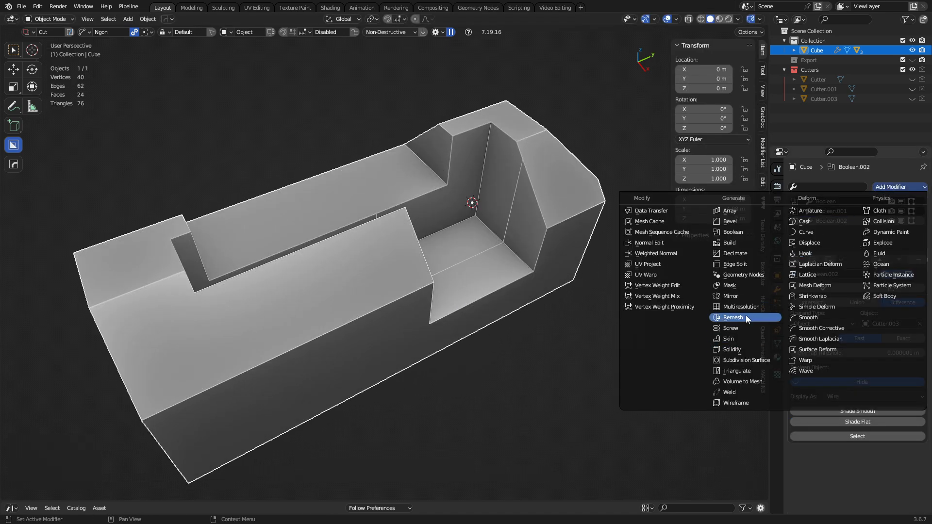
mouse_move(731, 349)
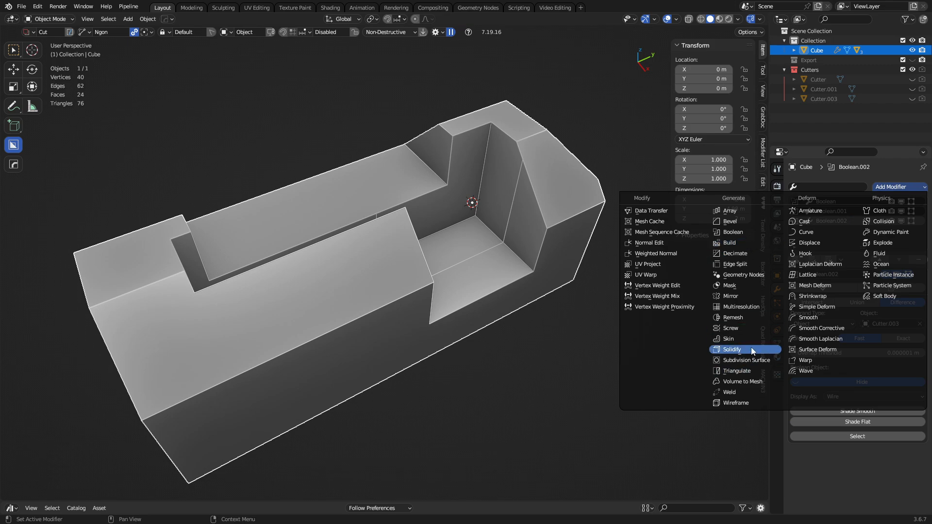
click(733, 317)
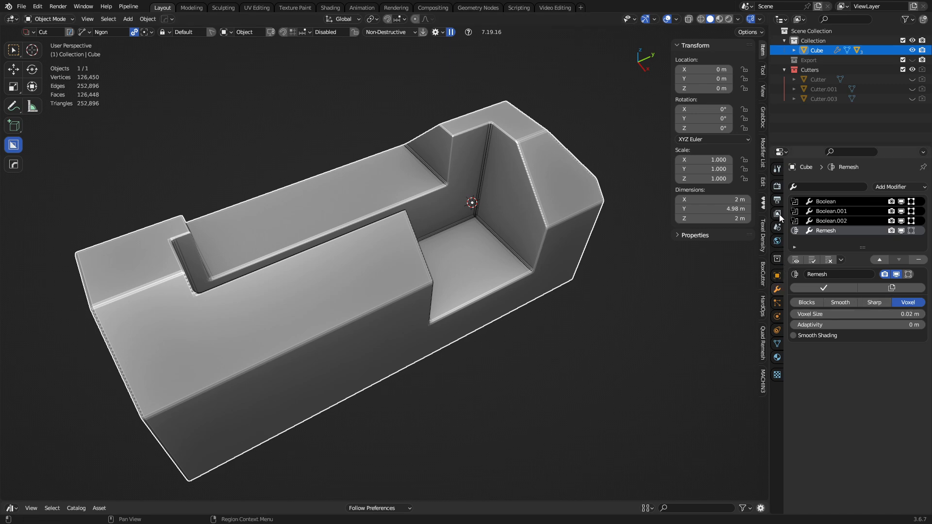
- Set the scene length unit to Millimeters so the voxel size reads 20 mm
click(777, 213)
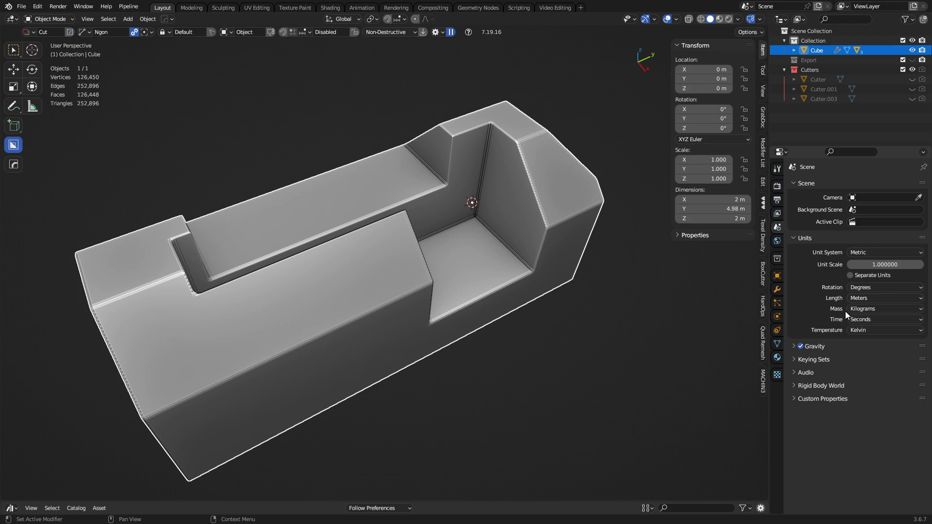
click(883, 298)
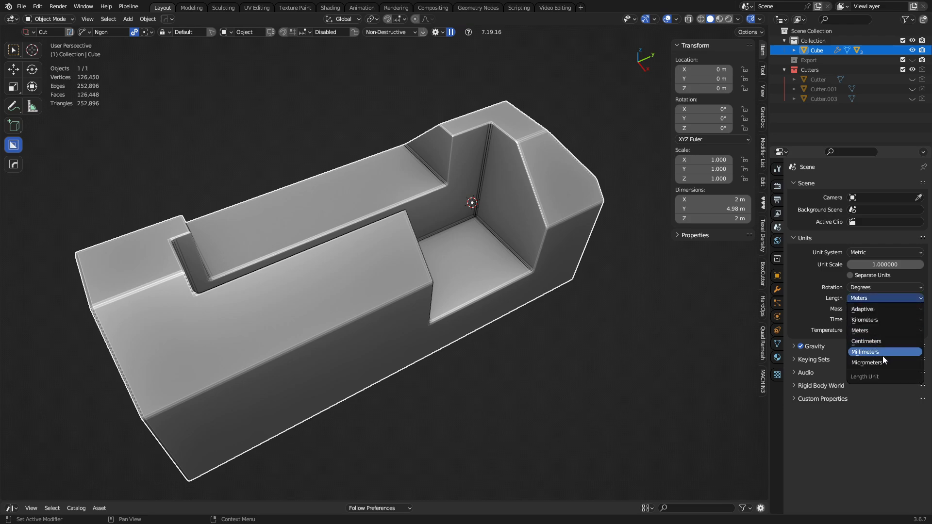
click(866, 352)
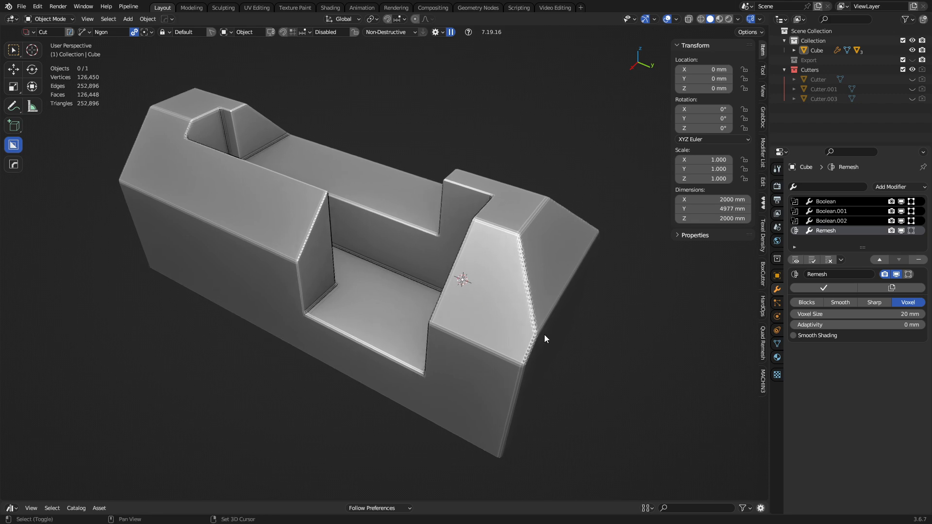
- Enable Smooth Shading on Remesh and add Corrective Smooth, Only Smooth, Repeat 25
click(793, 335)
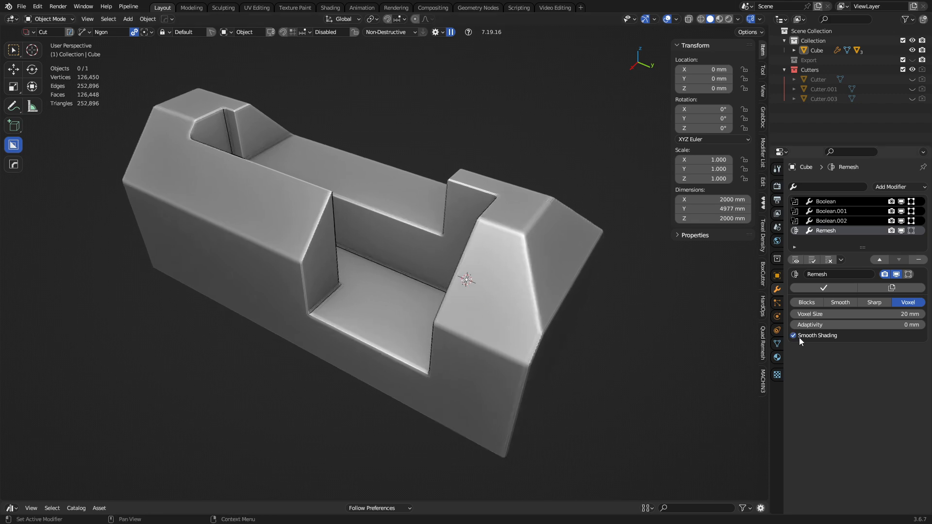
click(890, 187)
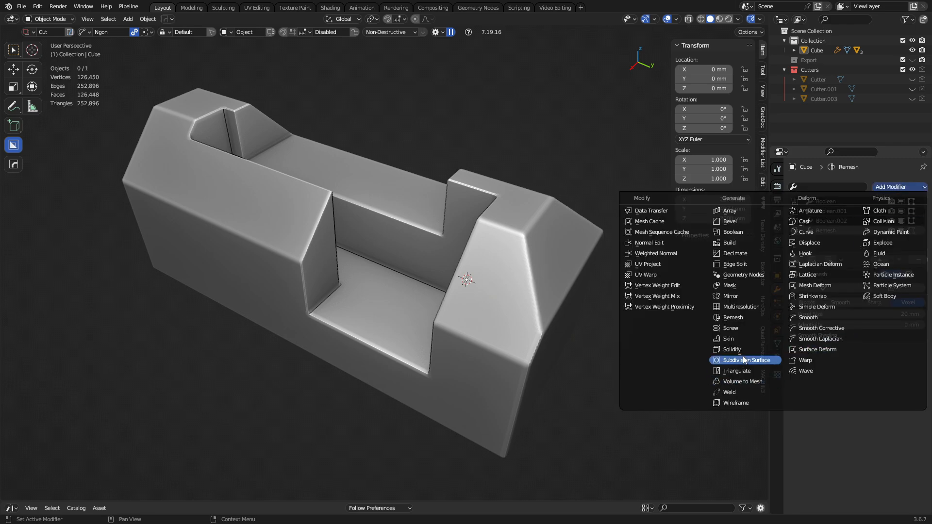
click(822, 327)
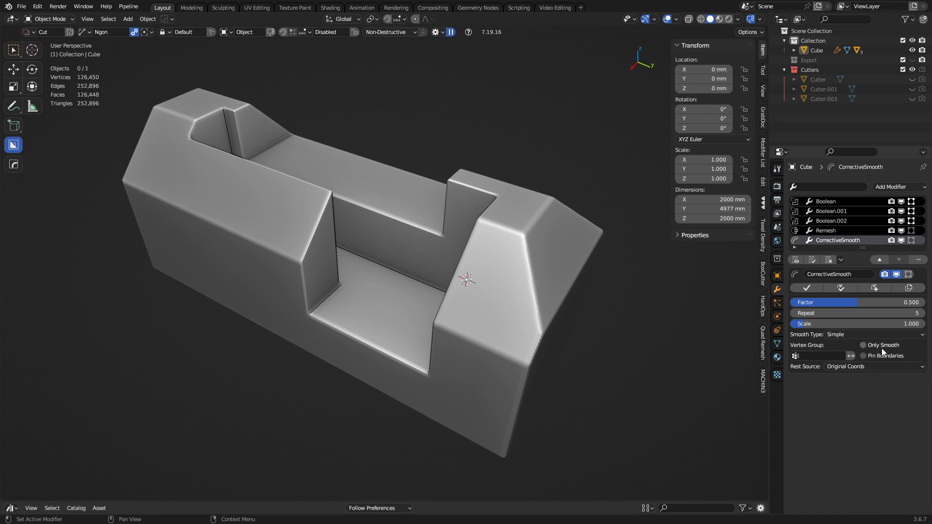
click(864, 345)
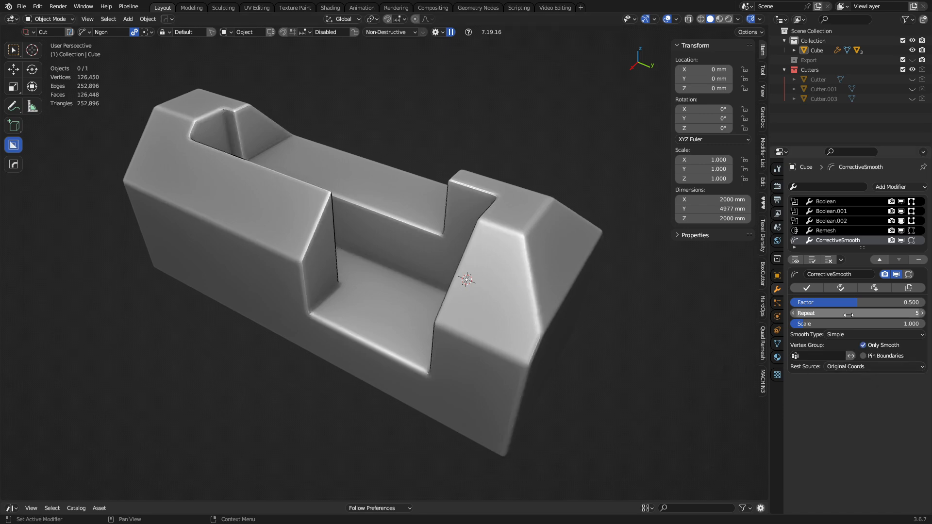
mouse_move(609, 311)
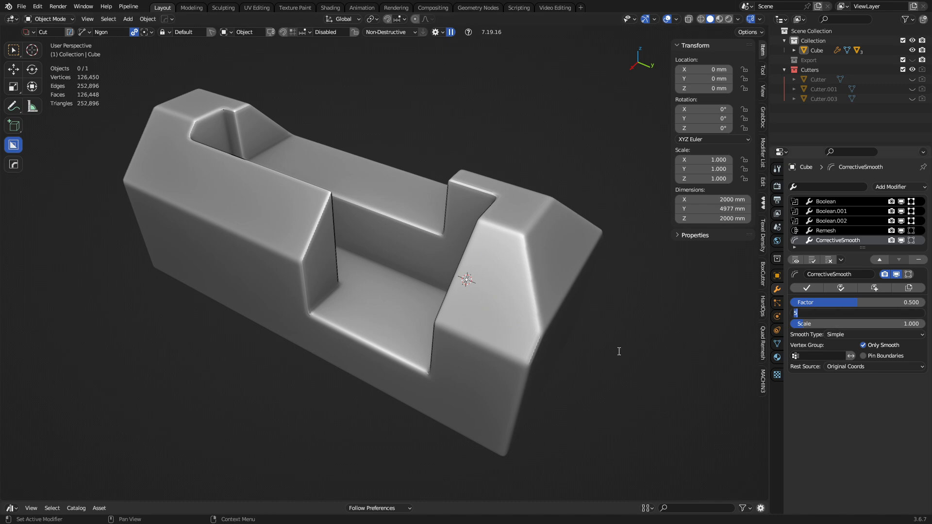
text(25)
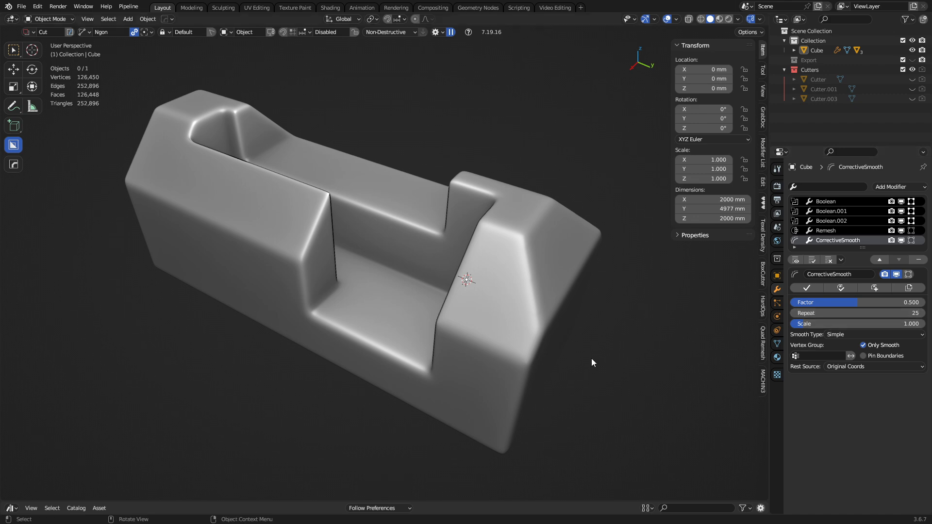
mouse_move(583, 372)
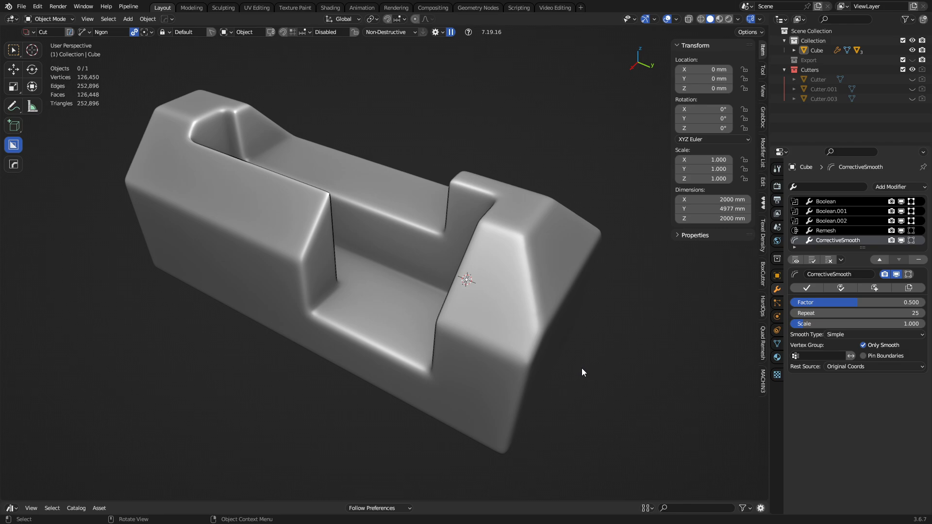
mouse_move(572, 376)
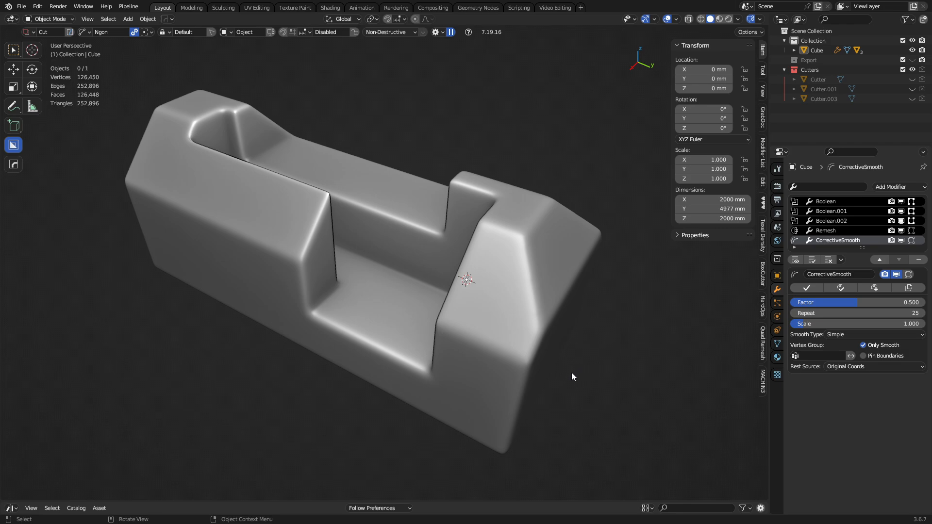
drag(573, 377, 487, 358)
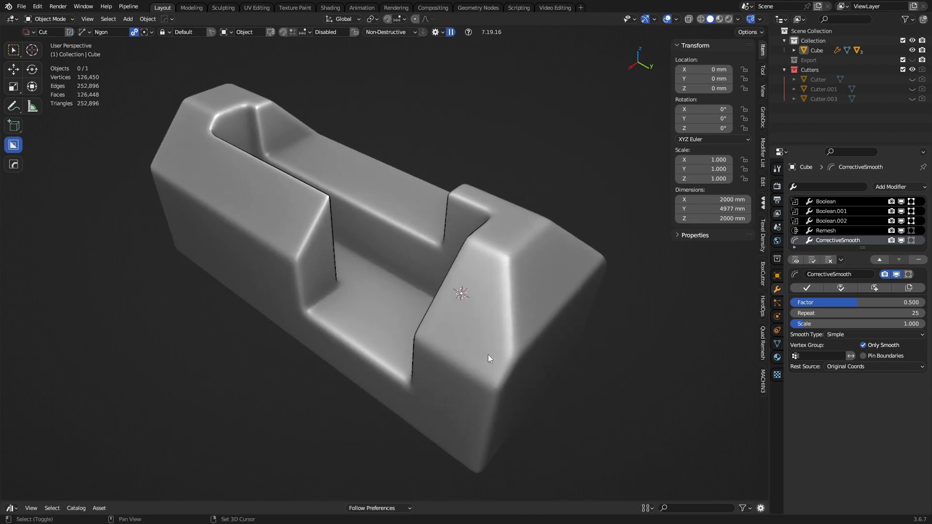
mouse_move(512, 321)
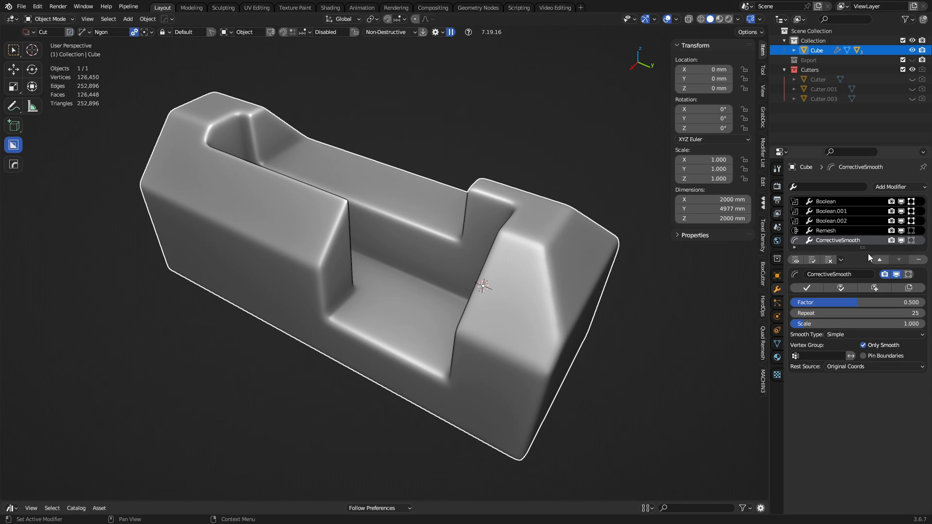
- Enter Edit Mode on the block and back out of the in-progress edge bevel
key(Tab)
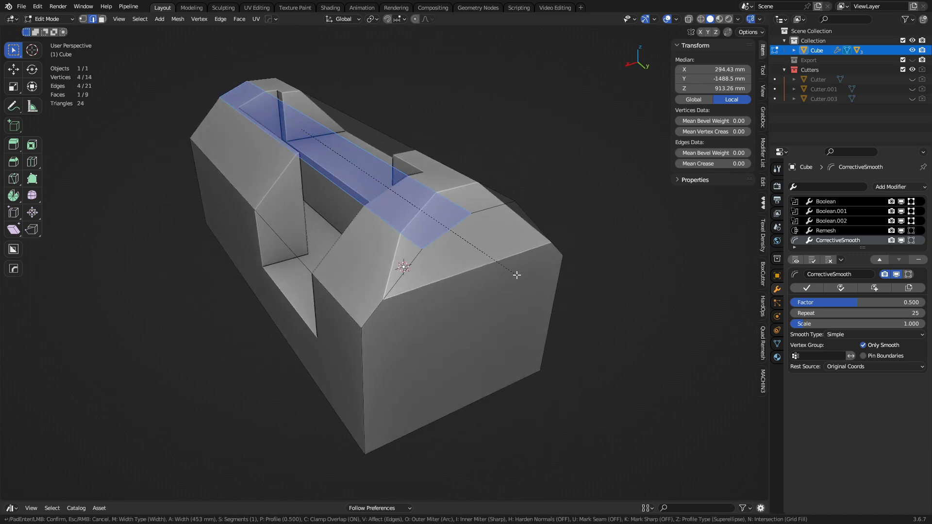
key(Tab)
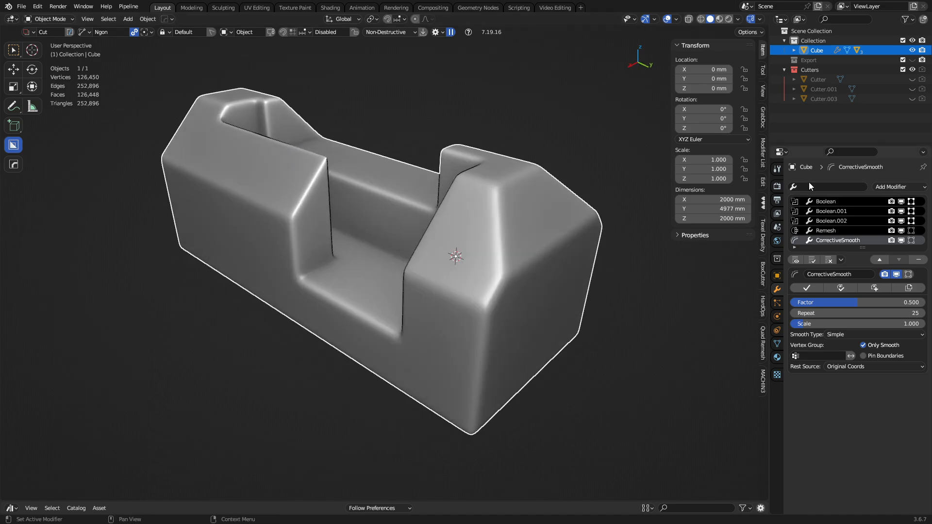
mouse_move(657, 249)
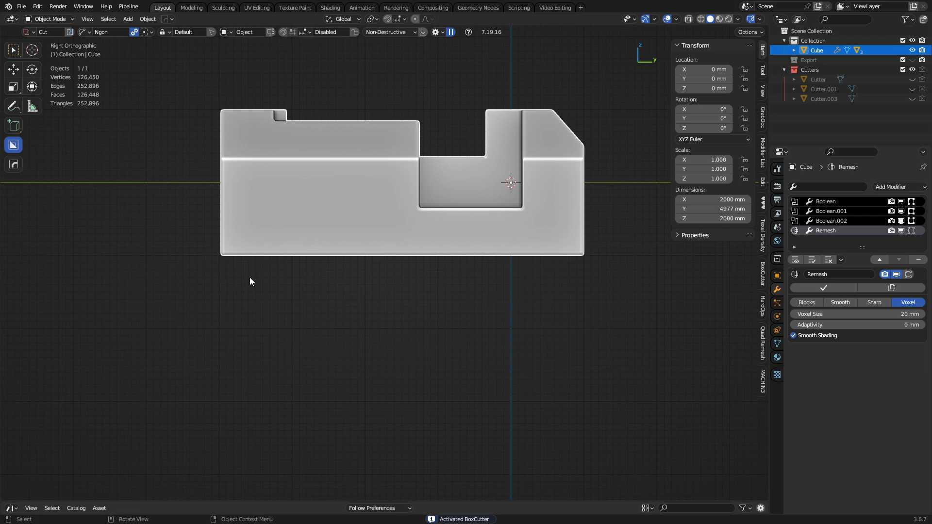
- Orbit the view around the block to inspect the bored sides
drag(249, 256, 580, 297)
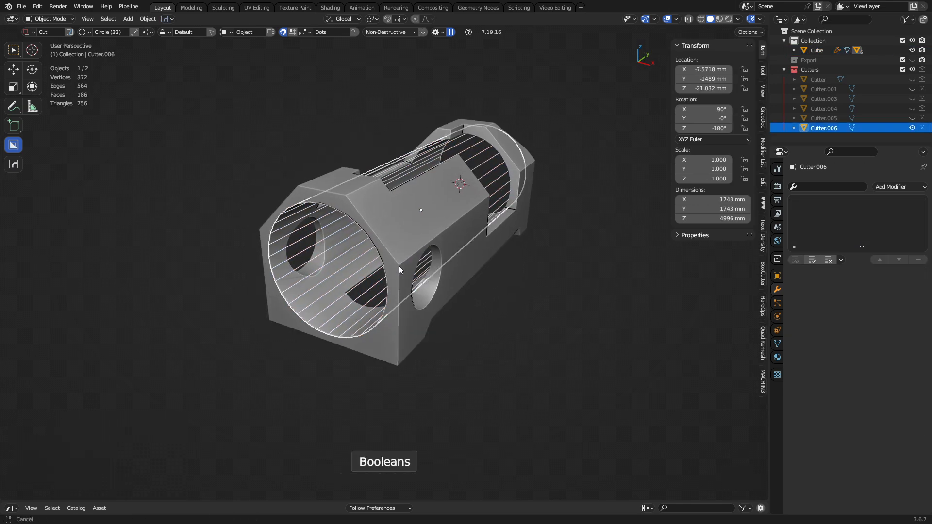
- Merge the plane's vertices at center to start the 4 m tall bracket-shaped profile
drag(399, 269, 361, 292)
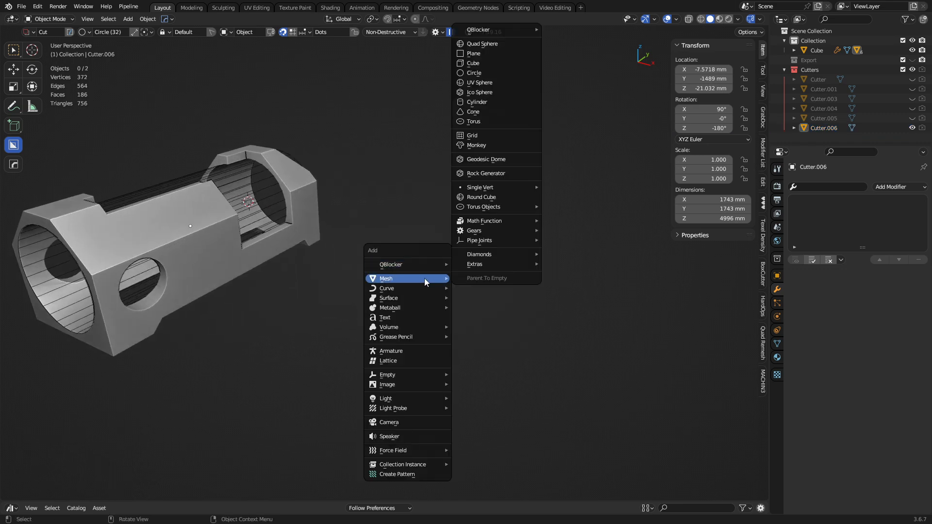
click(473, 53)
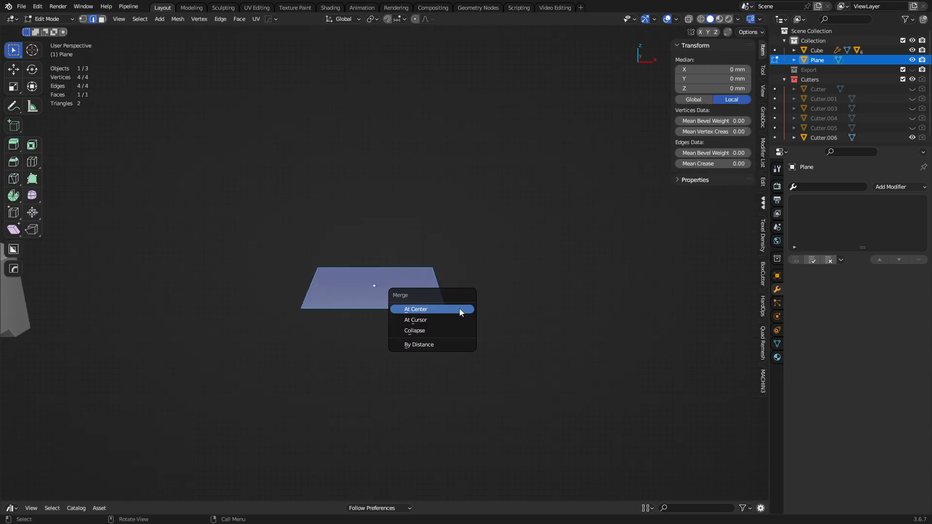
click(415, 309)
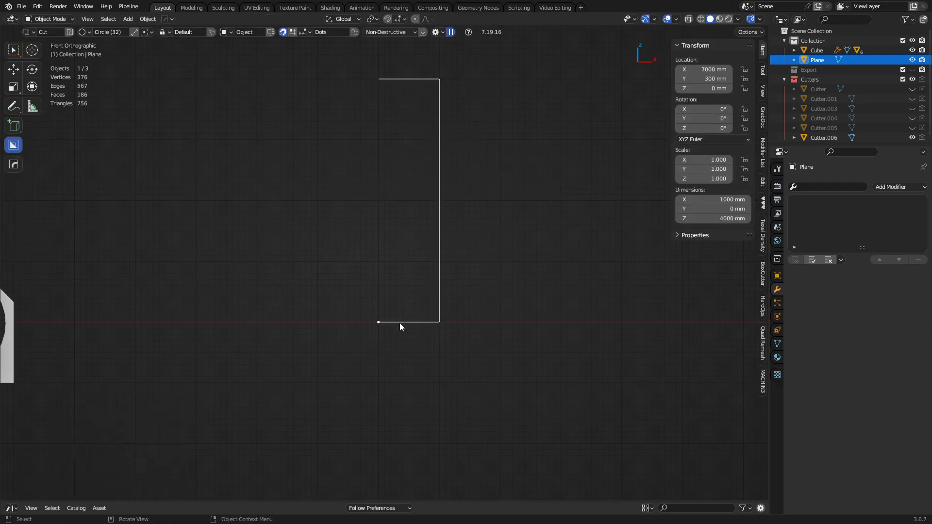
mouse_move(448, 162)
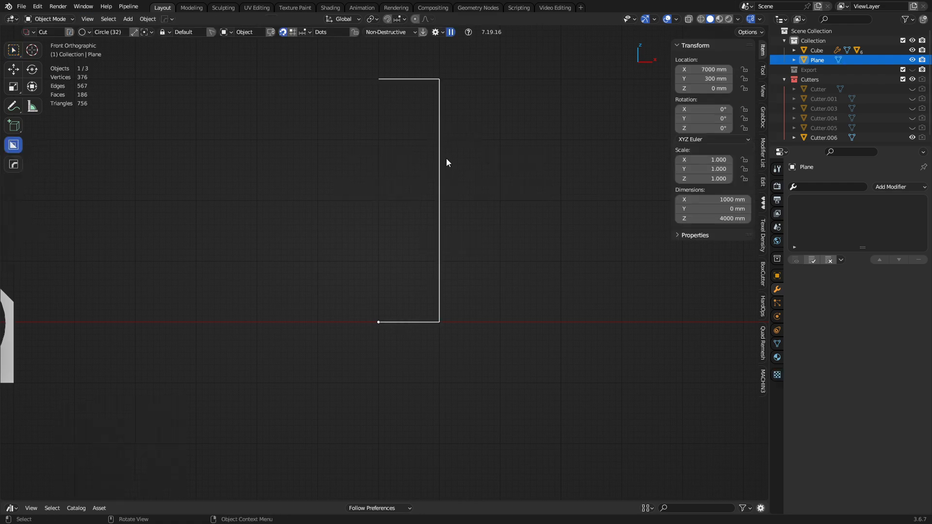
- Add a Screw modifier with Flip to spin the profile into a solid
click(898, 187)
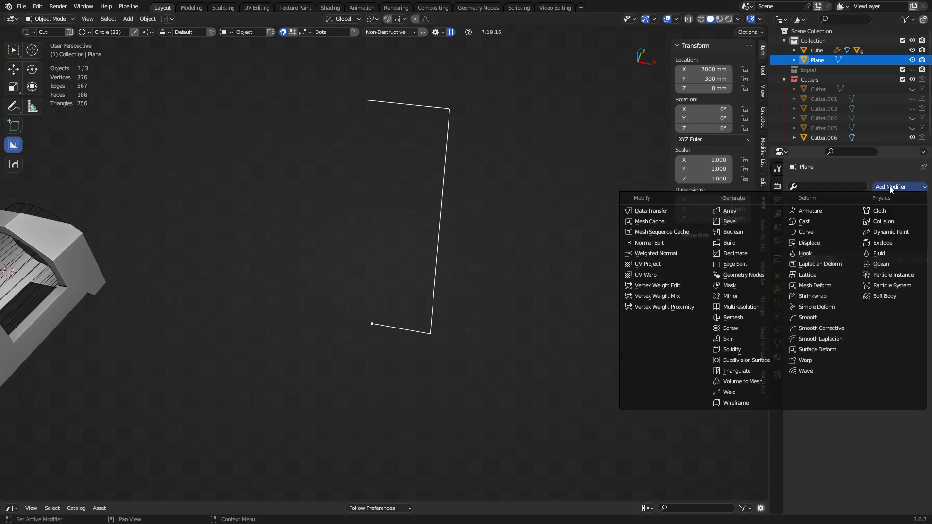
click(729, 327)
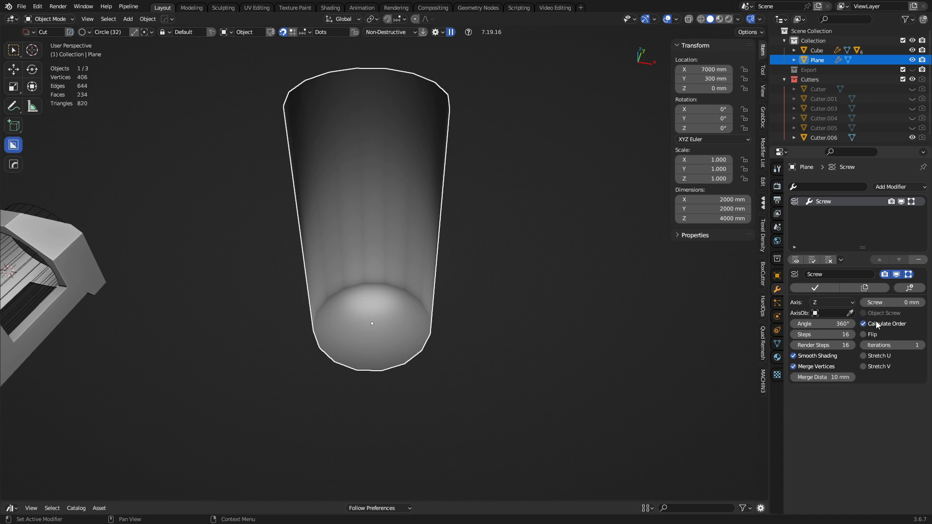
click(864, 335)
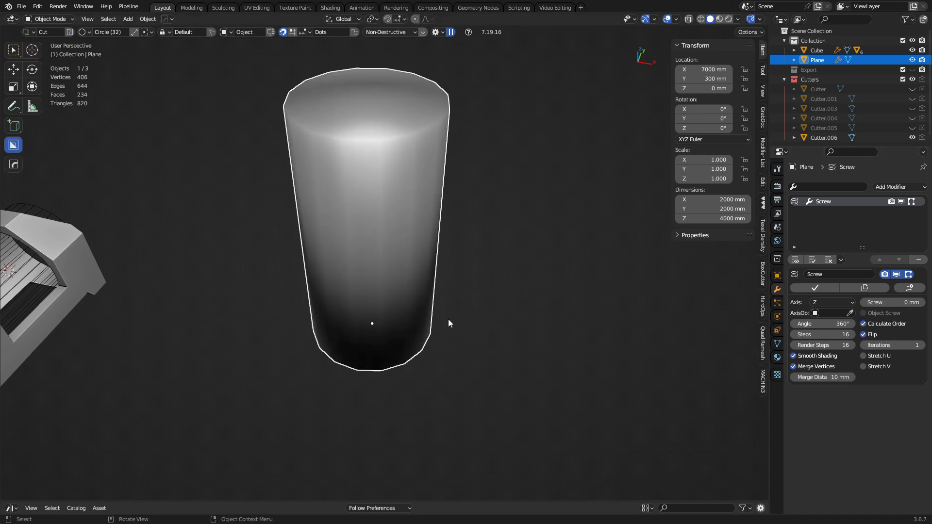
- Bevel the middle profile vertex for bulging sides and raise Steps to 66
key(Tab)
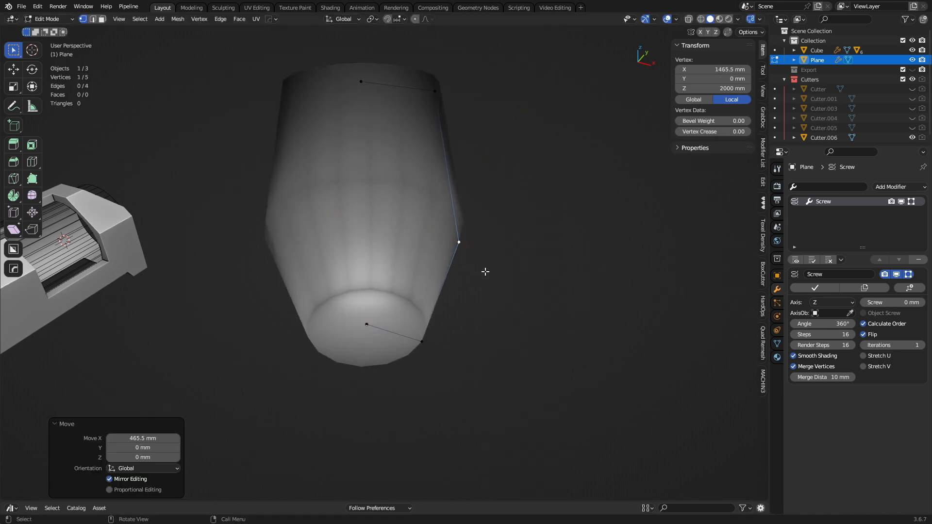
click(865, 334)
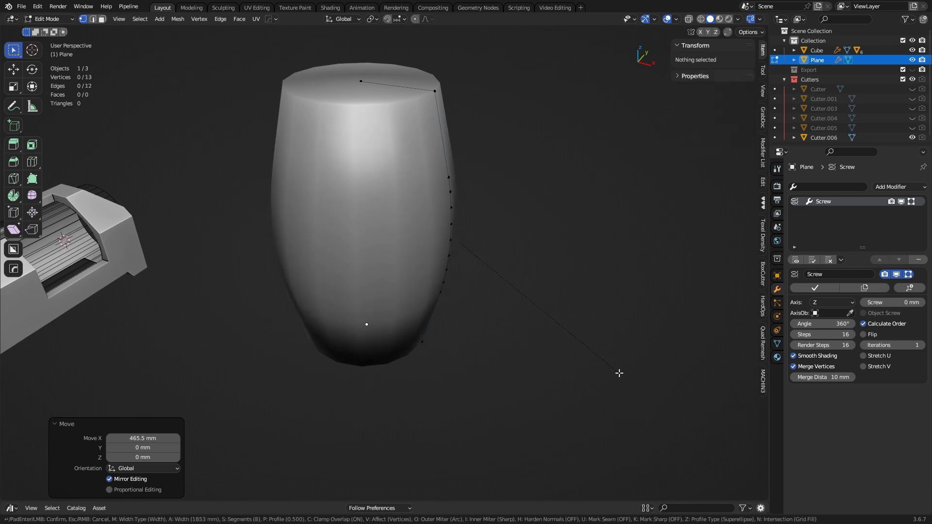
key(Tab)
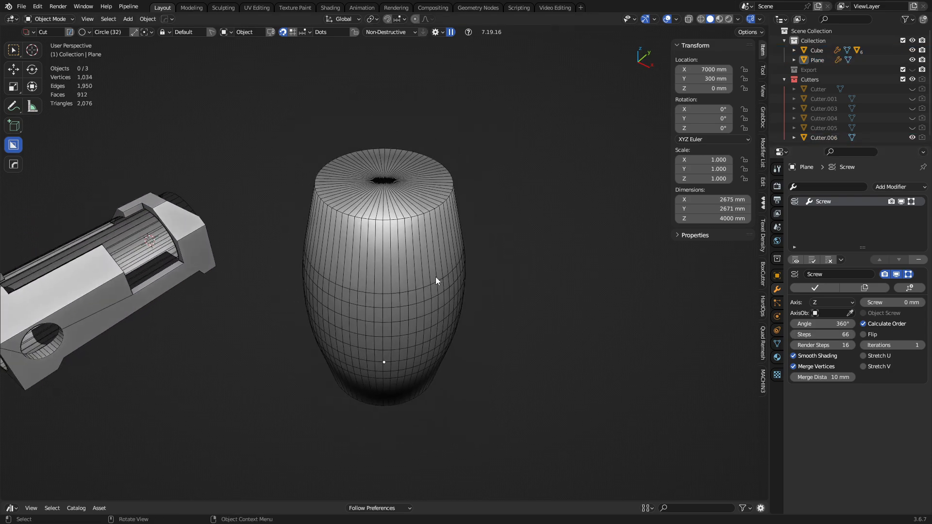
click(817, 50)
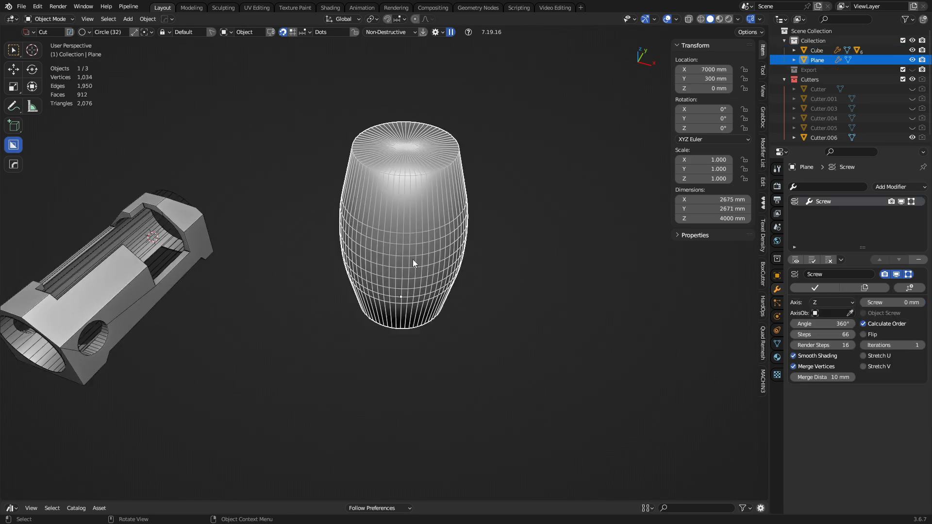
drag(414, 263, 401, 261)
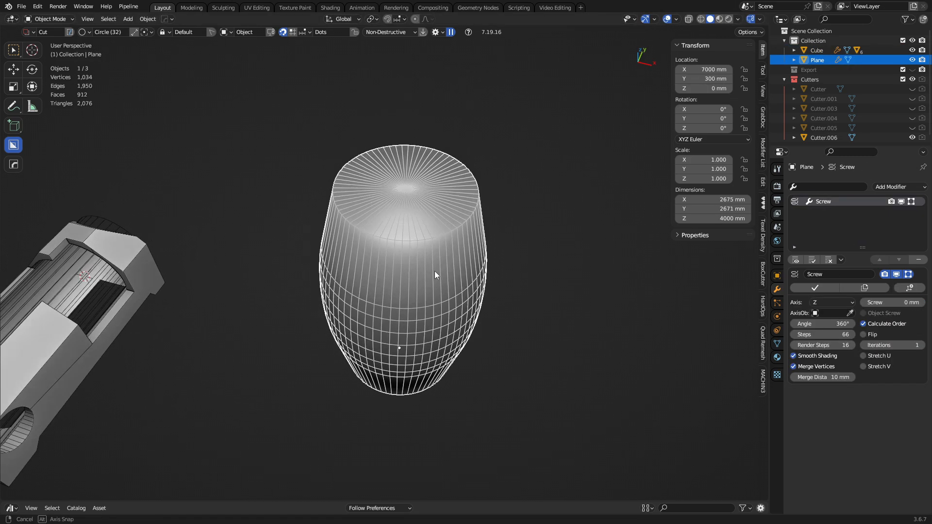
key(shift+s)
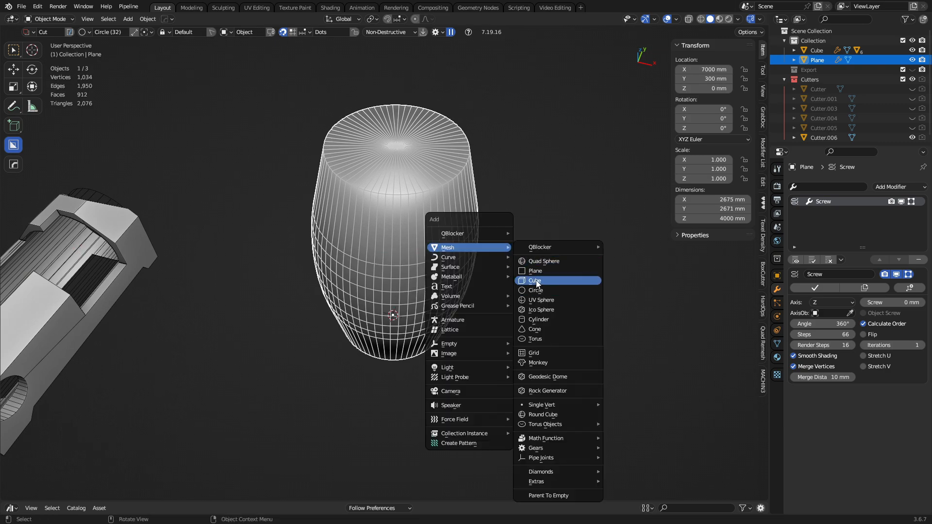
- Add a cube rounded into a capsule by Bevel (1377 mm, 25 segments, Profile 0.50) plus Weld
click(534, 280)
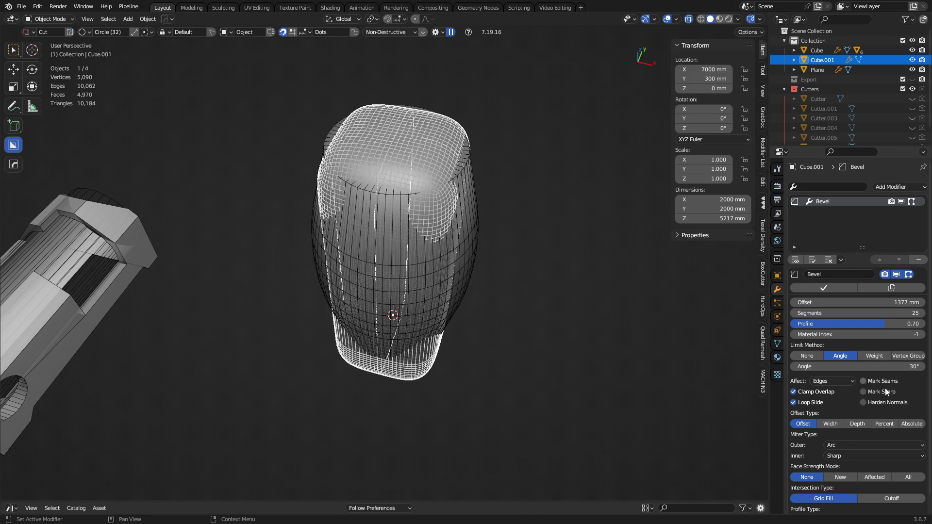
click(890, 186)
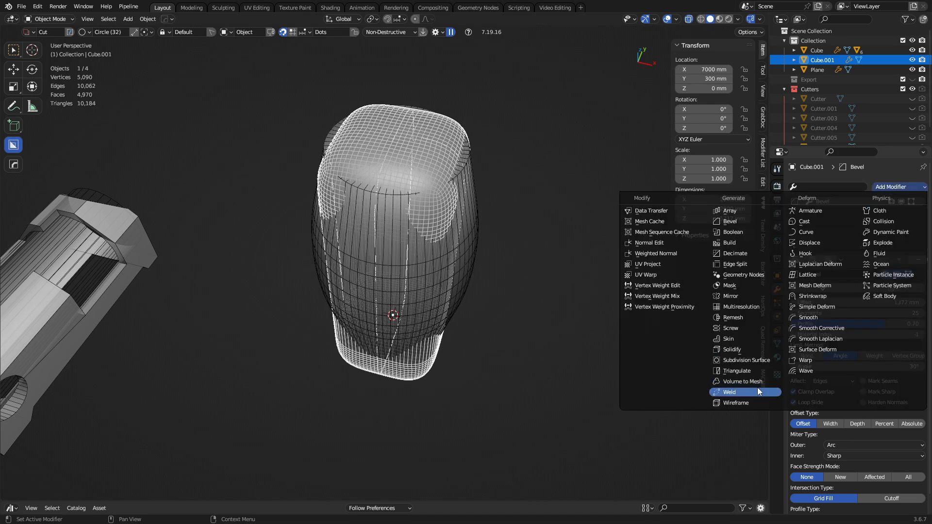
click(729, 391)
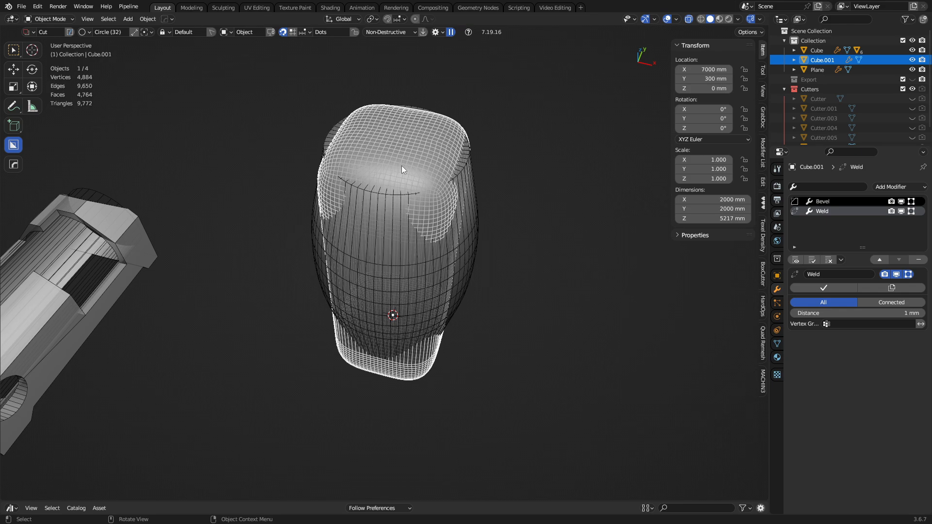
click(832, 201)
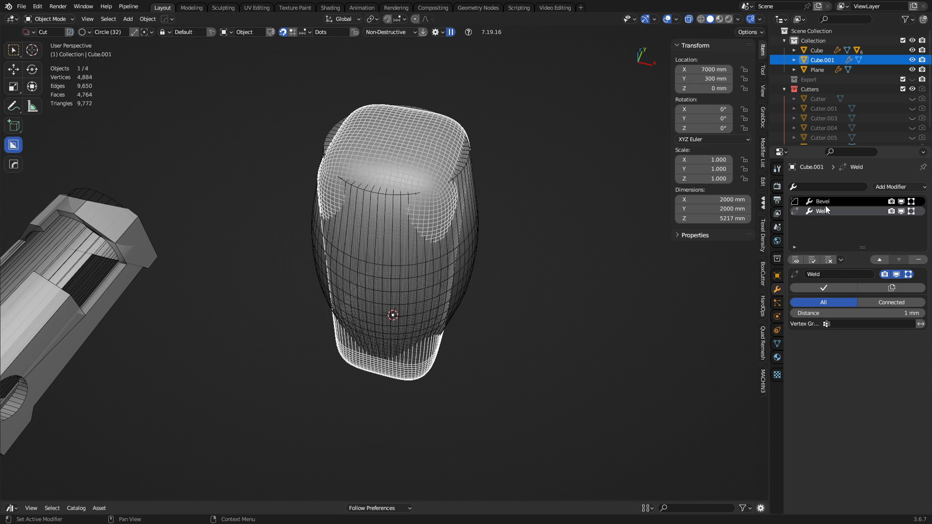
click(823, 201)
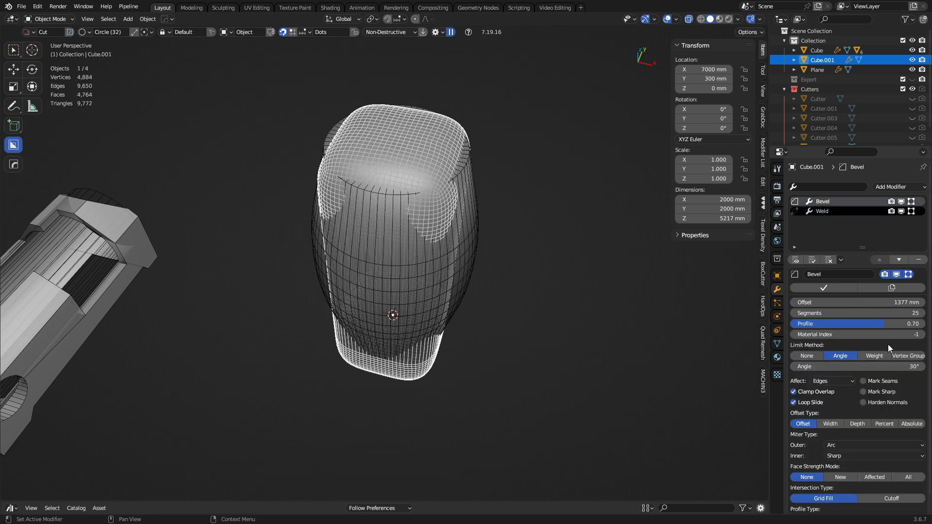
click(856, 314)
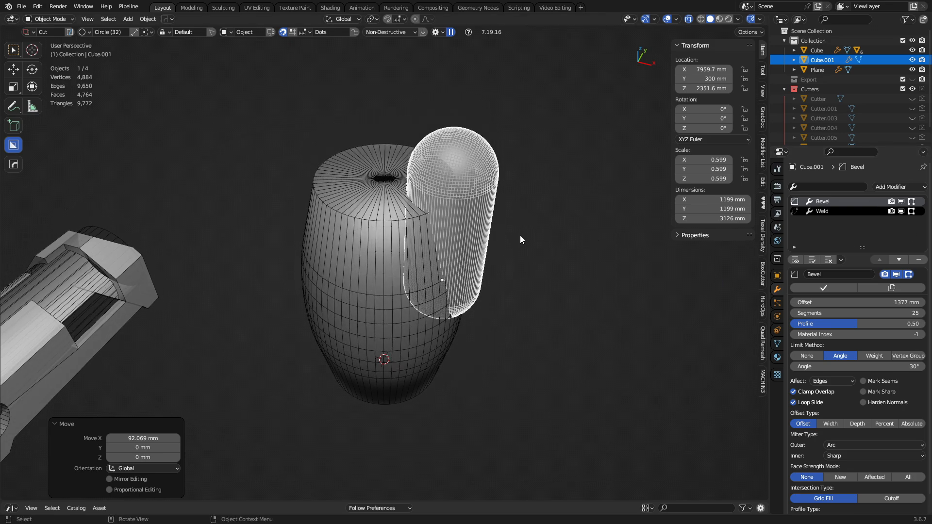
mouse_move(429, 268)
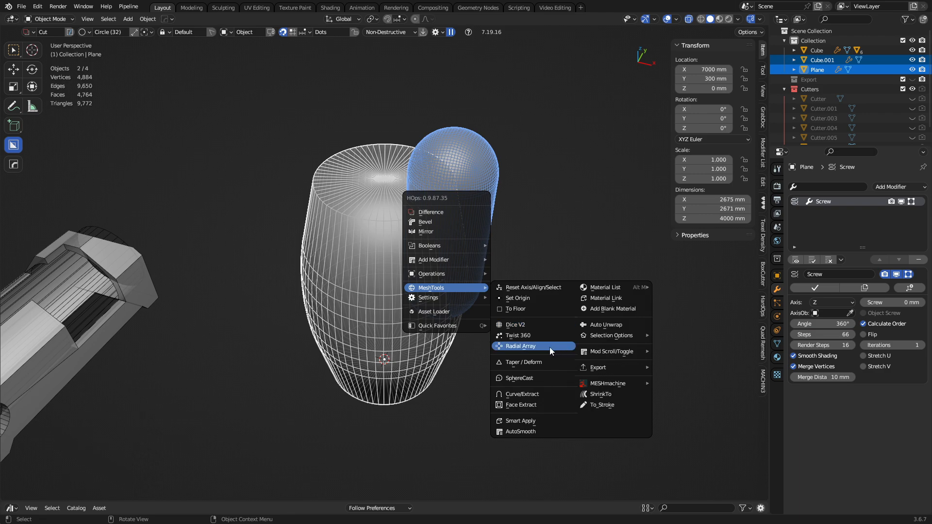
mouse_move(532, 346)
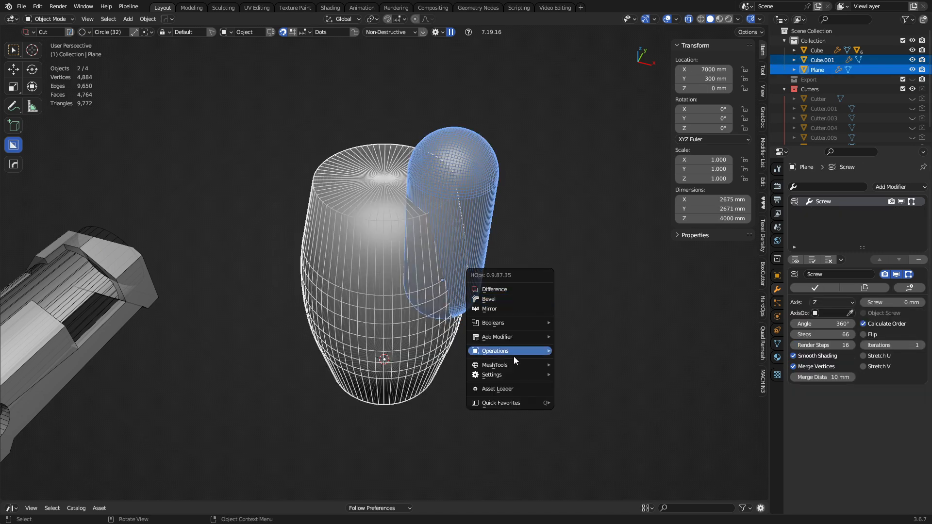
mouse_move(494, 365)
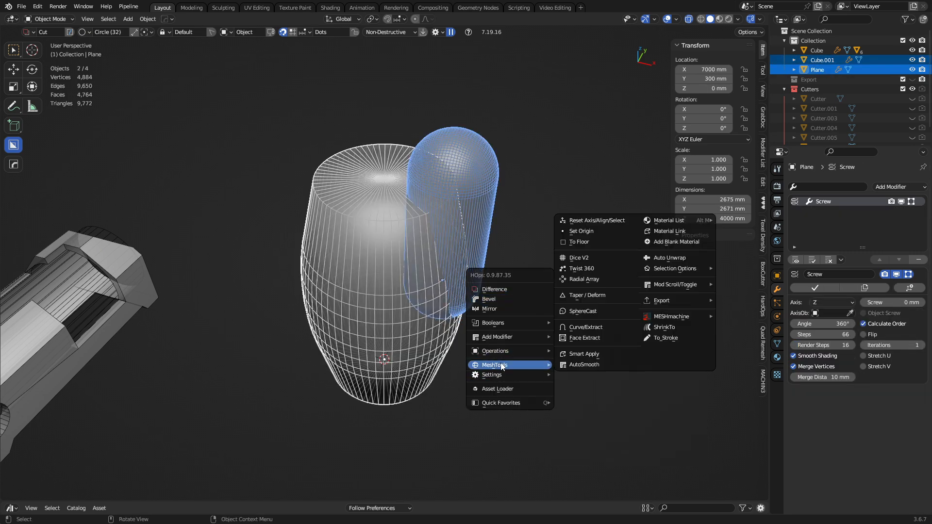
mouse_move(584, 279)
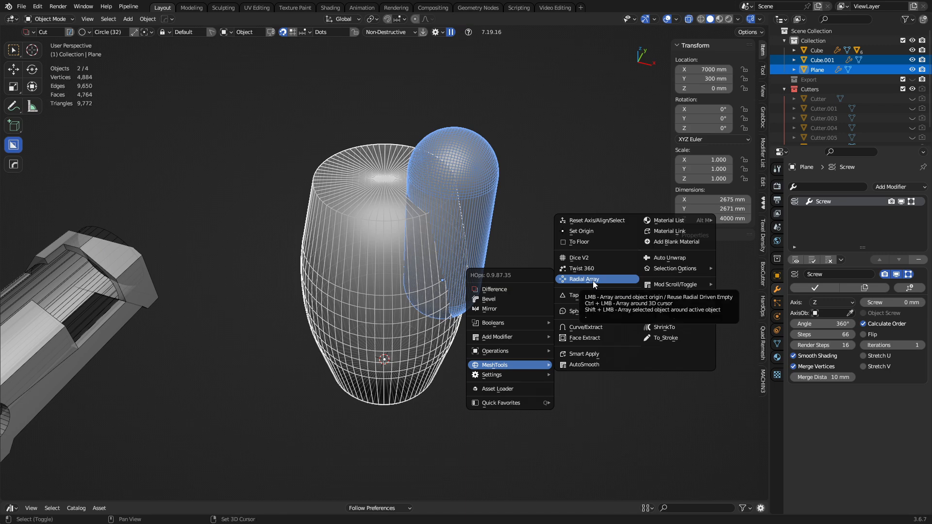
- Radial Array the capsule around the barrel with Count 4
click(583, 278)
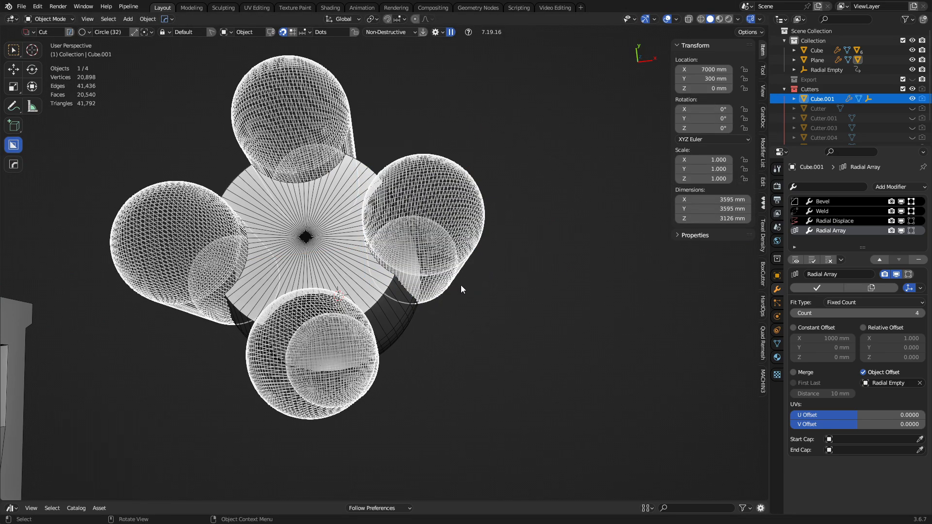
- Boolean-cut the capsule array from the barrel and raise its spin steps to 169, then select the capsule cutter
click(536, 288)
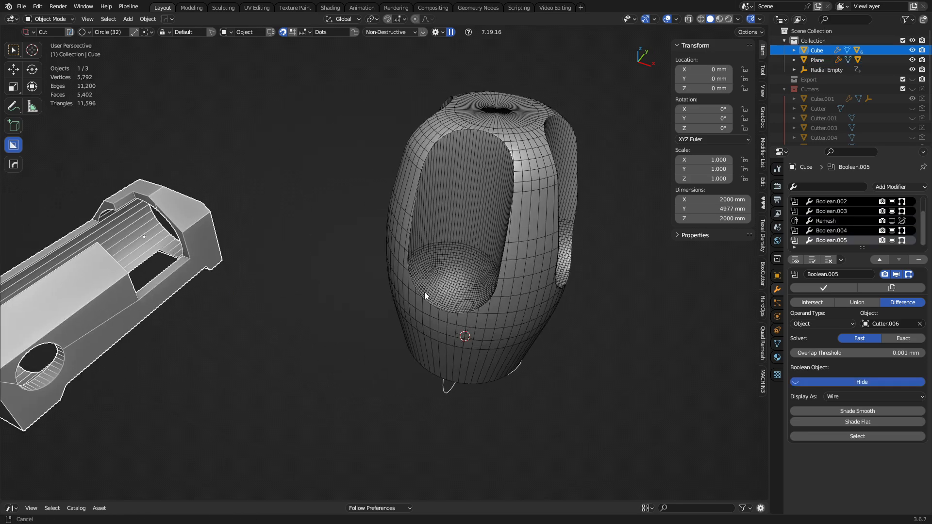
click(817, 60)
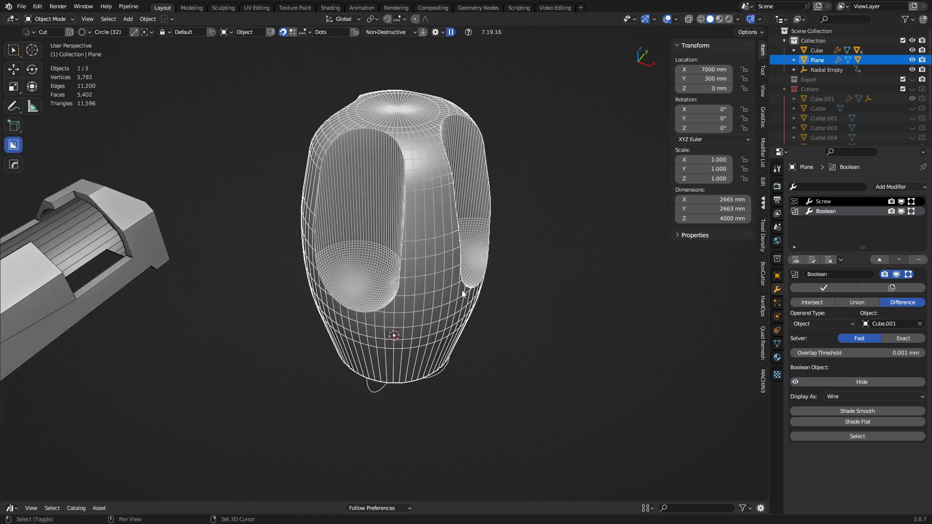
click(826, 201)
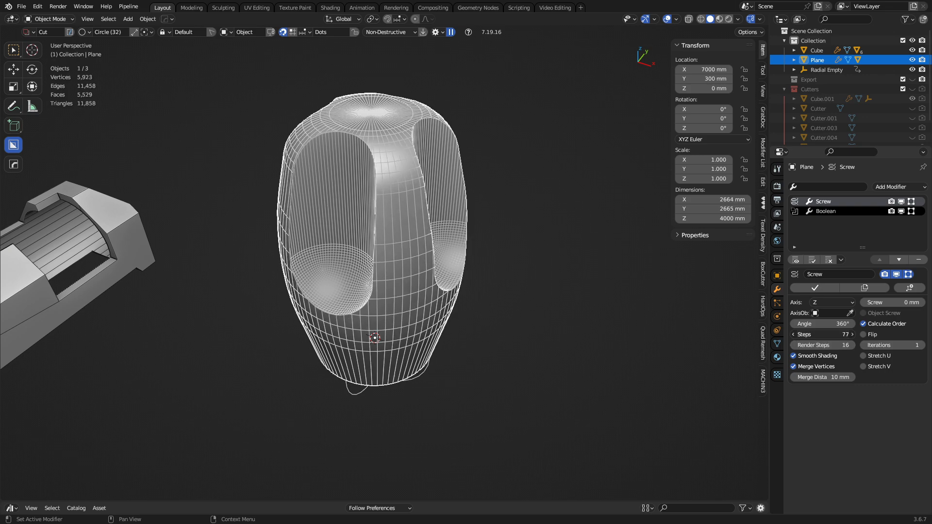
click(827, 334)
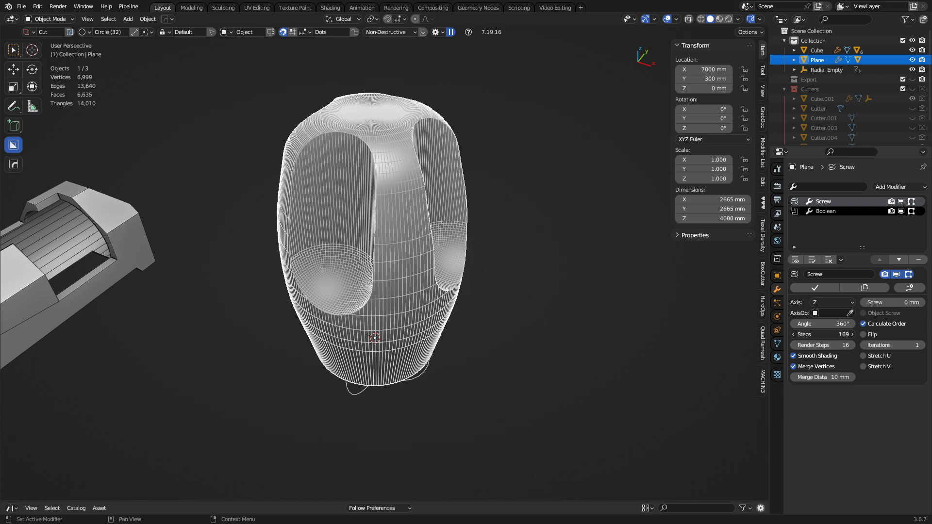
click(822, 334)
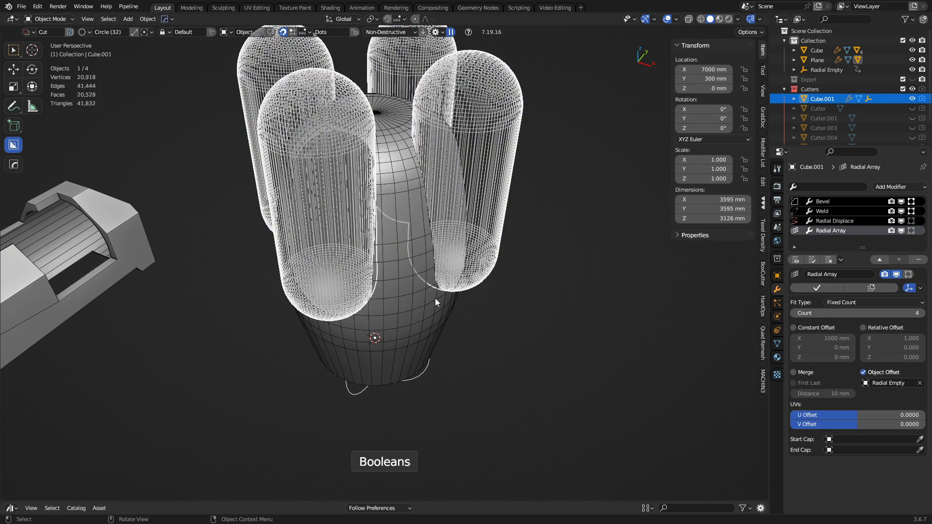
- Give the cylindrical bore cutter Cutter.006 a level-2 subdivision surface and inspect it through the block
click(823, 201)
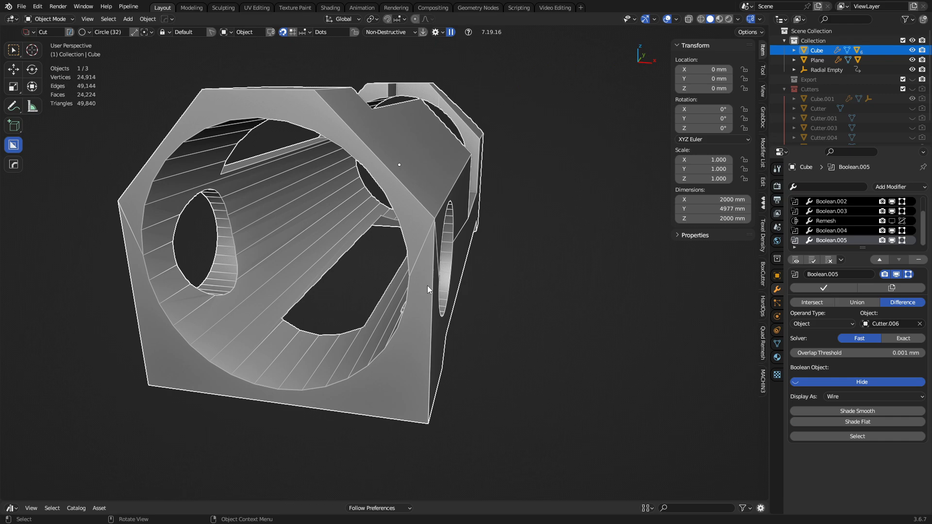
click(818, 59)
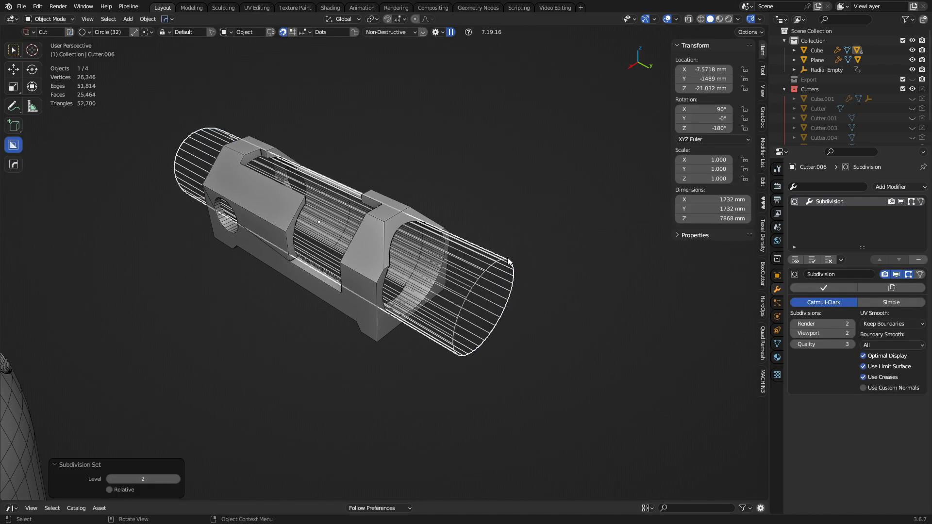
drag(508, 261, 389, 308)
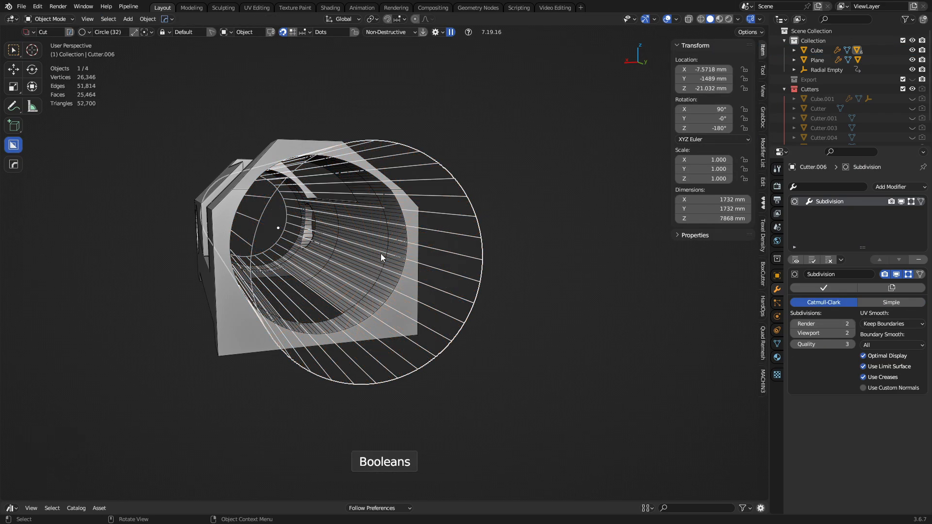
drag(381, 258, 244, 251)
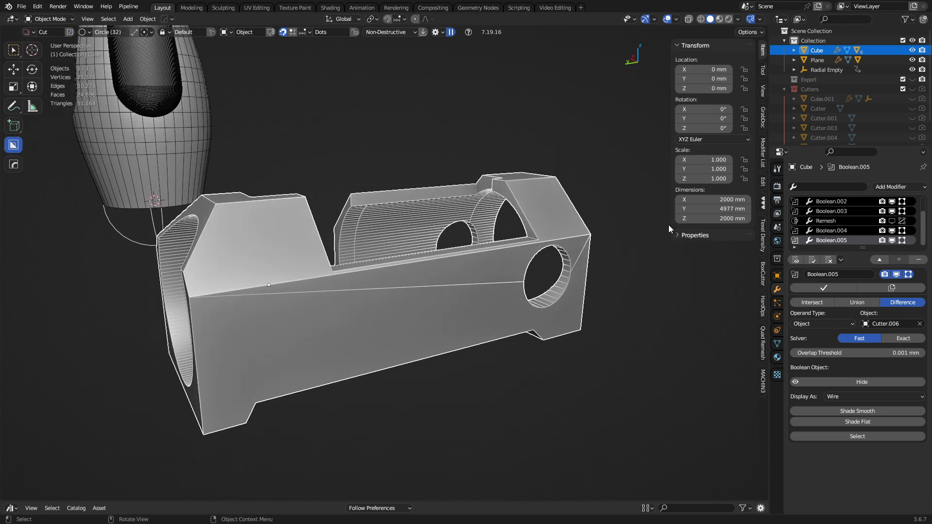
- Enable voxel Remesh on the block and add a Corrective Smooth set to Only Smooth
click(826, 220)
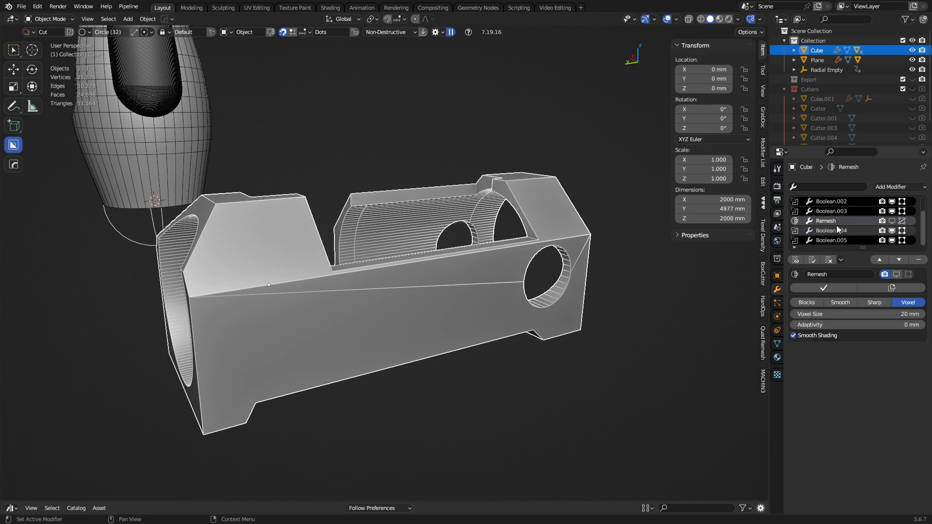
click(898, 260)
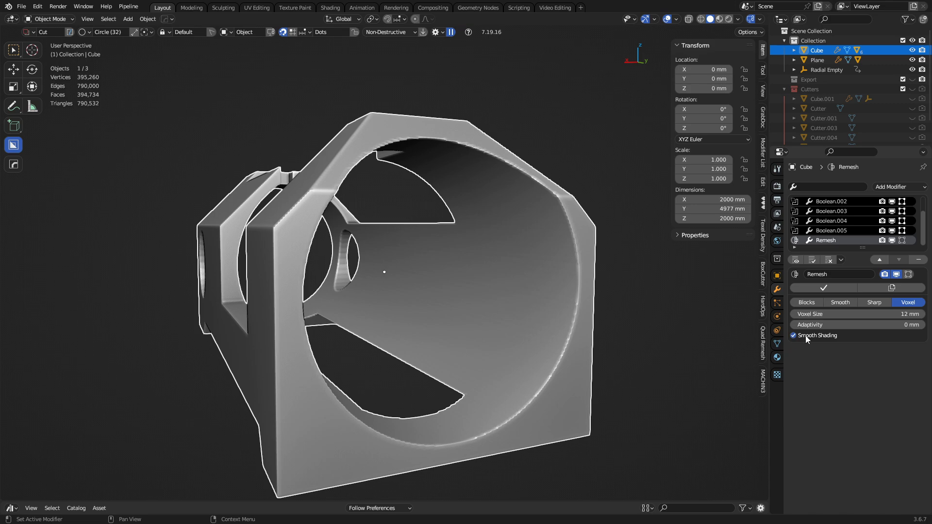
click(900, 187)
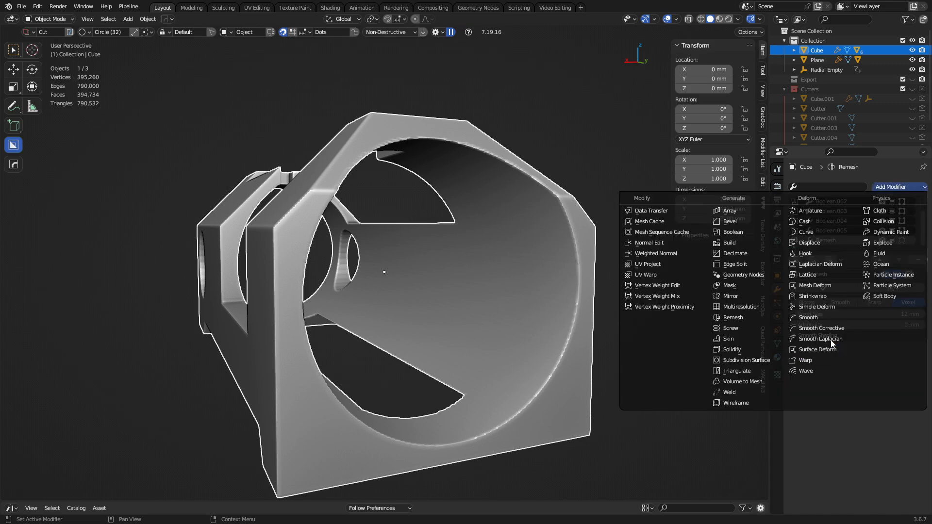
click(821, 328)
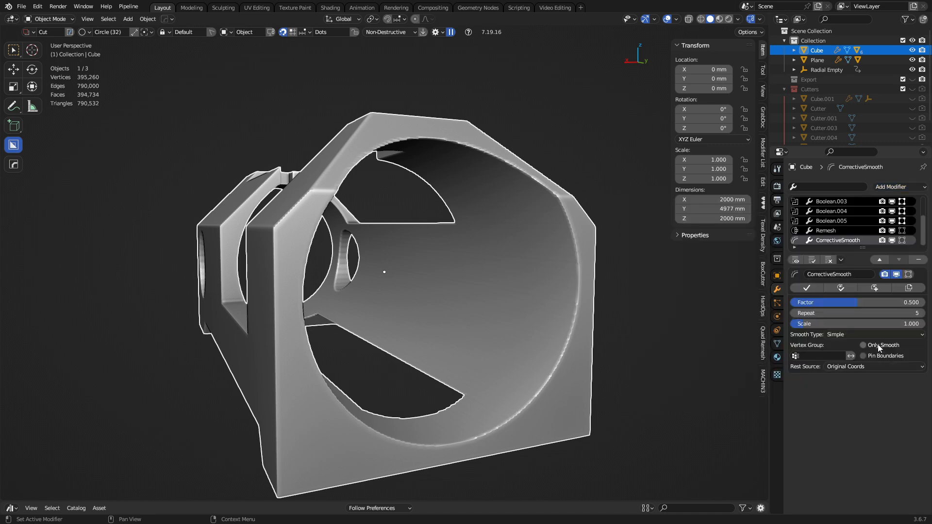
click(863, 344)
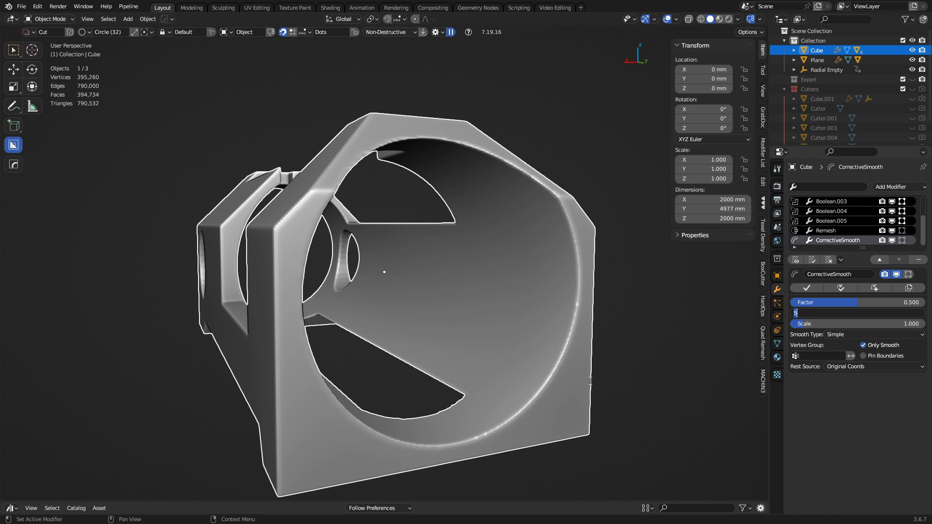
- Set the corrective smooth Repeat count to 40
text(80)
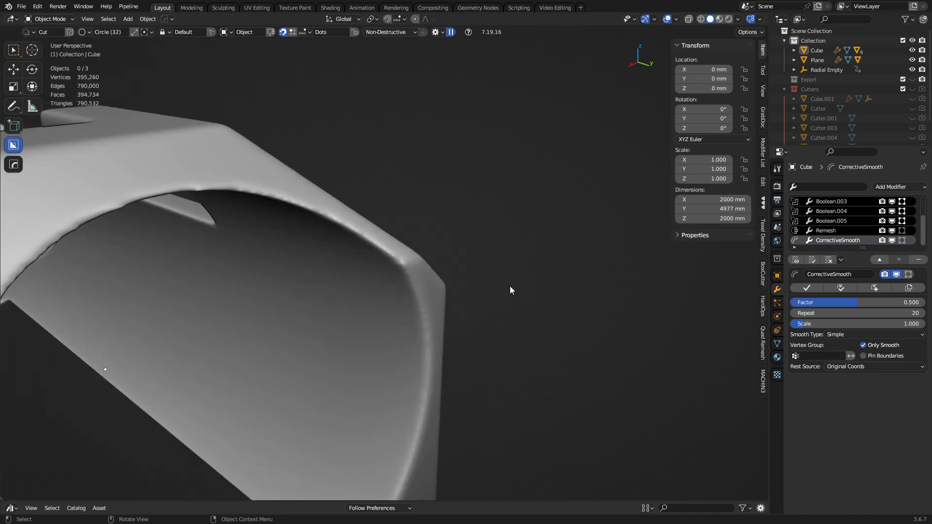
click(826, 231)
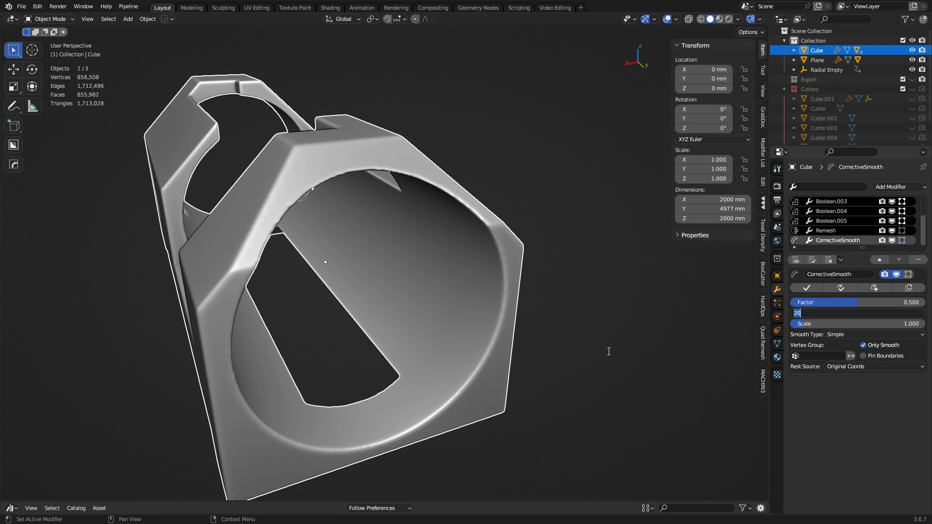
text(40)
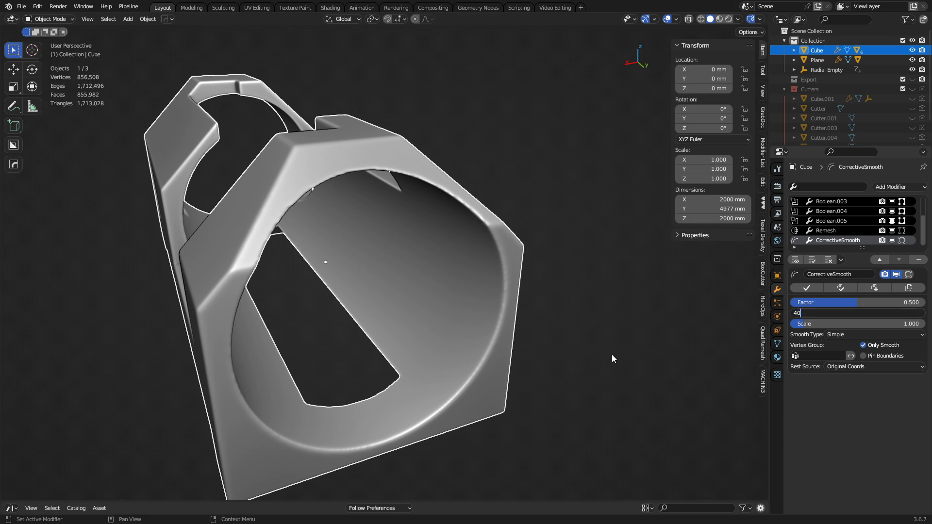
key(Return)
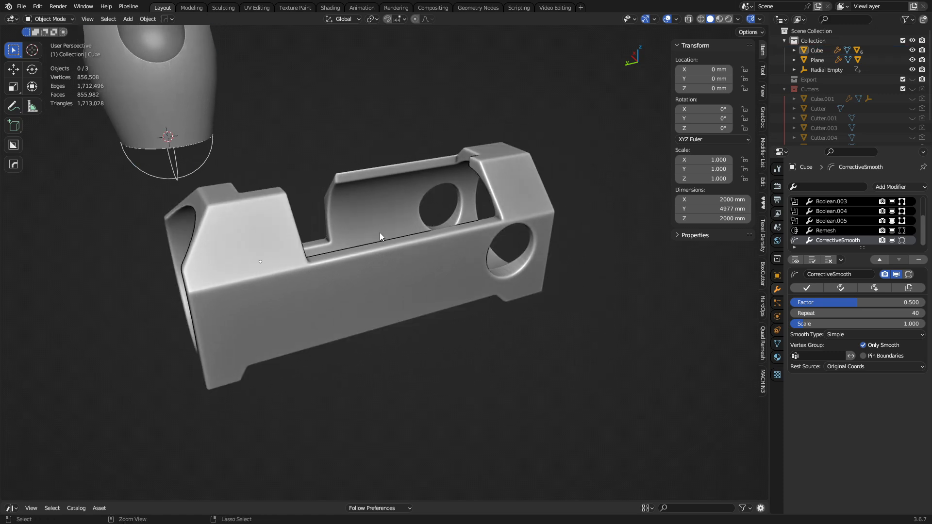
- Remove the Remesh and Corrective Smooth modifiers, shade the block smooth, and set copy Cube.002 -5000 mm along X
drag(381, 238, 433, 318)
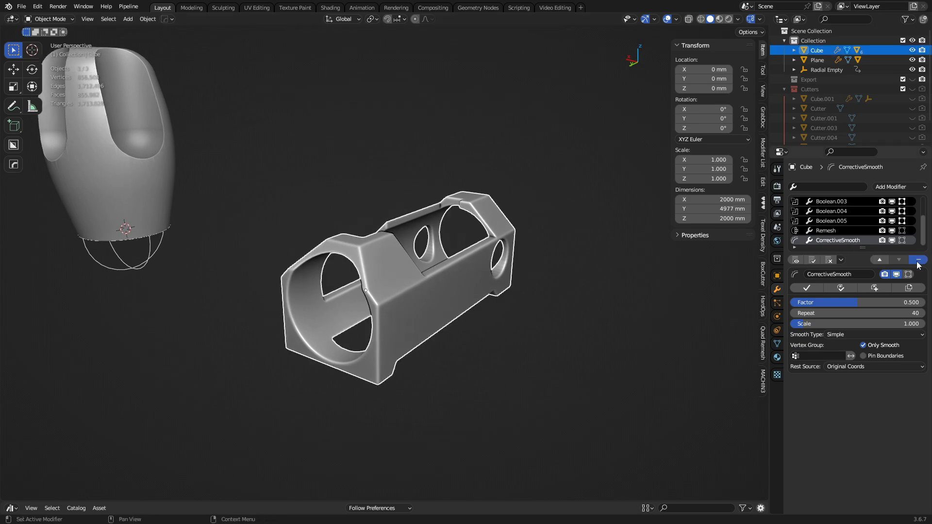
click(918, 261)
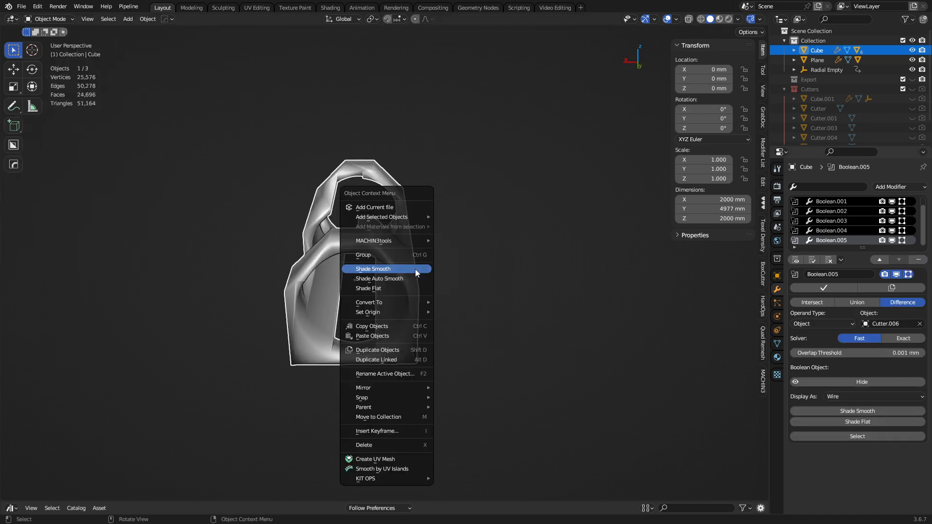
click(373, 269)
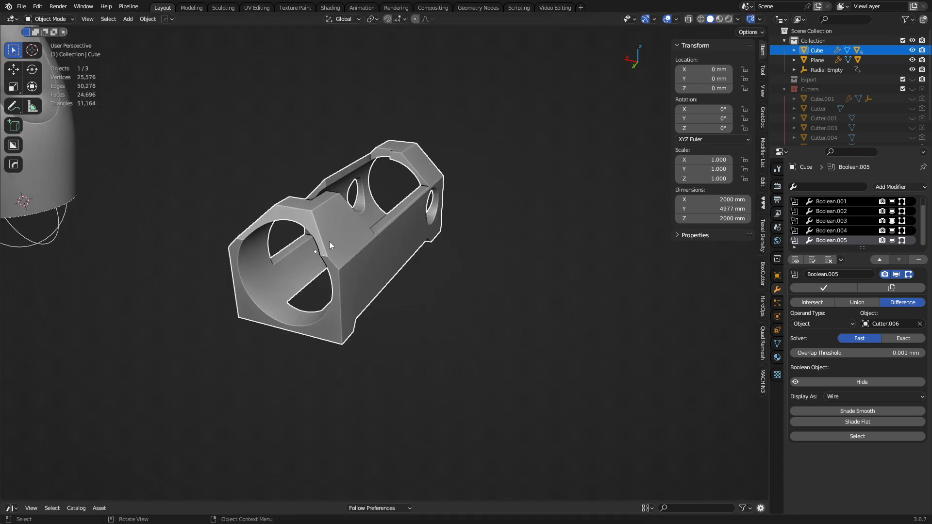
drag(330, 246, 417, 268)
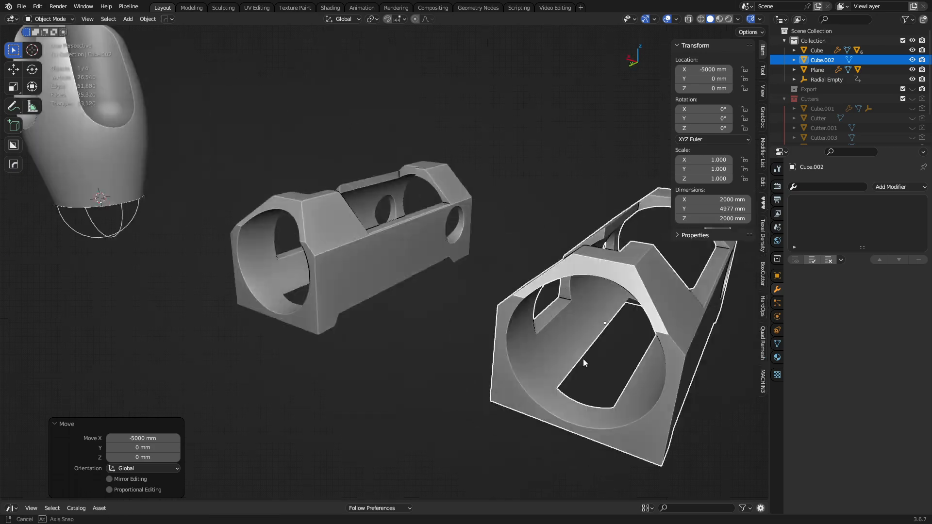
- Check the copy's mesh in Edit Mode, then mark its hard edges sharp with HardOps Sharpen
key(Tab)
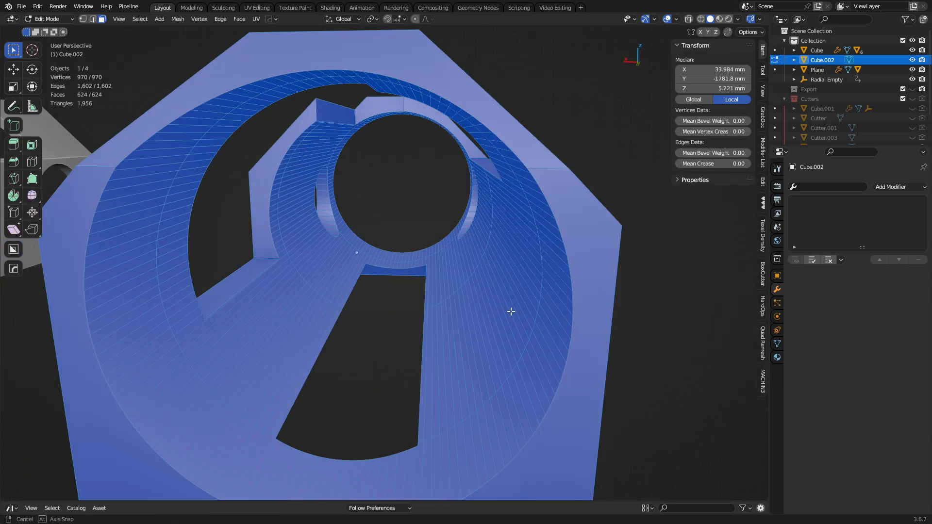
drag(511, 311, 337, 298)
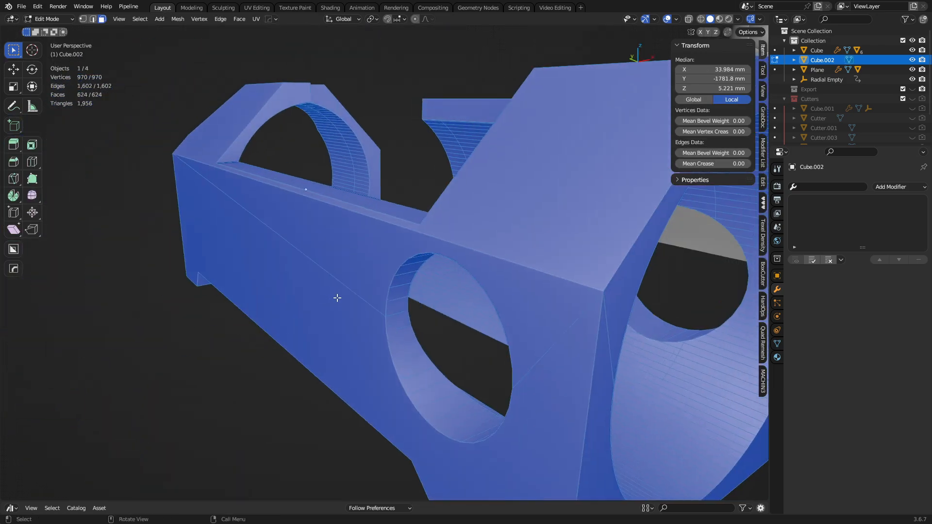
key(Tab)
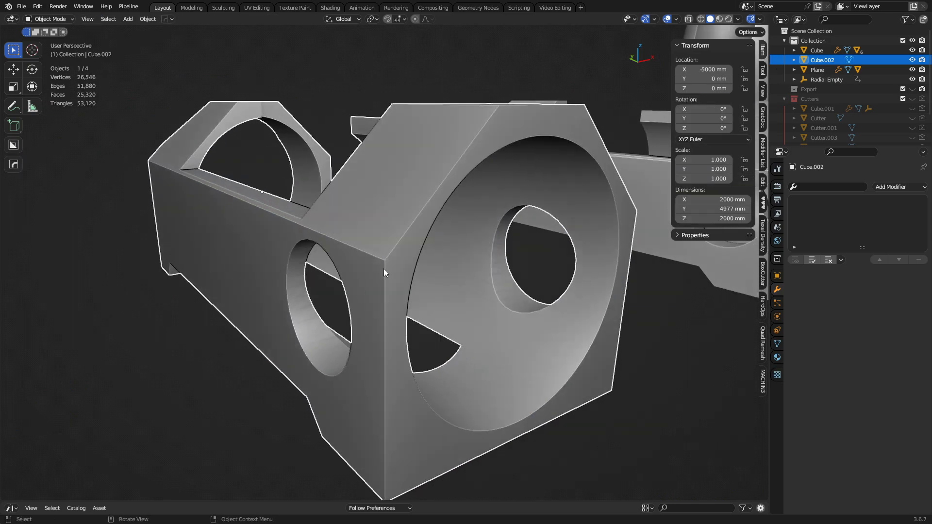
key(Tab)
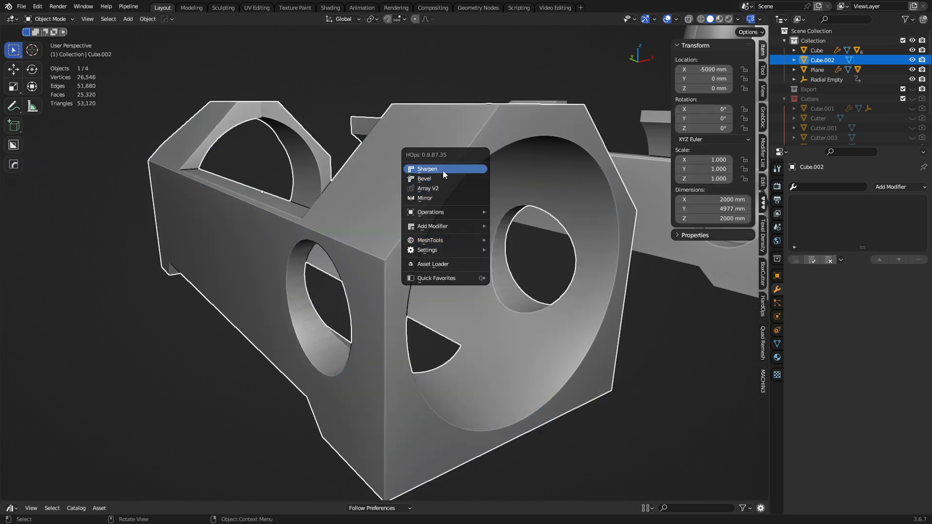
click(428, 169)
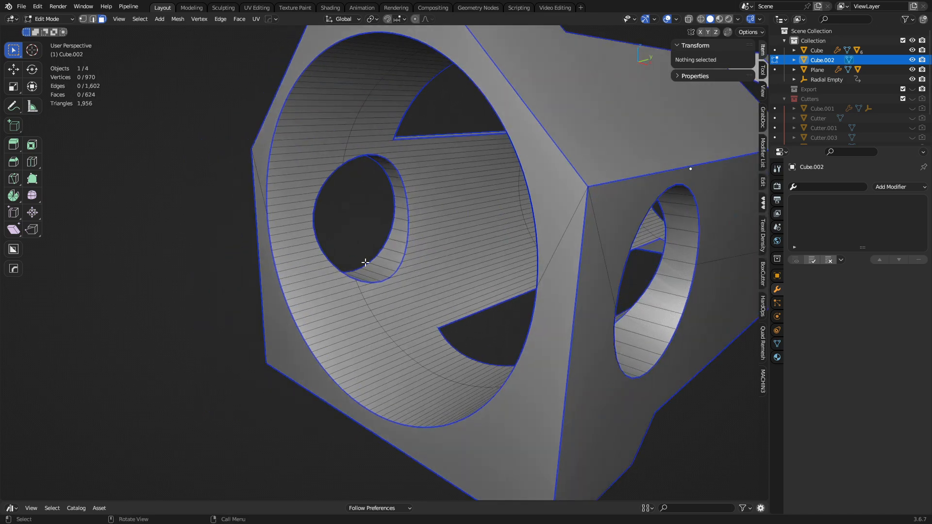
- Orbit around the copy to verify the sharp edges, then duplicate it 3953 mm further along X
drag(365, 262, 443, 280)
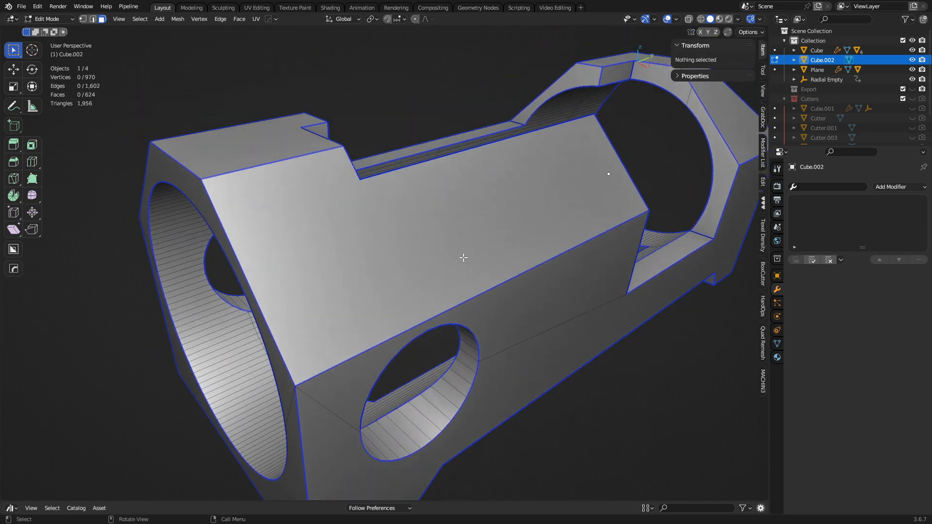
drag(464, 262, 458, 274)
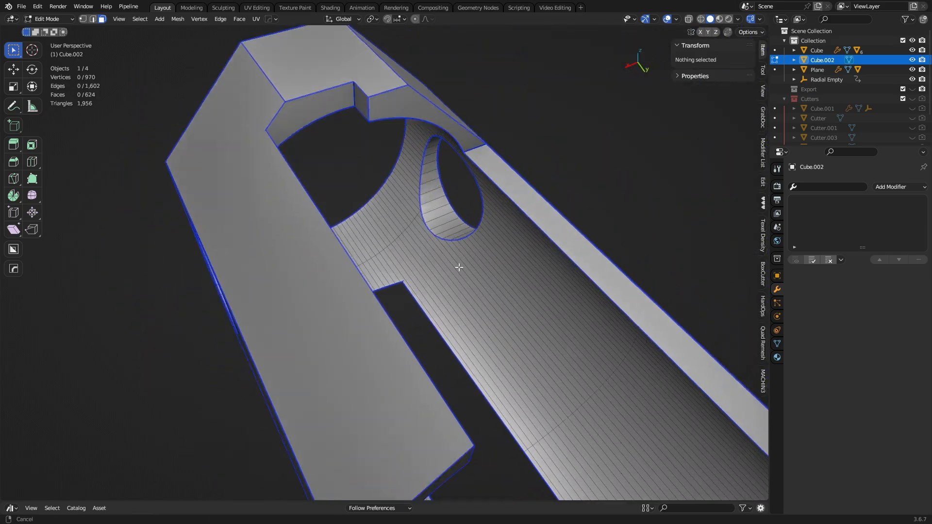
drag(459, 267, 442, 199)
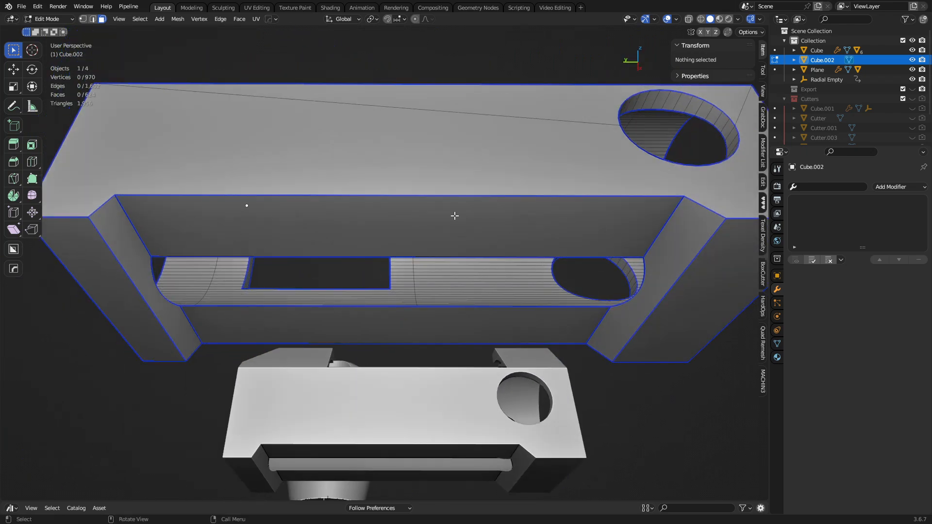
drag(454, 216, 502, 344)
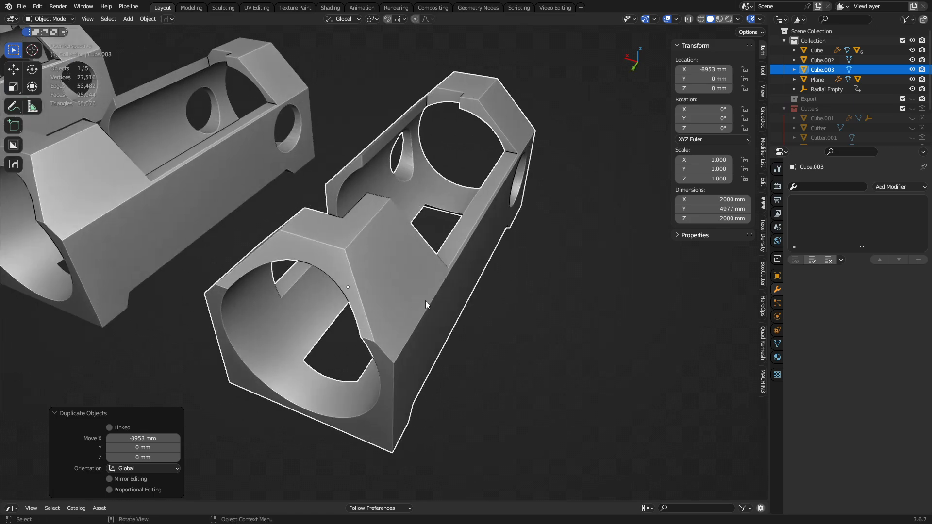
- In Sculpt Mode initialize face sets by sharp edges on the third copy, then return to Object Mode
click(49, 18)
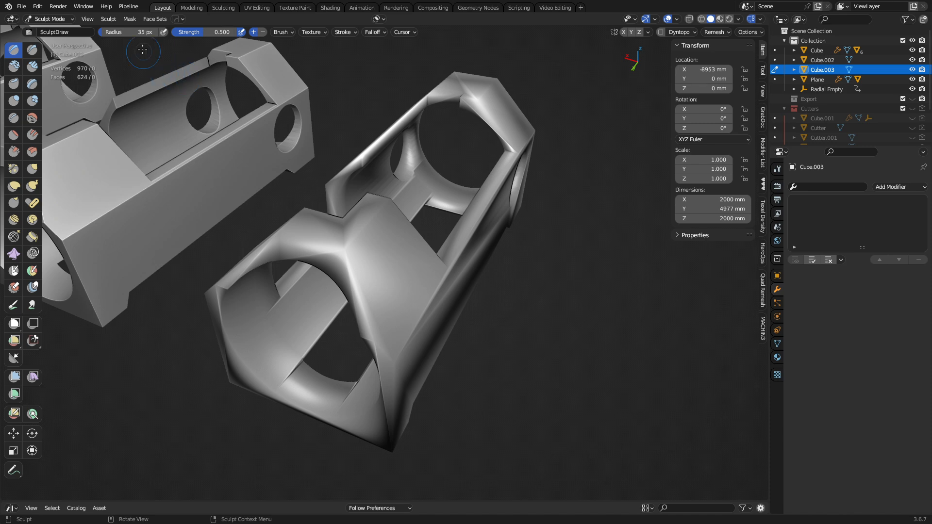
click(154, 18)
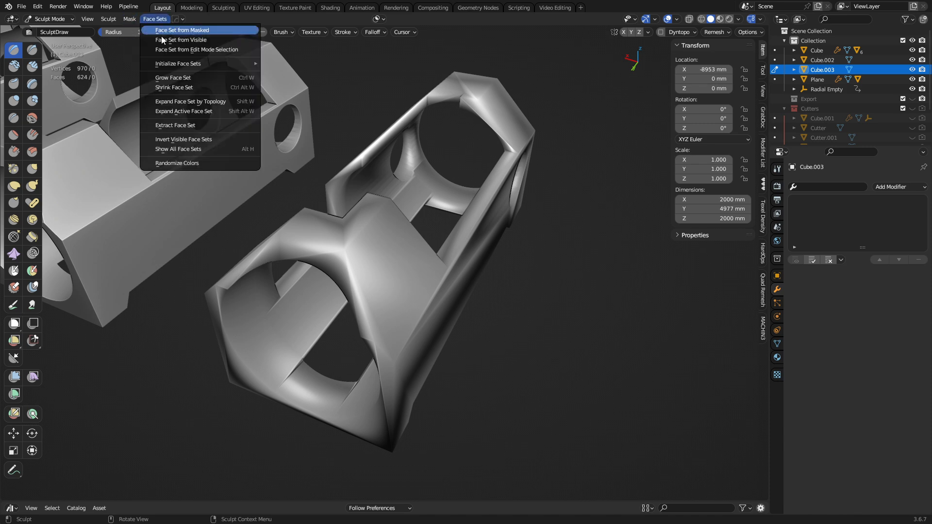
mouse_move(179, 64)
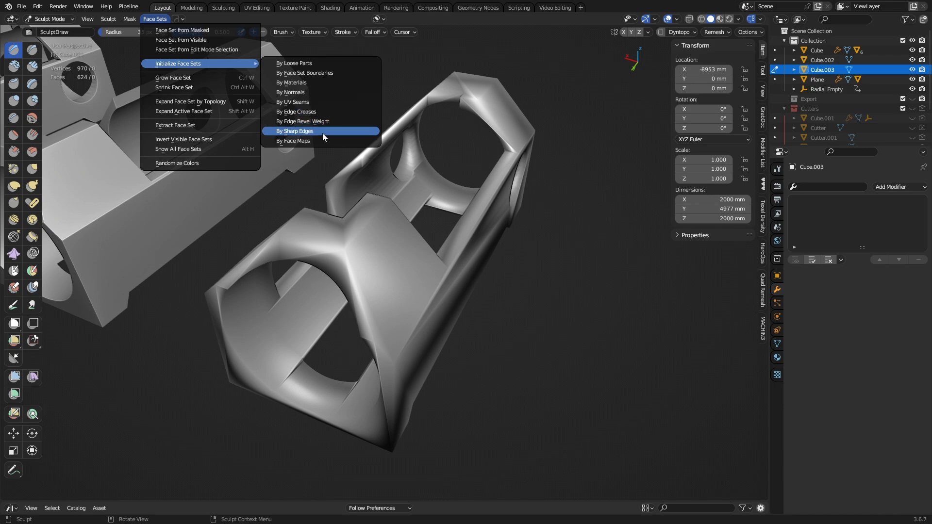
click(294, 131)
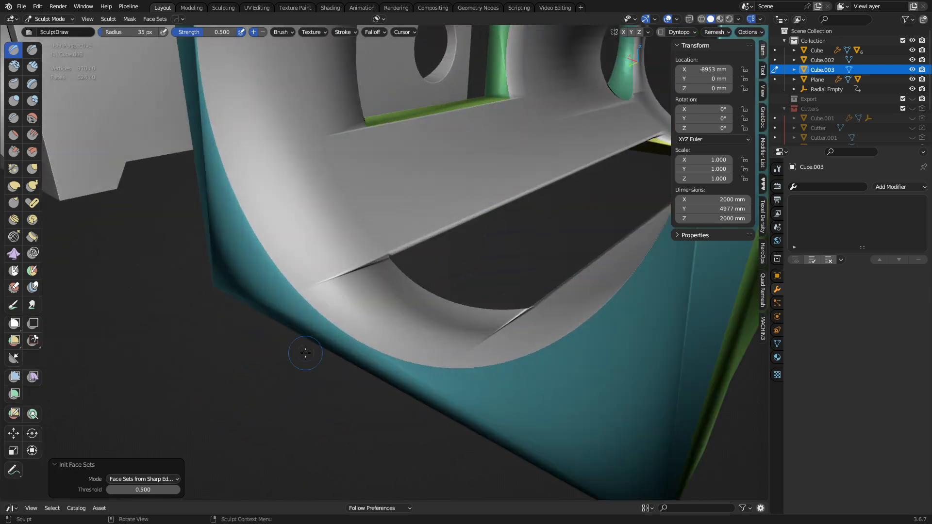
drag(305, 354, 417, 279)
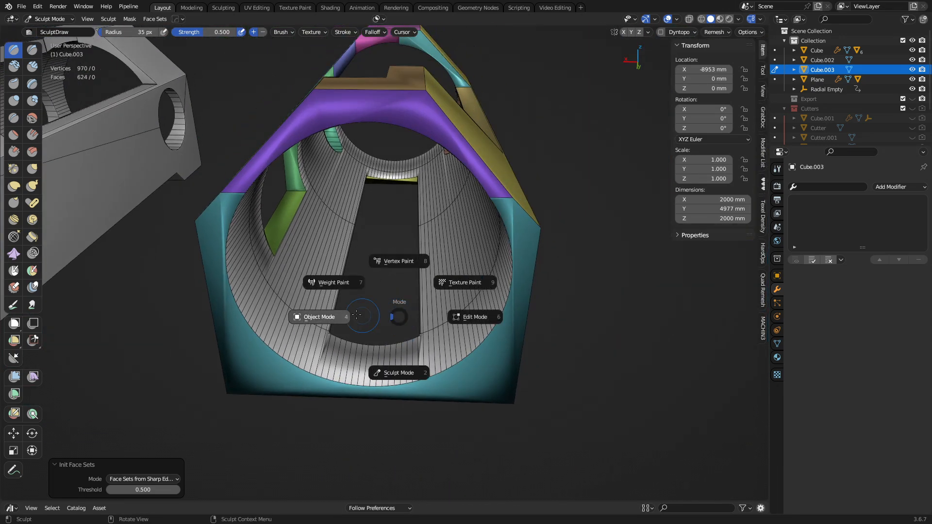
click(319, 317)
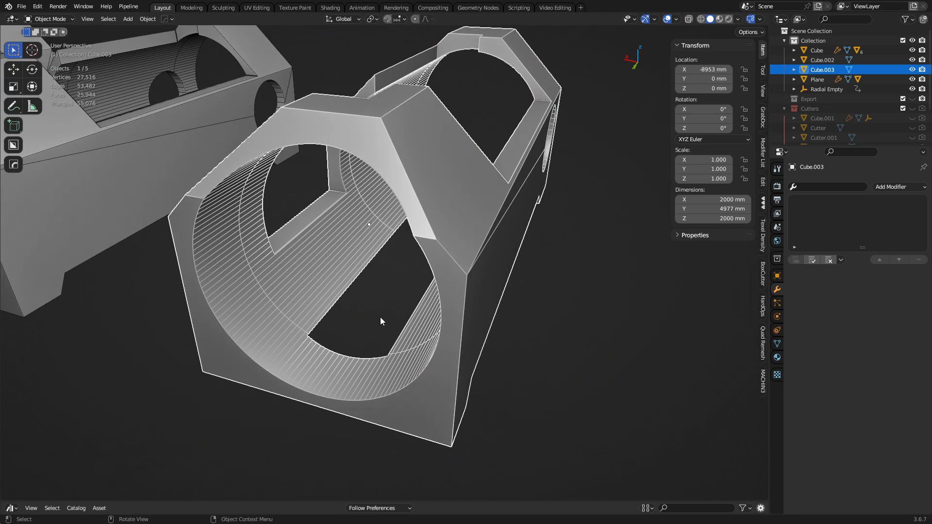
drag(381, 321, 407, 305)
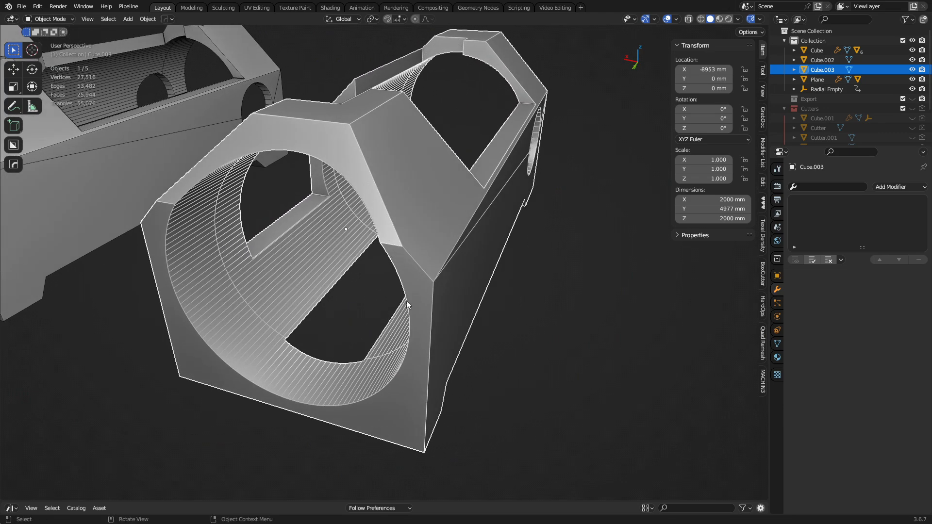
- Voxel-remesh the block at 1.50 mm voxel size (about 5.99 million faces) and return to Object Mode
click(48, 18)
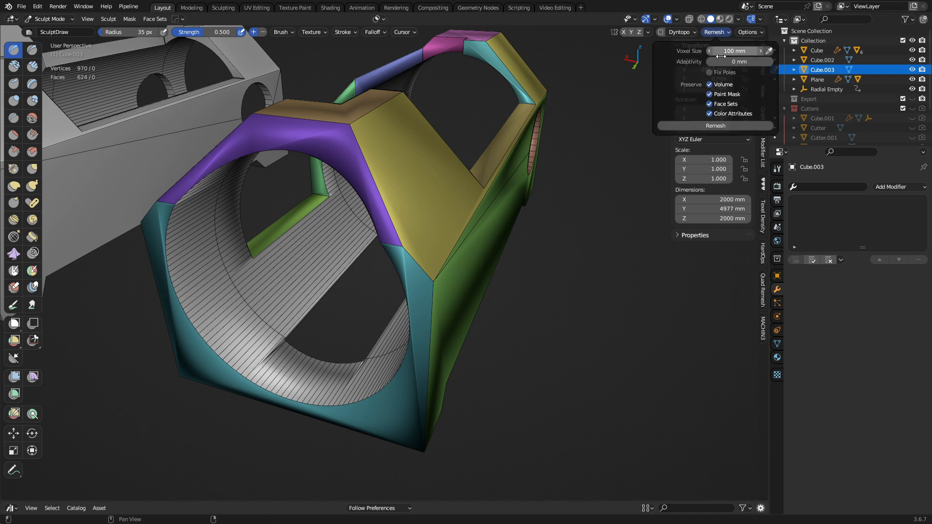
mouse_move(705, 90)
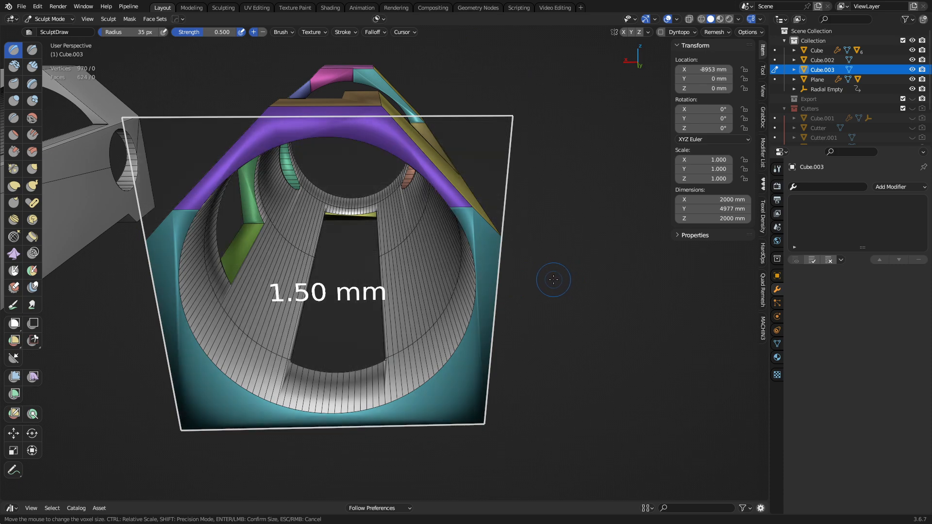
click(552, 280)
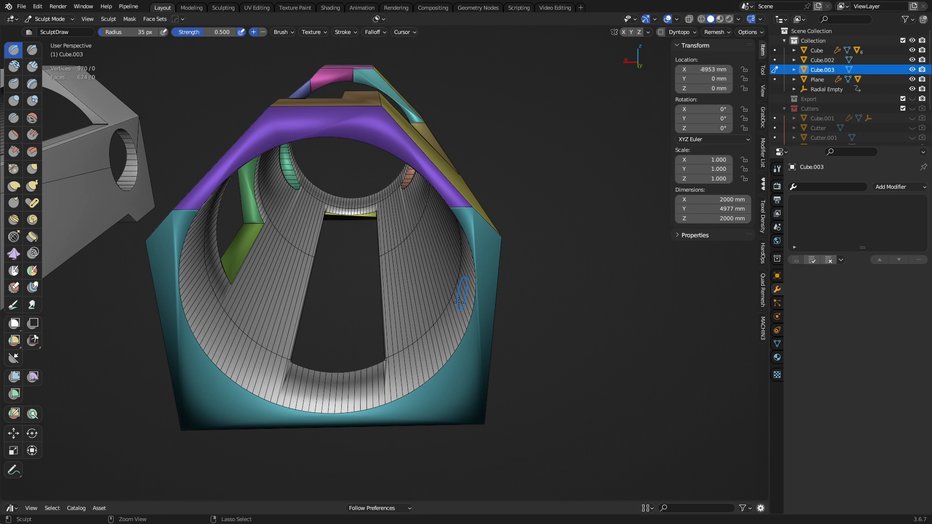
mouse_move(478, 383)
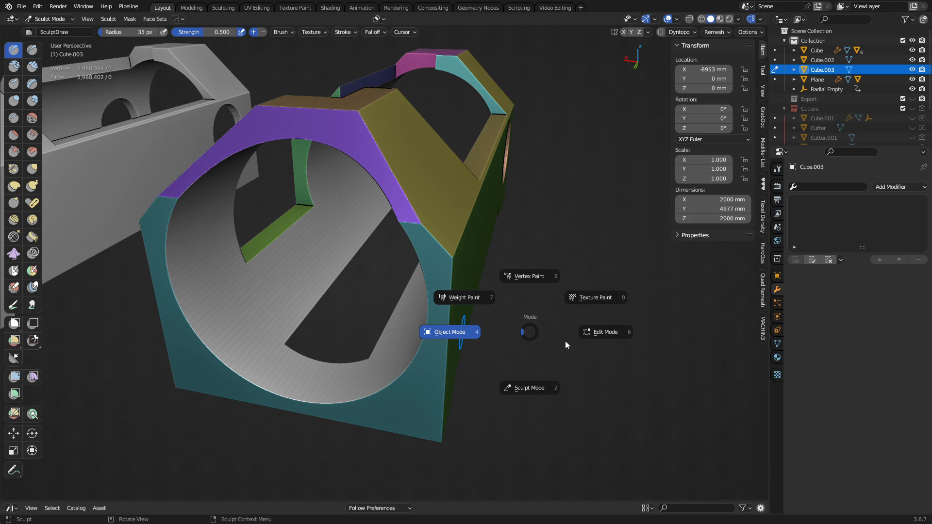
click(449, 332)
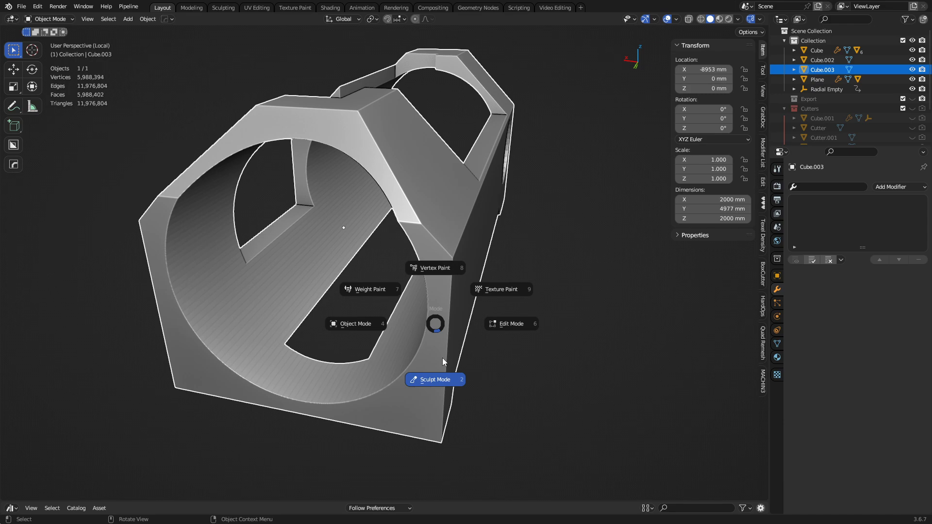
mouse_move(436, 356)
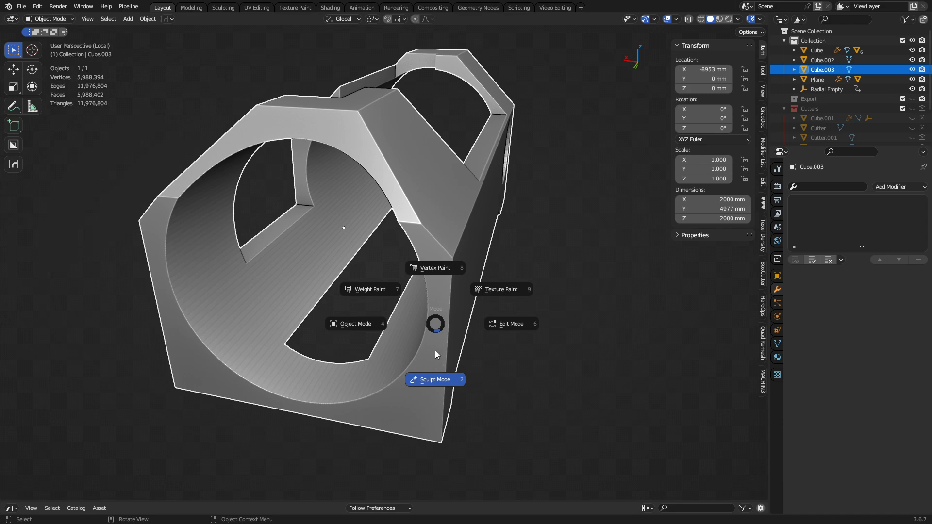
- Remesh the block coarser to about 2.17 million faces and switch back into Sculpt Mode
click(435, 379)
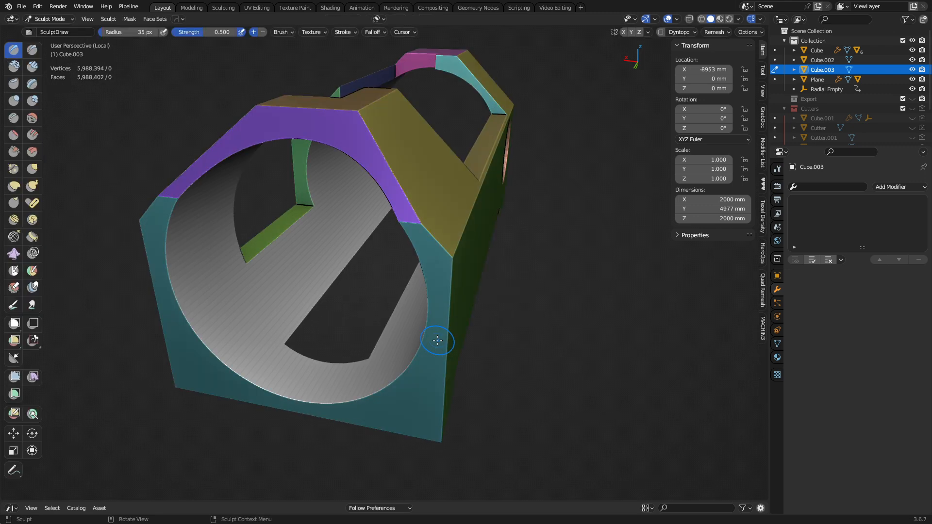
drag(437, 341, 429, 308)
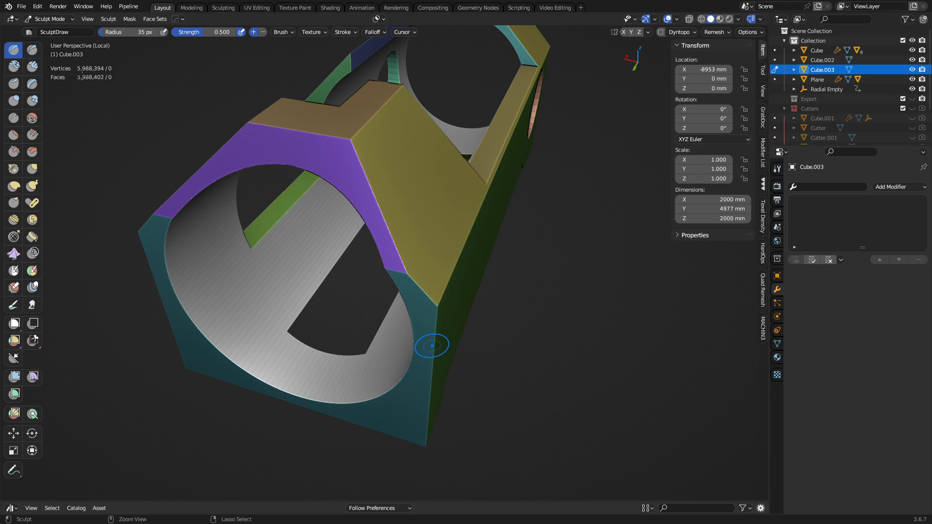
mouse_move(283, 275)
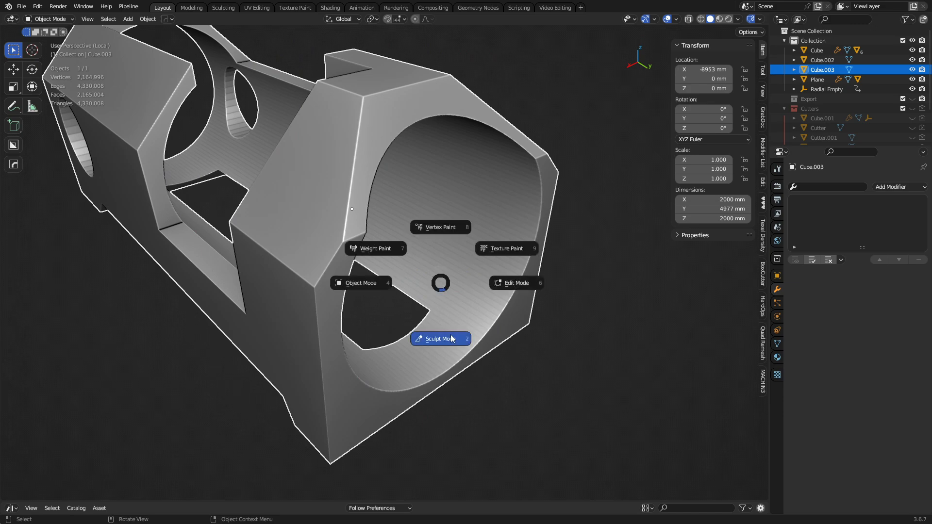
click(440, 338)
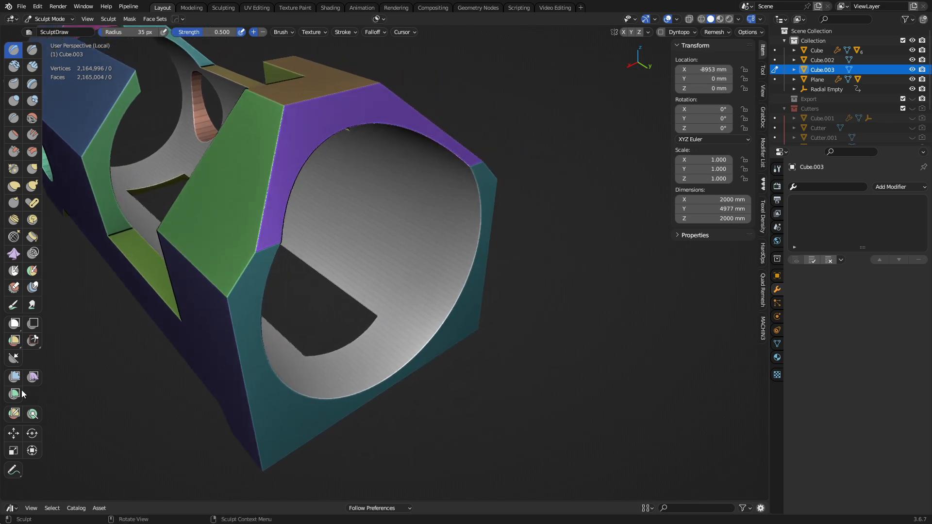
- Run the Smooth mesh filter over the whole block with Repeat 40, then toggle face-set visibility
click(14, 377)
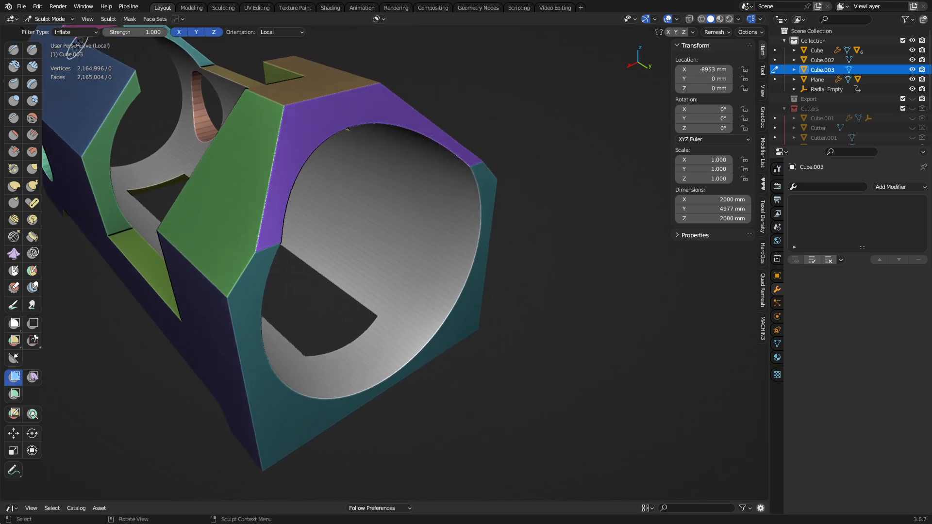
click(76, 33)
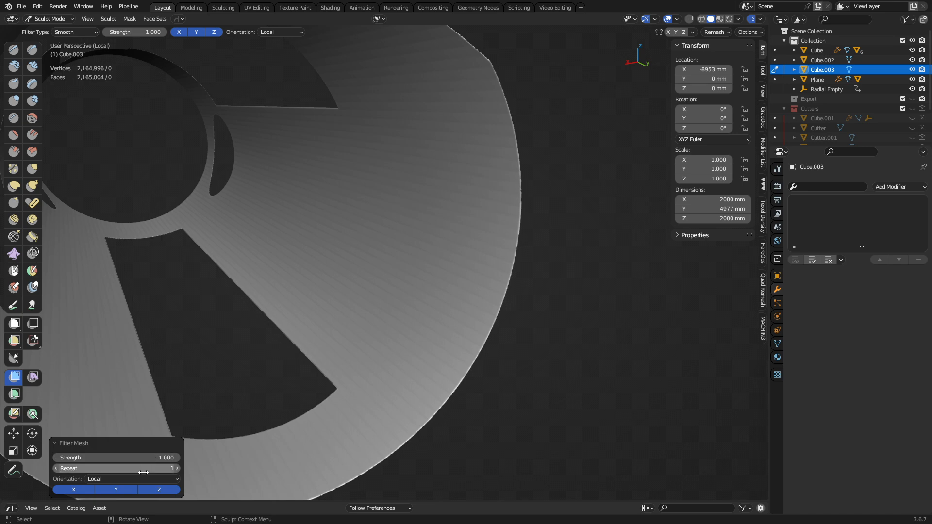
mouse_move(143, 470)
text(4)
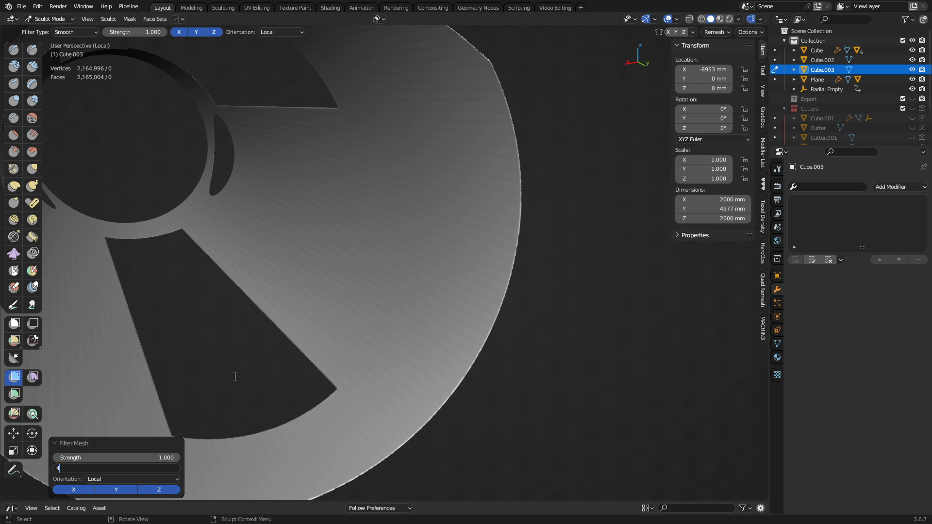
text(0)
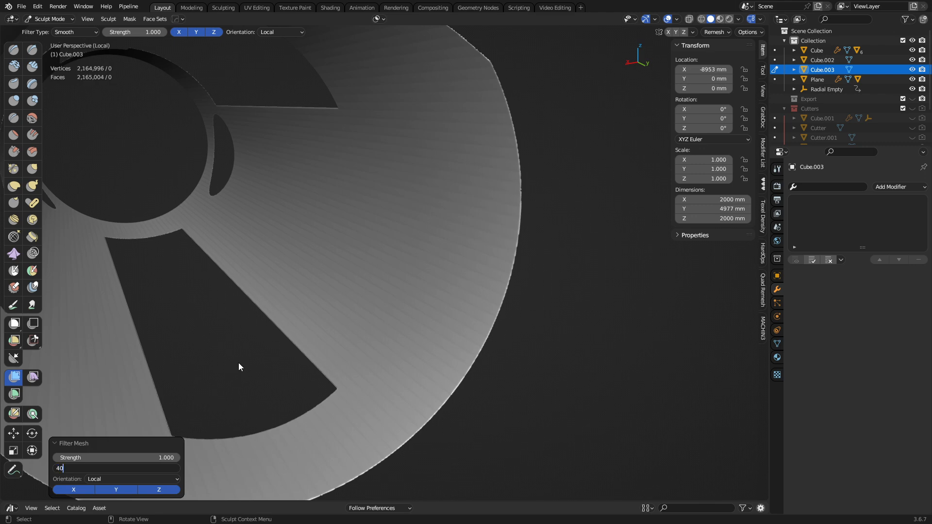
mouse_move(381, 297)
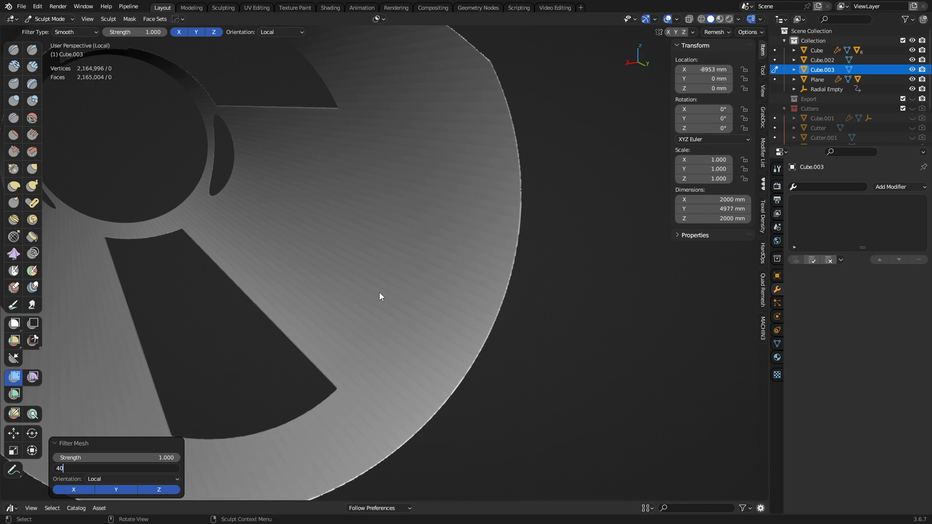
key(Return)
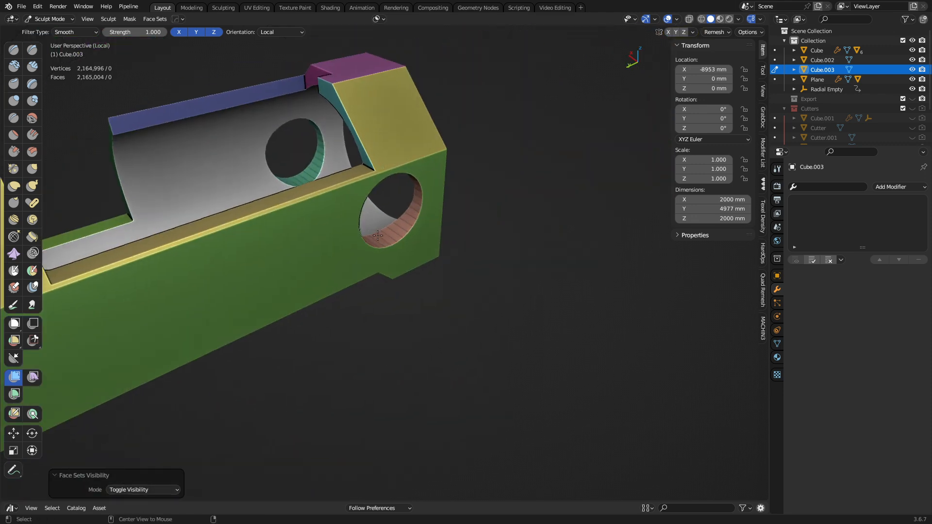
- Isolate the hole-wall face sets, smooth-filter them with repeats 80 and 40, then show all face sets again
drag(380, 238, 395, 309)
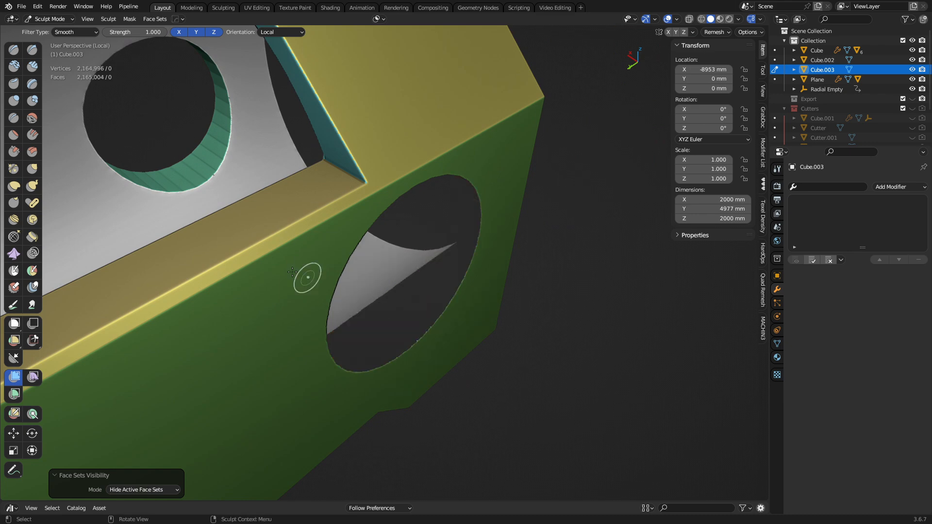
click(154, 18)
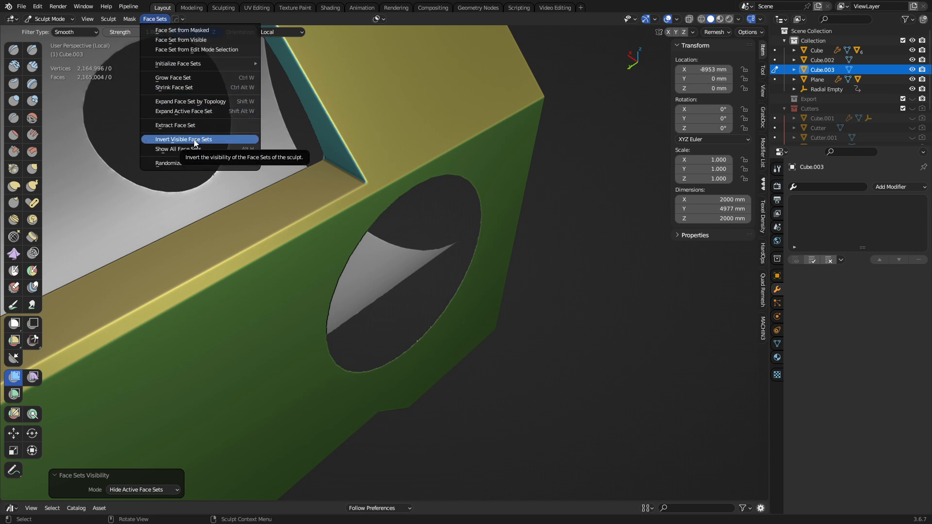
click(184, 139)
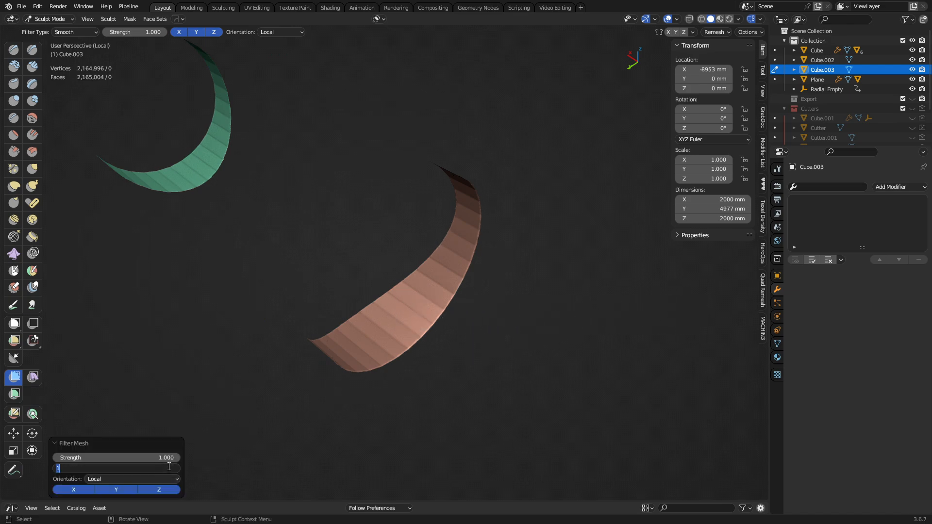
text(80)
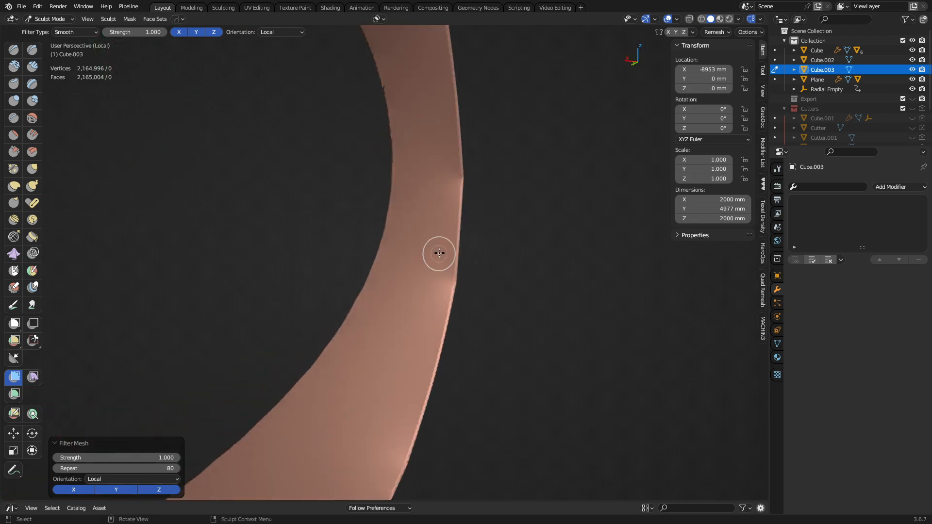
click(115, 468)
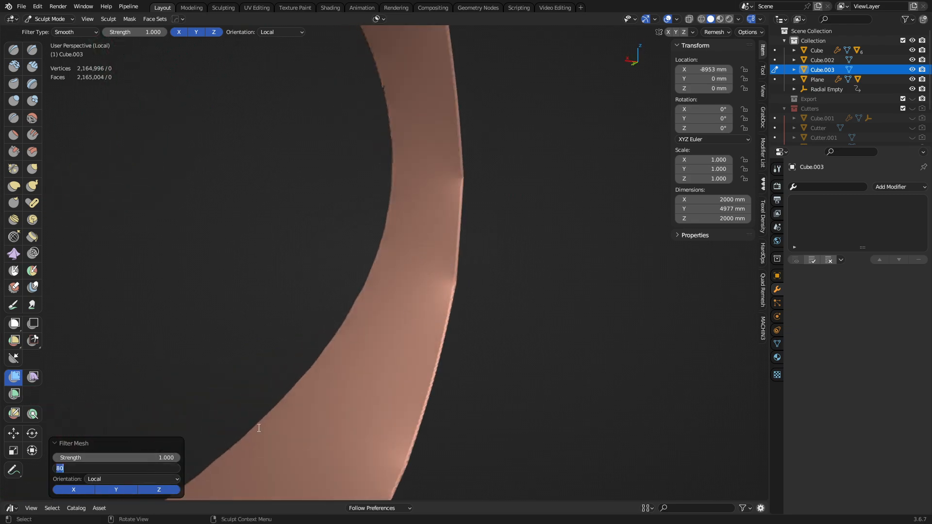
text(40)
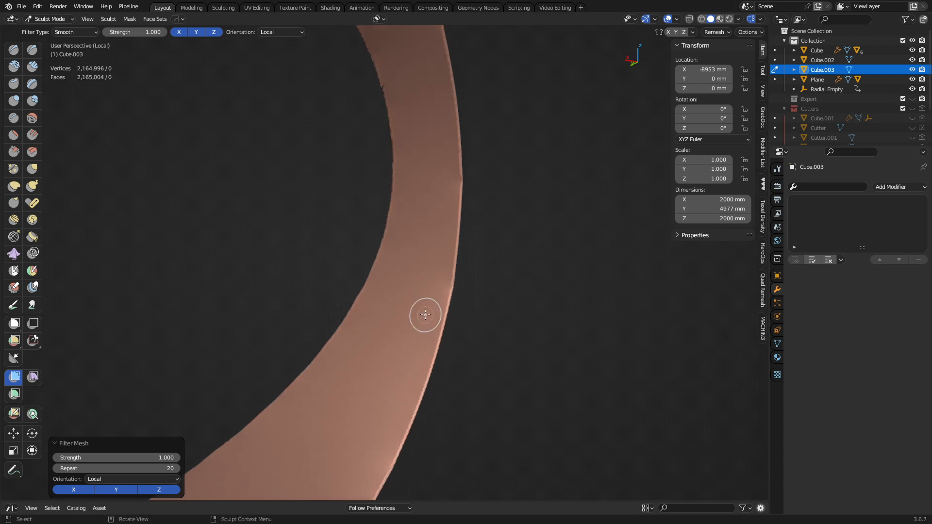
click(115, 468)
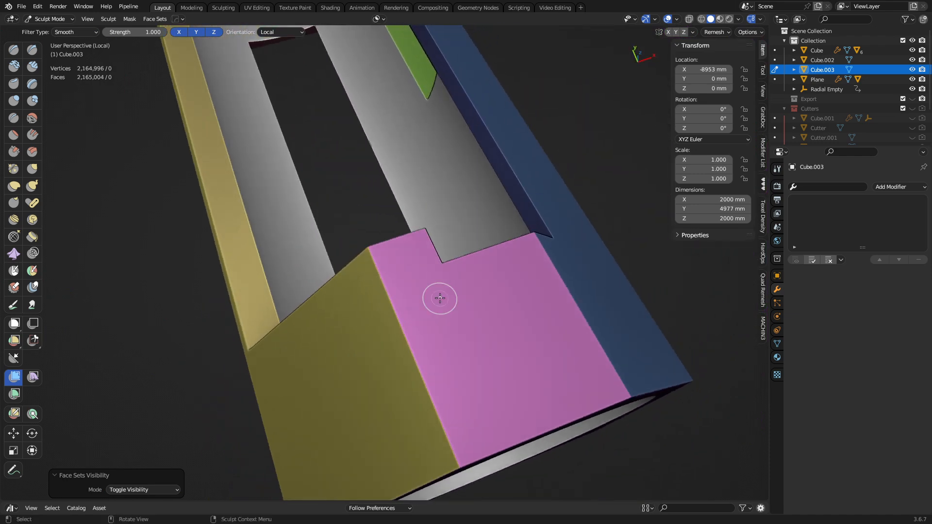
- Activate the Scrape/Peaks brush while orbiting around the block to reach the hole-wall face sets
drag(440, 298, 383, 321)
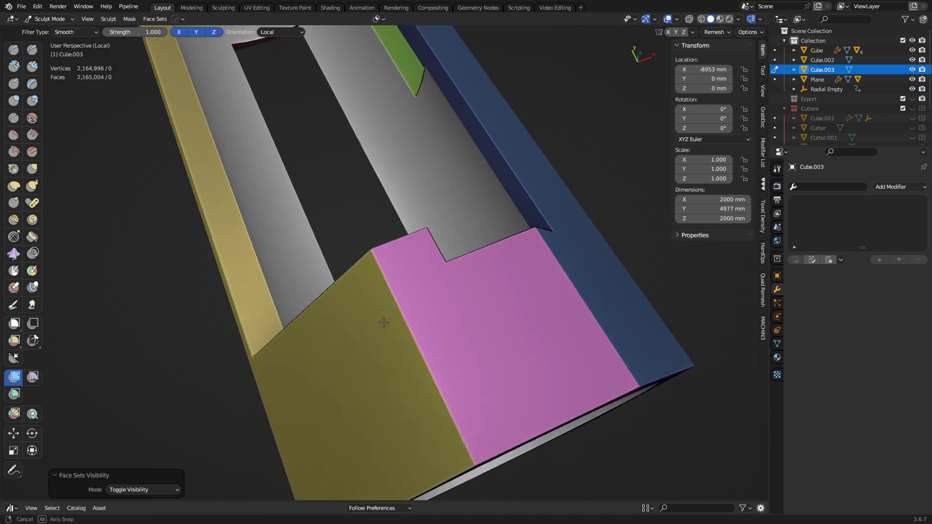
drag(383, 323, 512, 235)
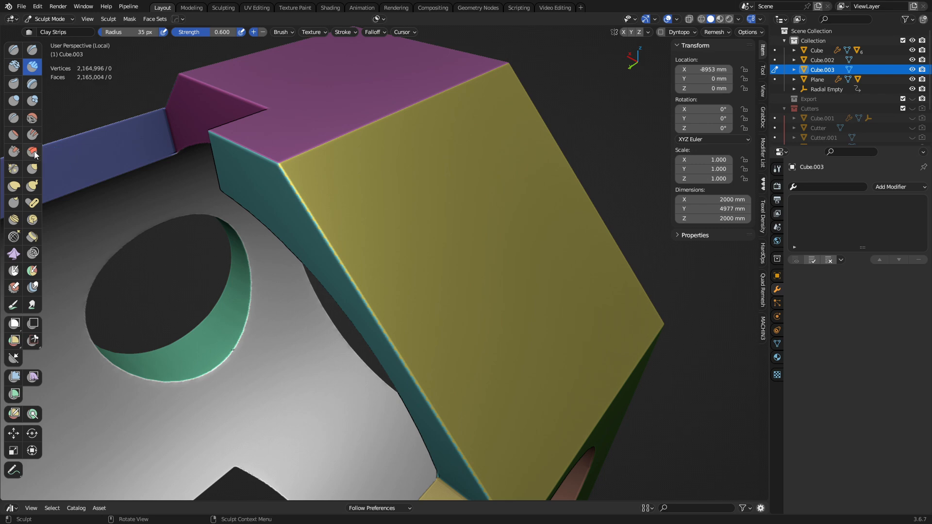
click(13, 152)
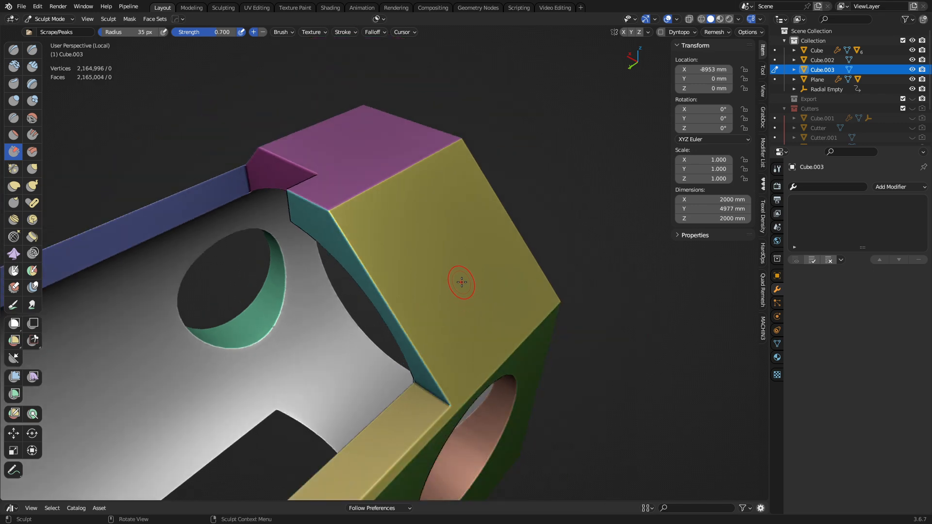
drag(460, 282, 470, 248)
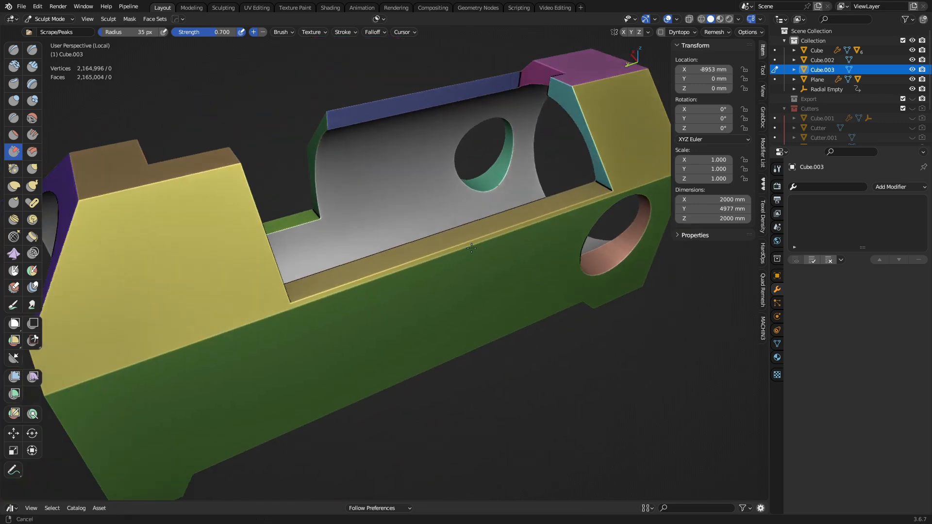
drag(470, 250, 333, 252)
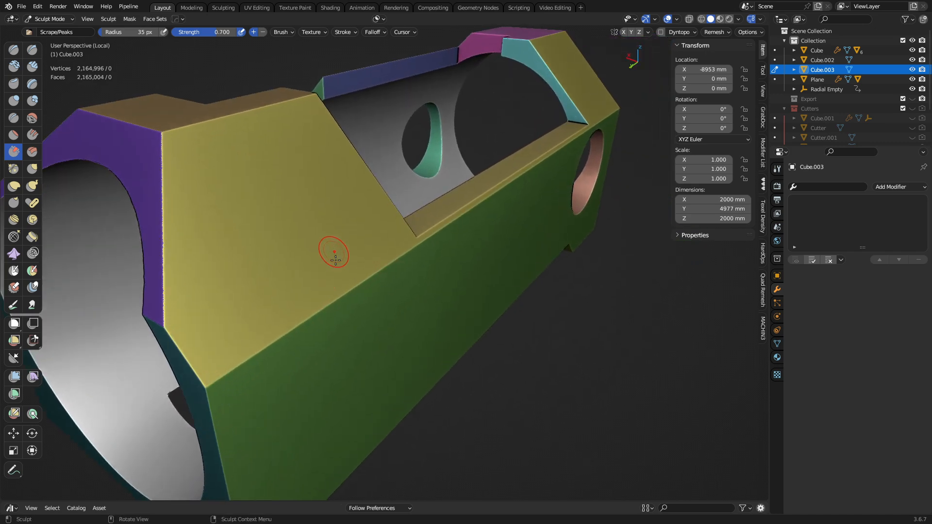
mouse_move(399, 224)
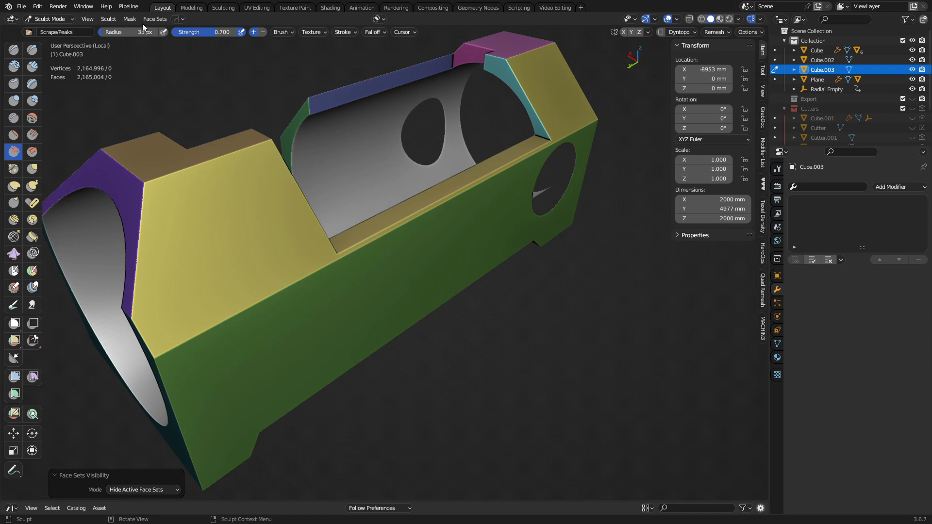
- Invert the visible face sets to isolate the hole walls and smooth-filter them with the repeat count raised
click(154, 18)
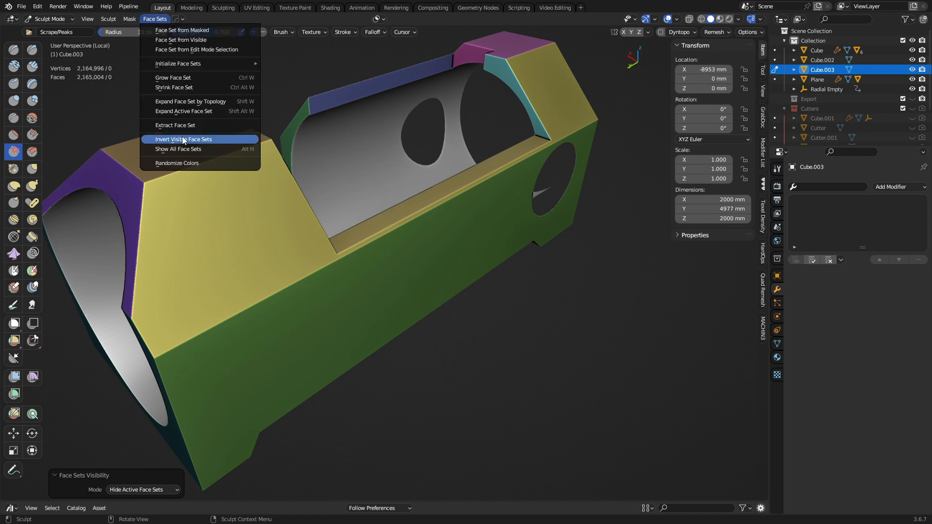
mouse_move(202, 148)
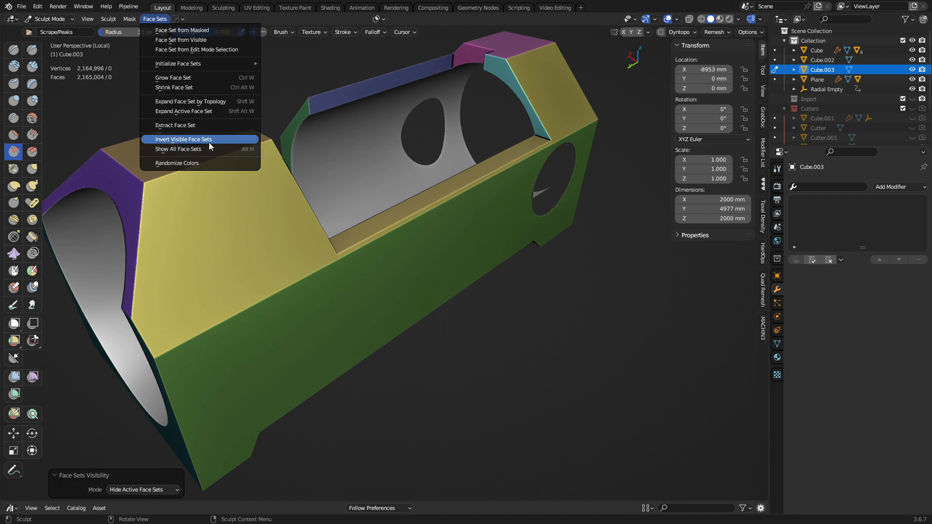
click(184, 139)
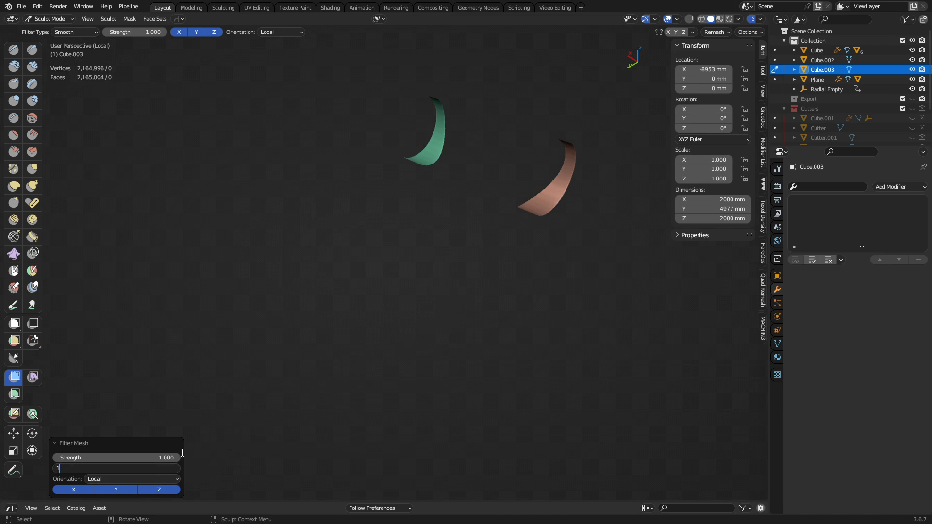
text(10)
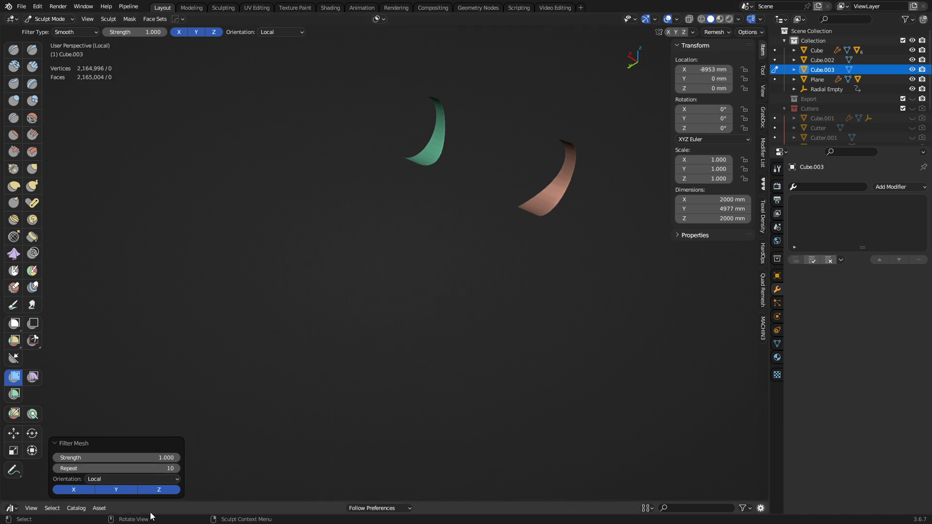
text(20)
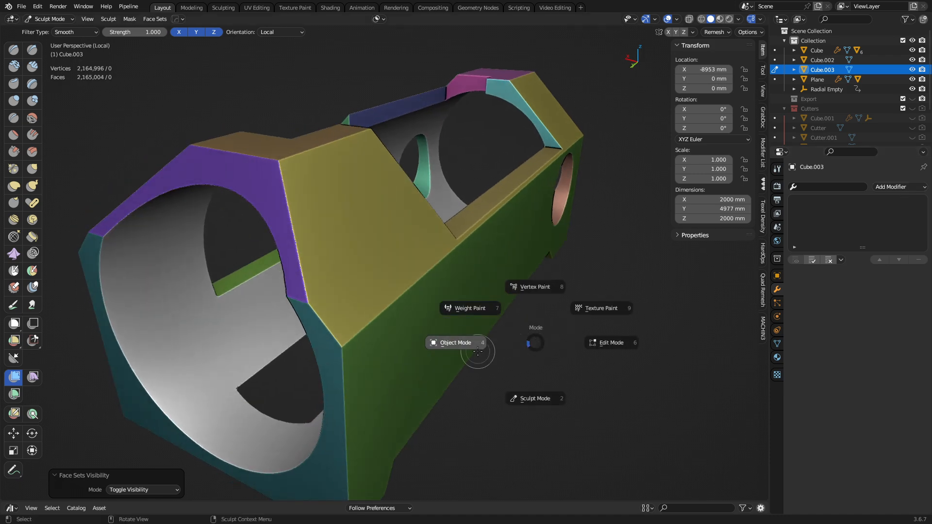
- Back in Sculpt Mode, run the Smooth mesh filter with 80 repeats over the whole block
click(454, 343)
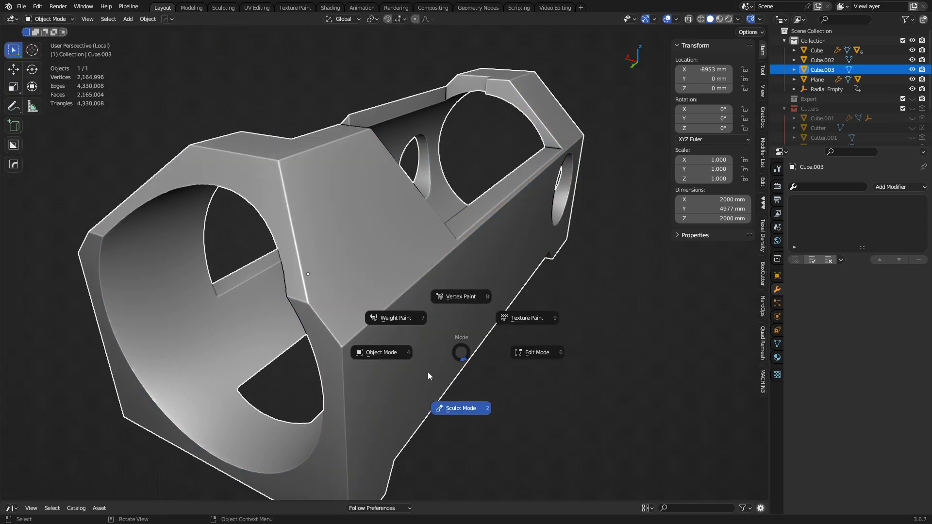
click(460, 407)
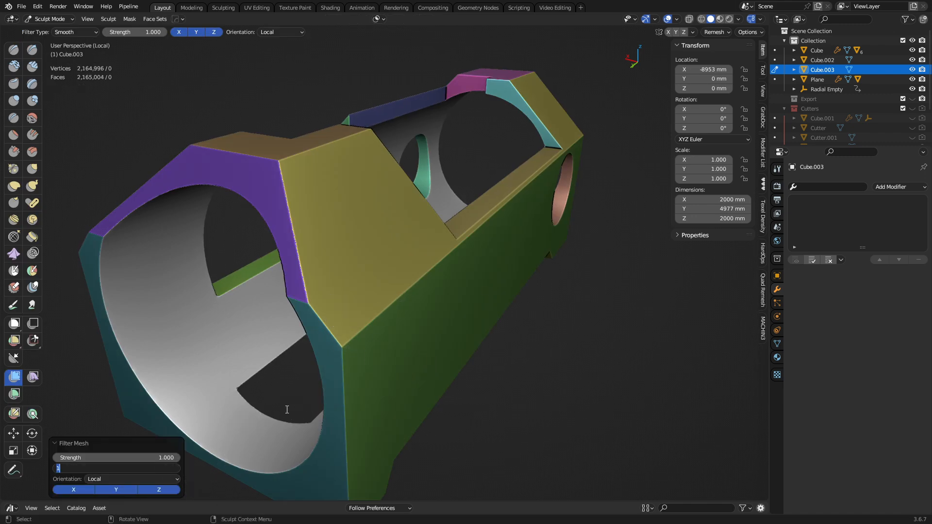
text(80)
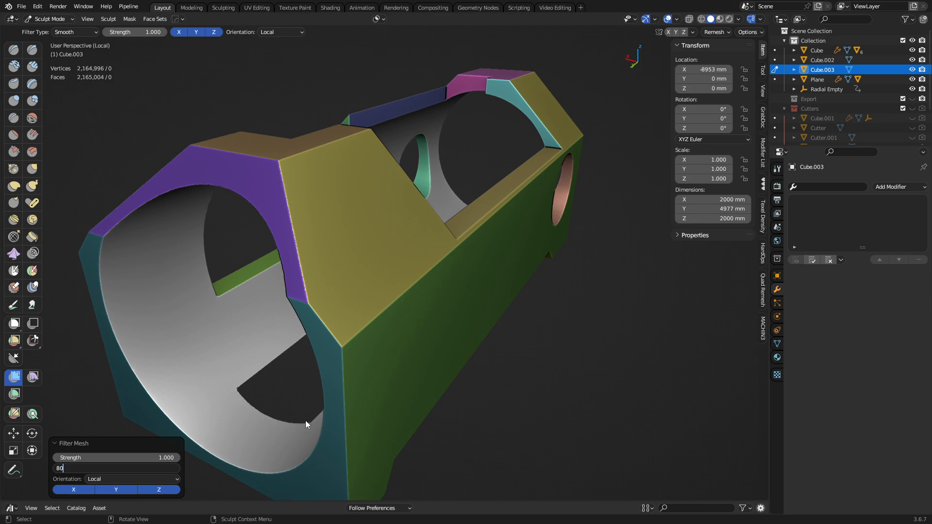
mouse_move(380, 375)
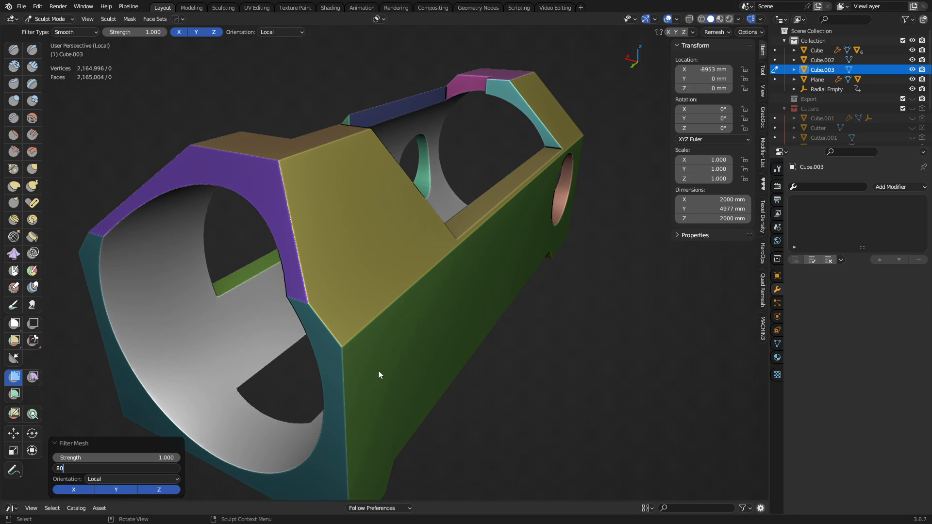
key(Return)
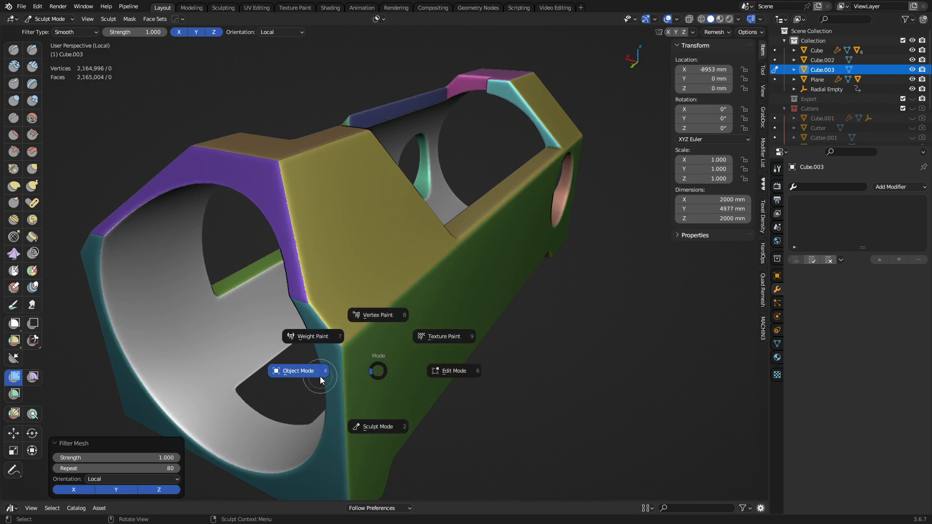
- Return to Object Mode and inspect the rounded hole edges
click(299, 370)
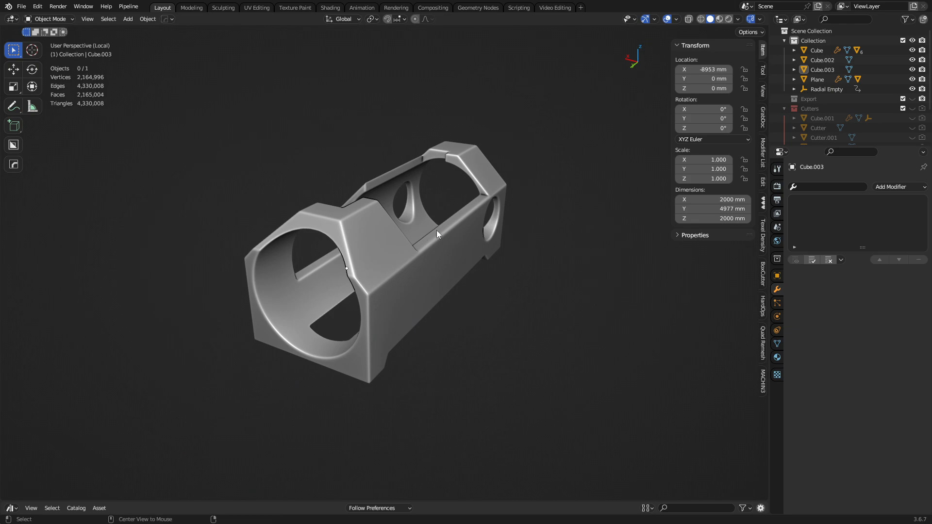
scroll(up, 3)
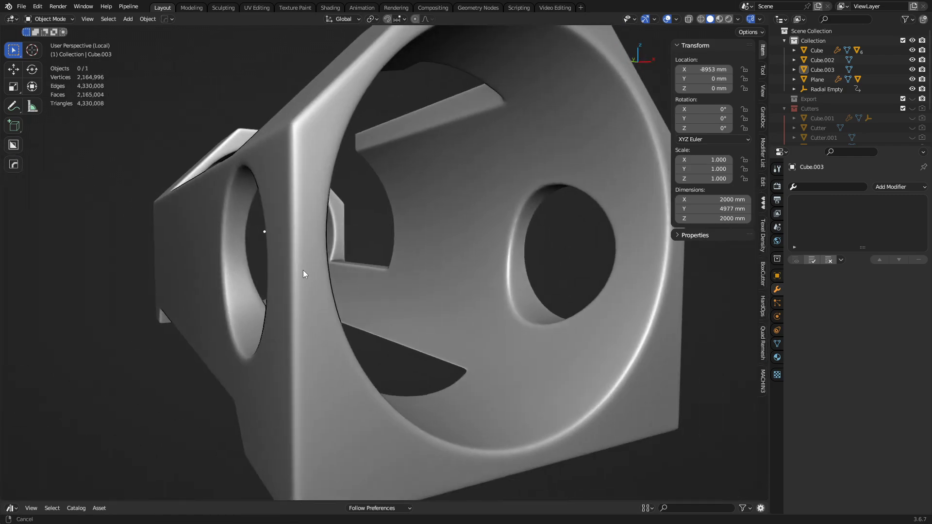
drag(303, 274, 479, 264)
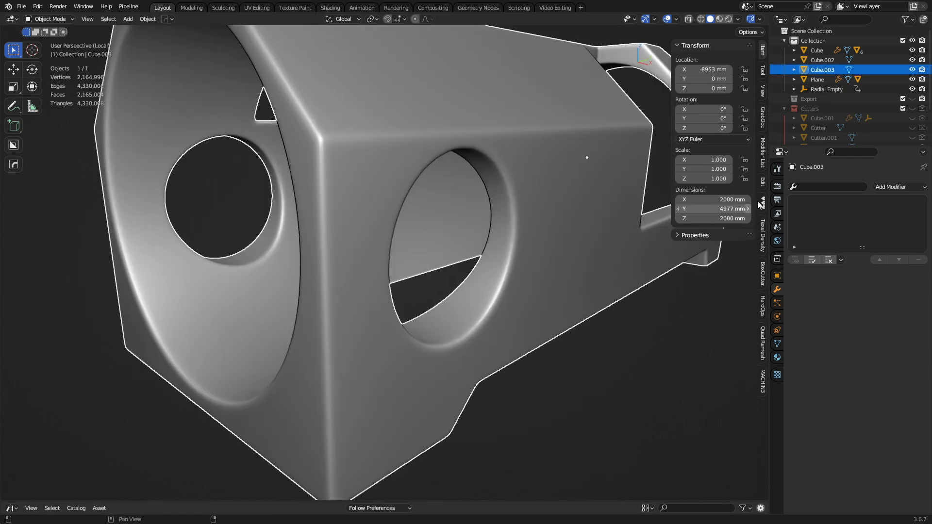
- Add a Decimate modifier to the smoothed block
click(892, 186)
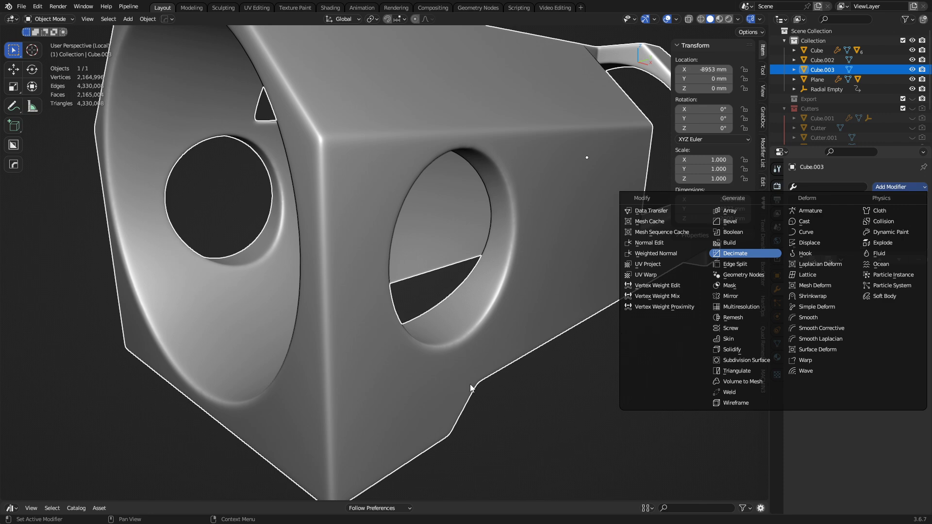
click(735, 254)
text(.4)
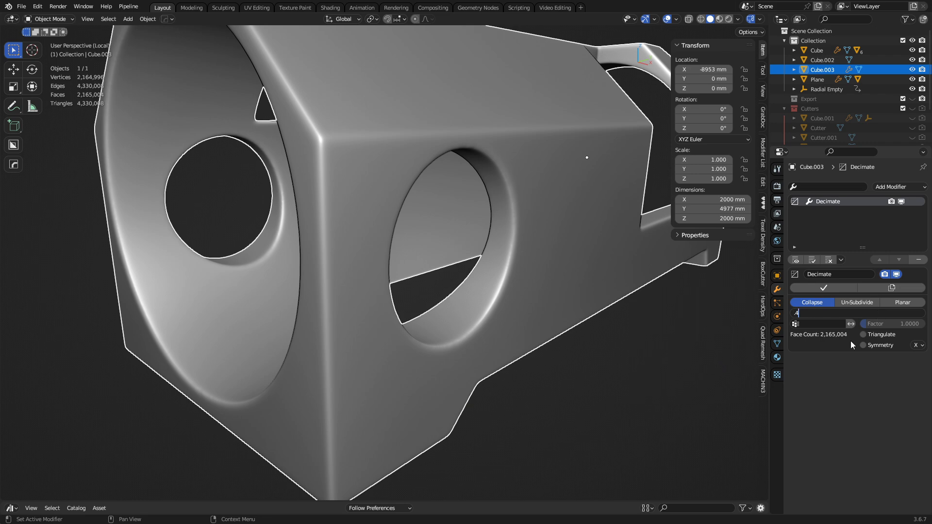
mouse_move(521, 399)
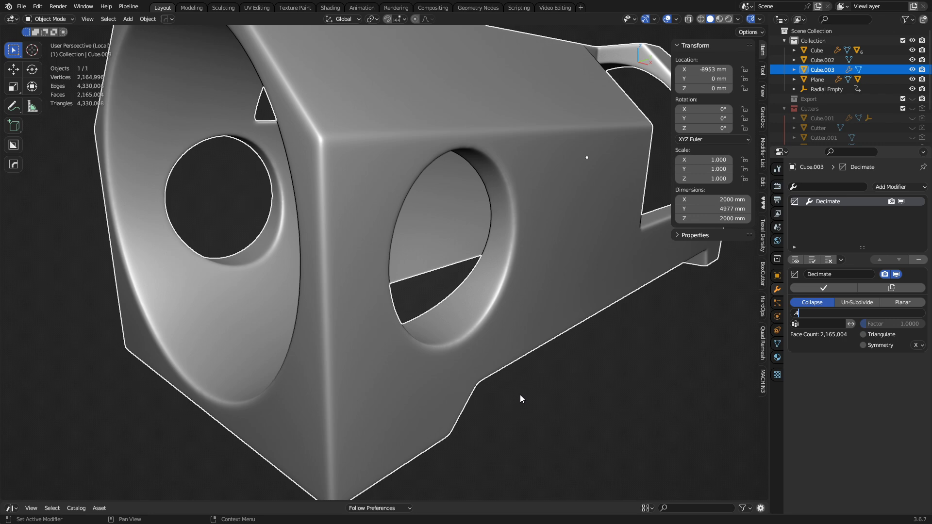
mouse_move(496, 374)
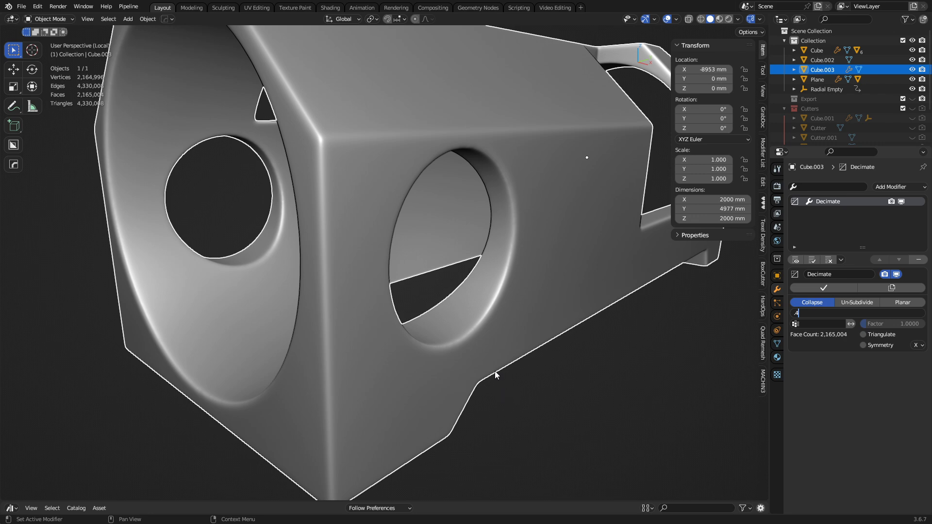
mouse_move(497, 370)
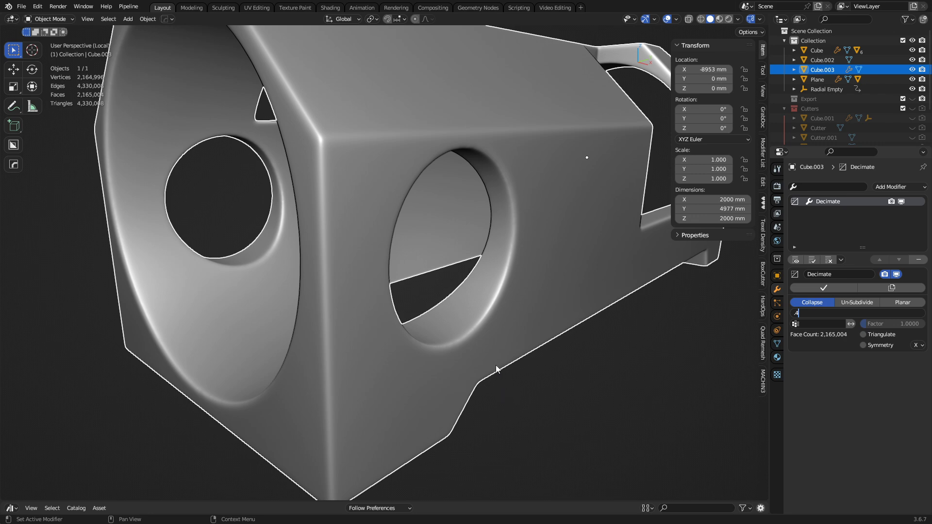
mouse_move(429, 356)
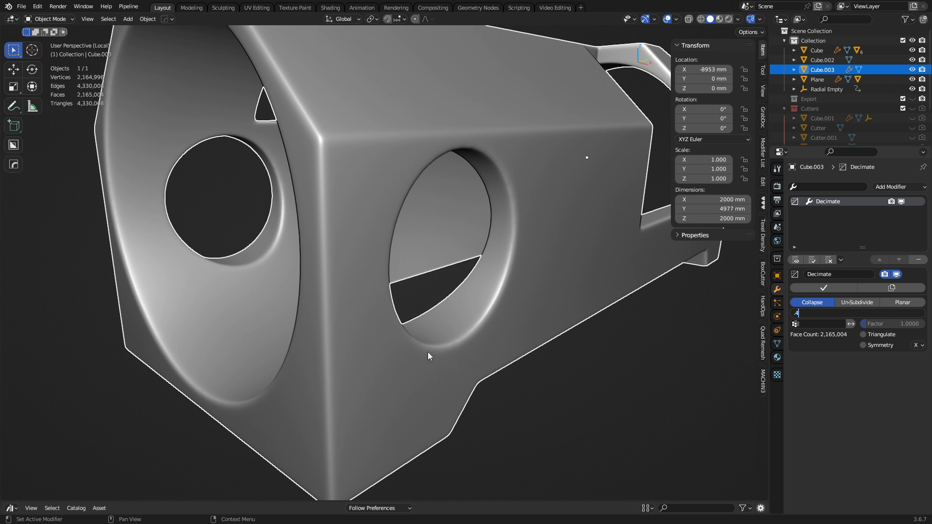
mouse_move(249, 268)
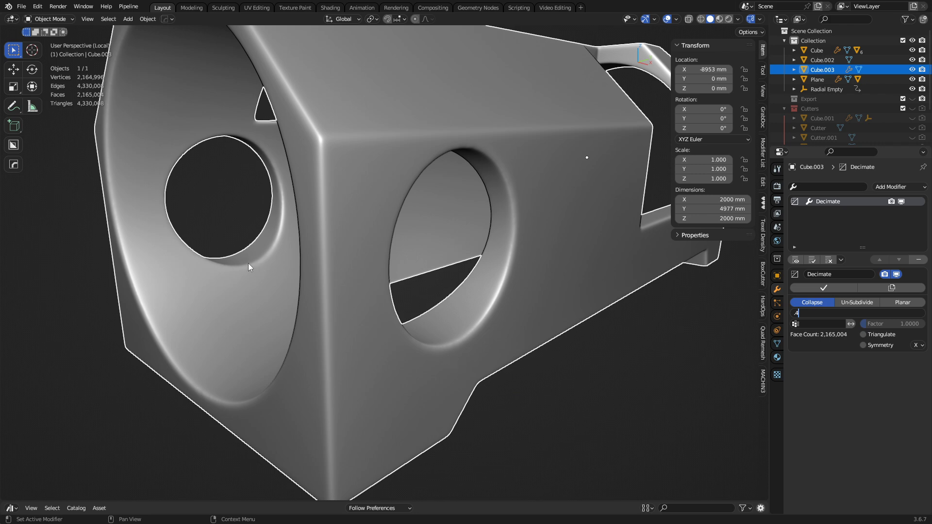
mouse_move(440, 314)
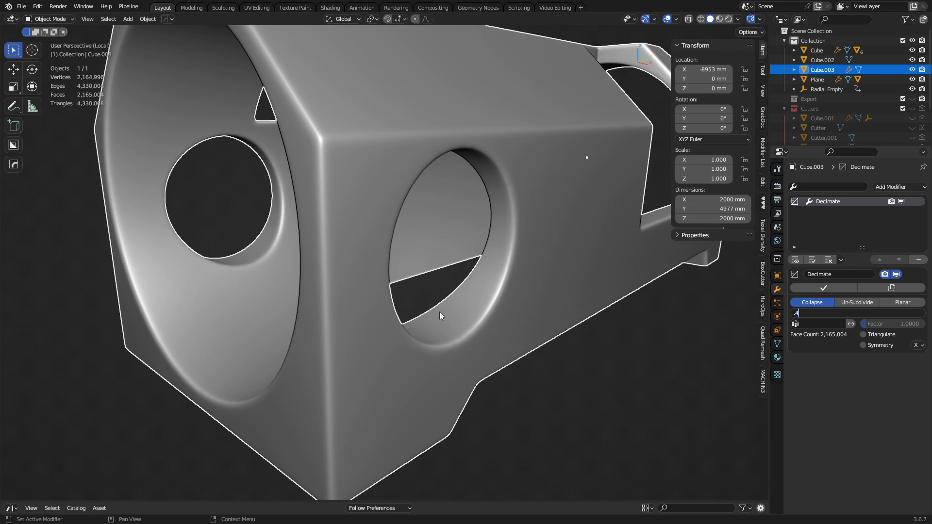
mouse_move(366, 317)
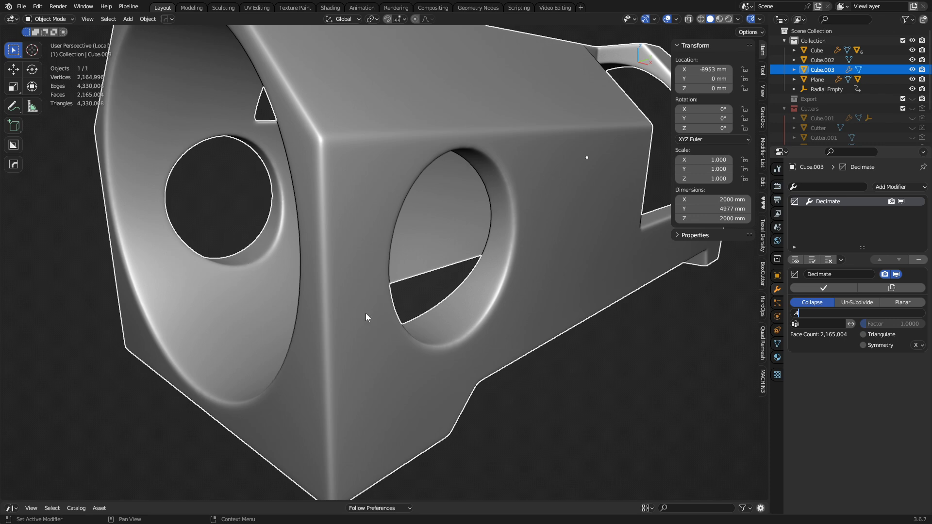
mouse_move(241, 269)
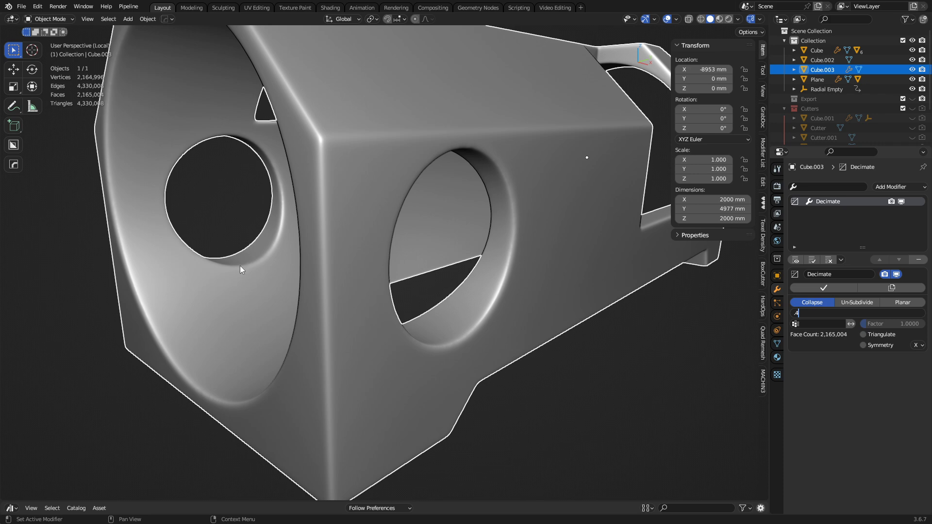
mouse_move(420, 322)
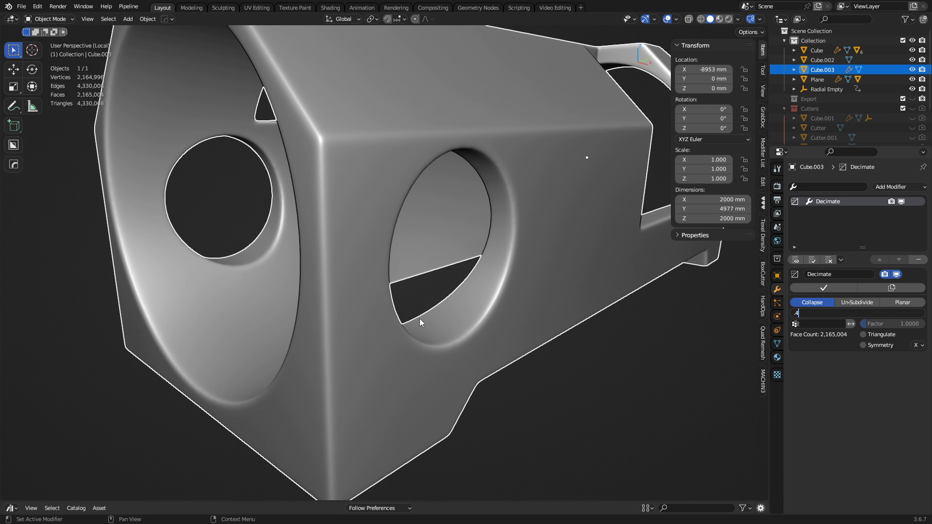
mouse_move(479, 349)
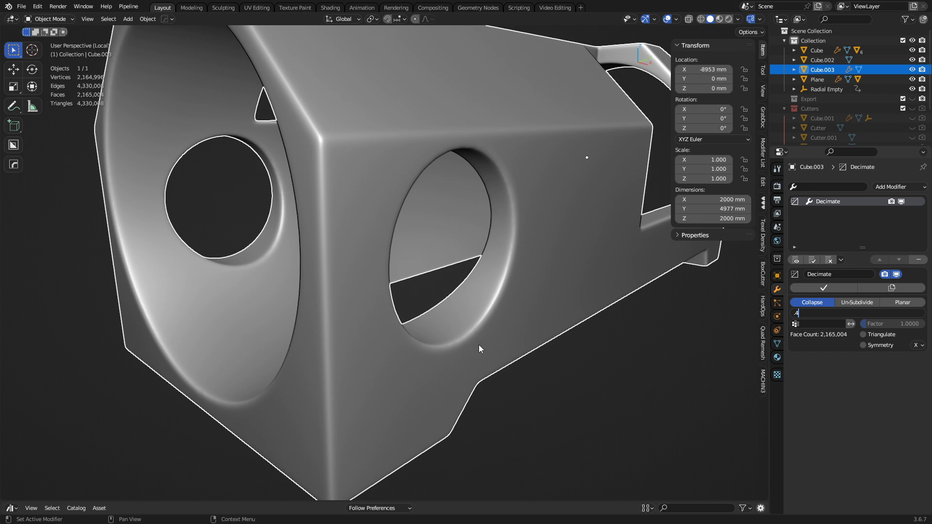
mouse_move(848, 218)
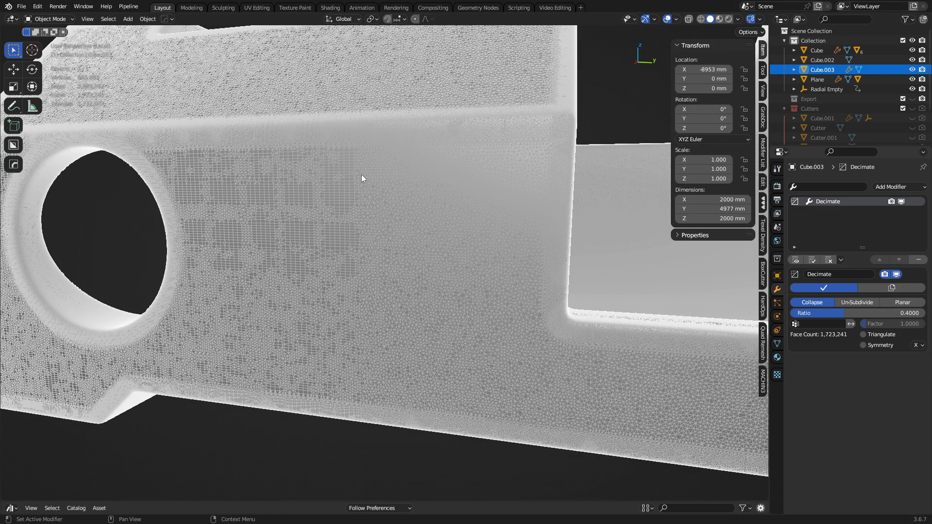
mouse_move(309, 304)
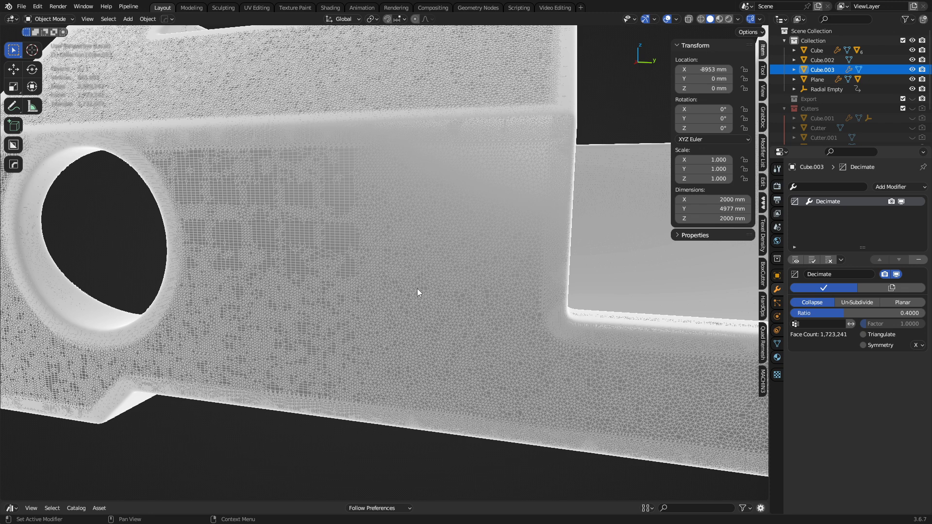
mouse_move(237, 340)
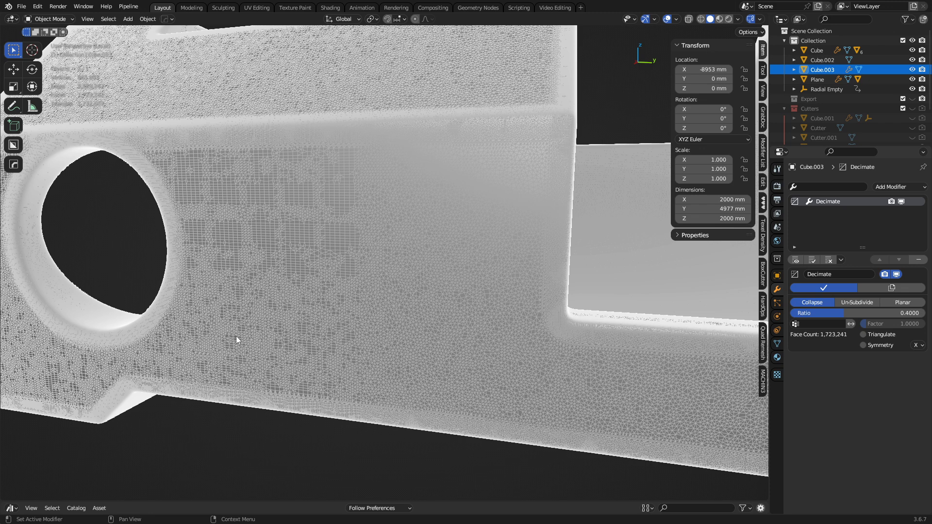
mouse_move(390, 283)
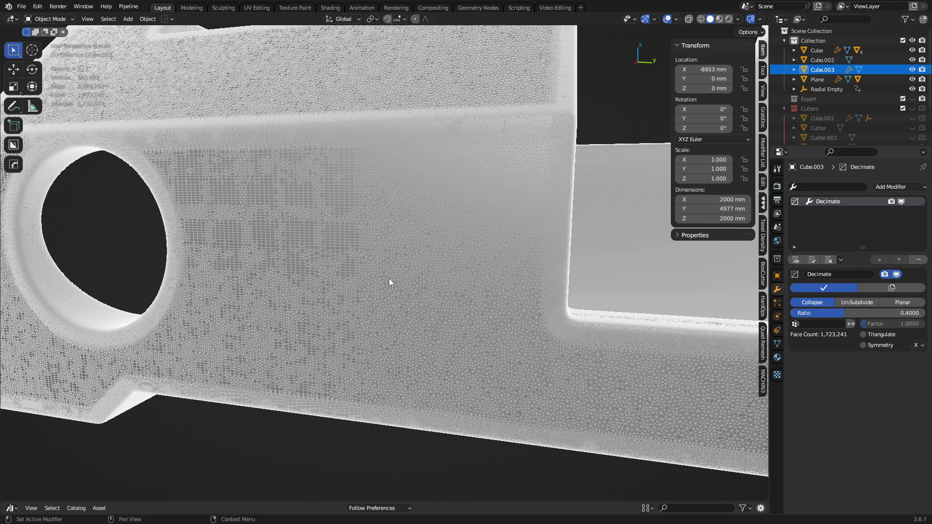
mouse_move(362, 333)
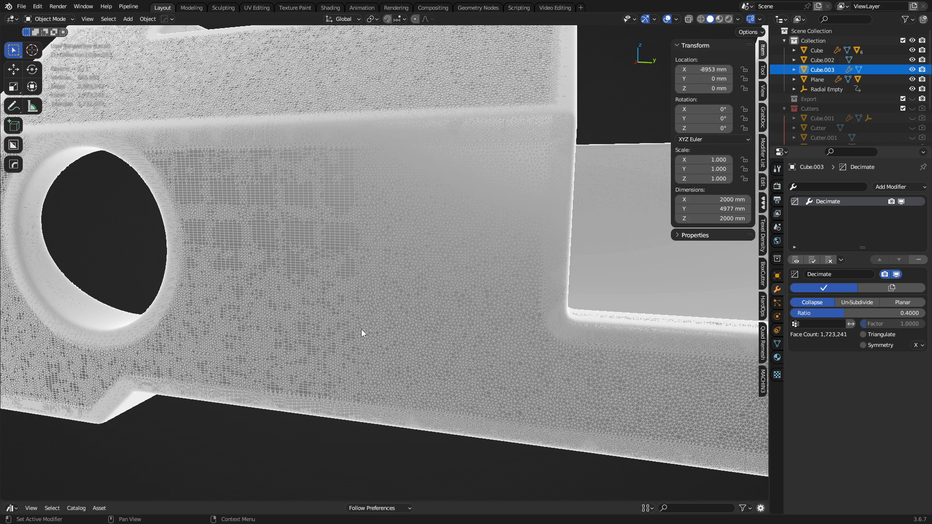
mouse_move(143, 391)
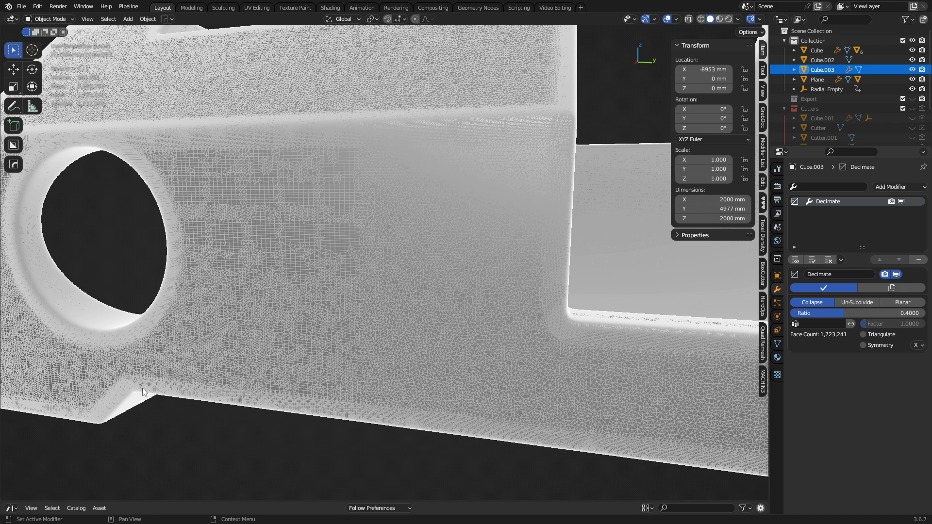
mouse_move(33, 266)
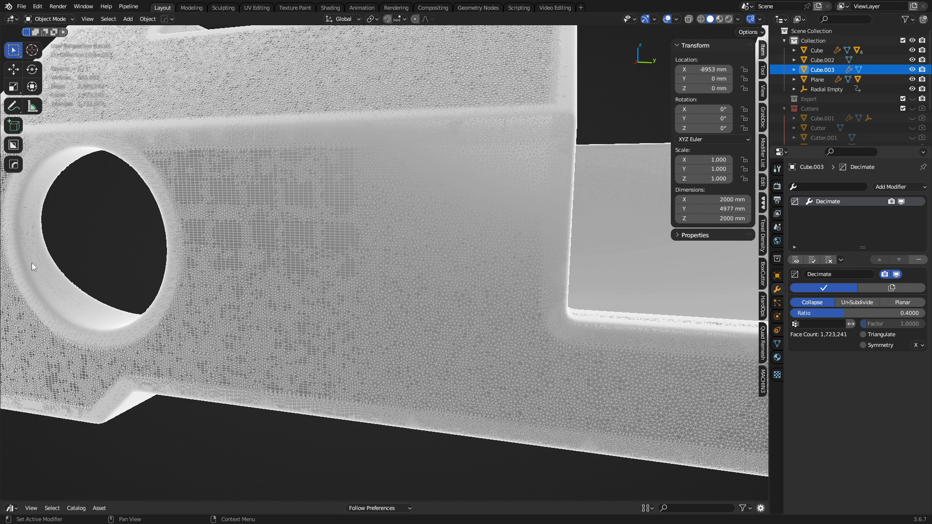
mouse_move(31, 251)
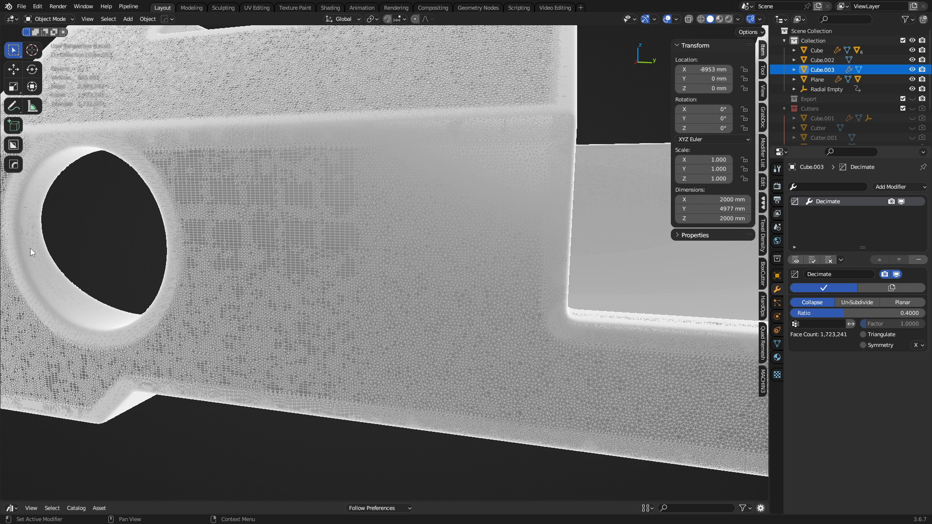
mouse_move(374, 355)
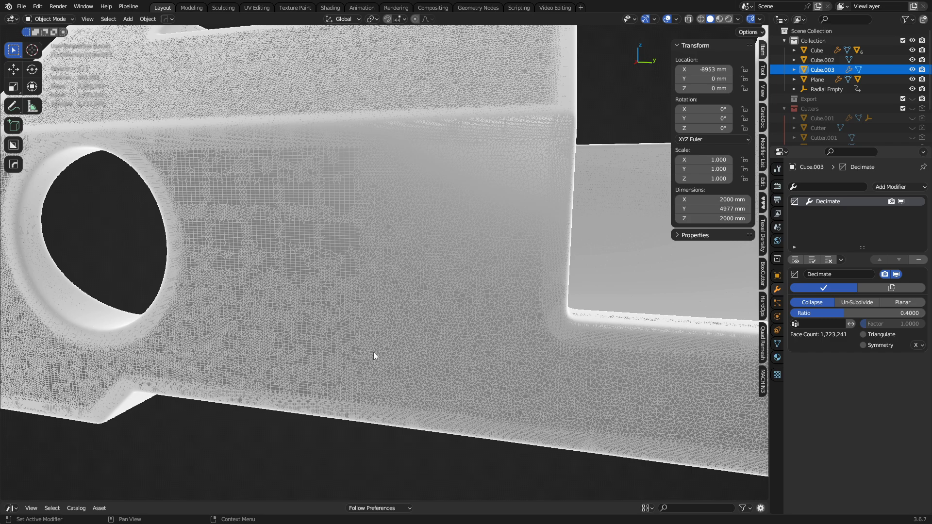
mouse_move(449, 338)
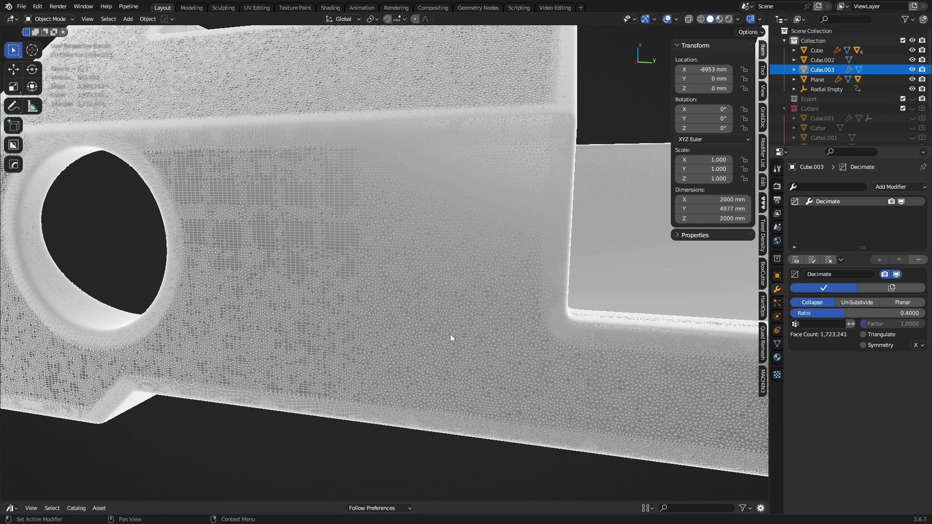
mouse_move(468, 326)
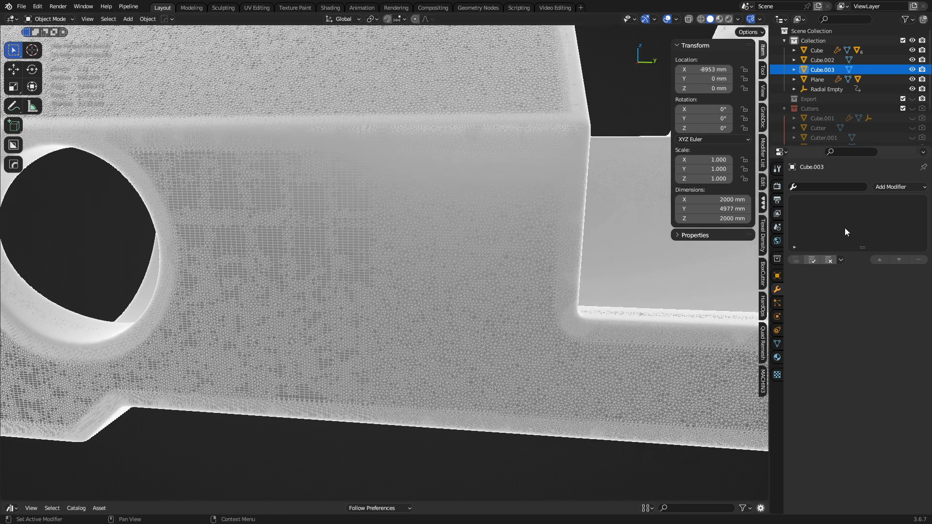
- Add a fresh Decimate modifier to the block
click(900, 187)
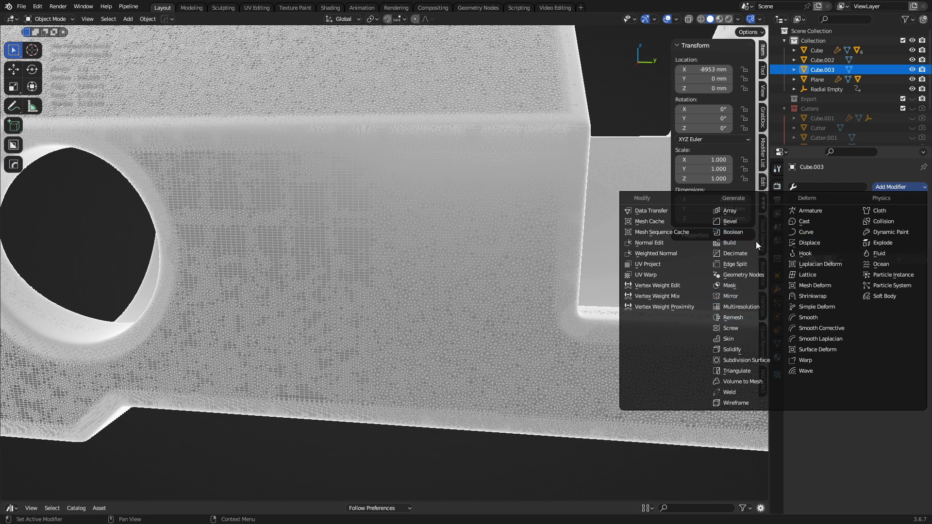
mouse_move(735, 254)
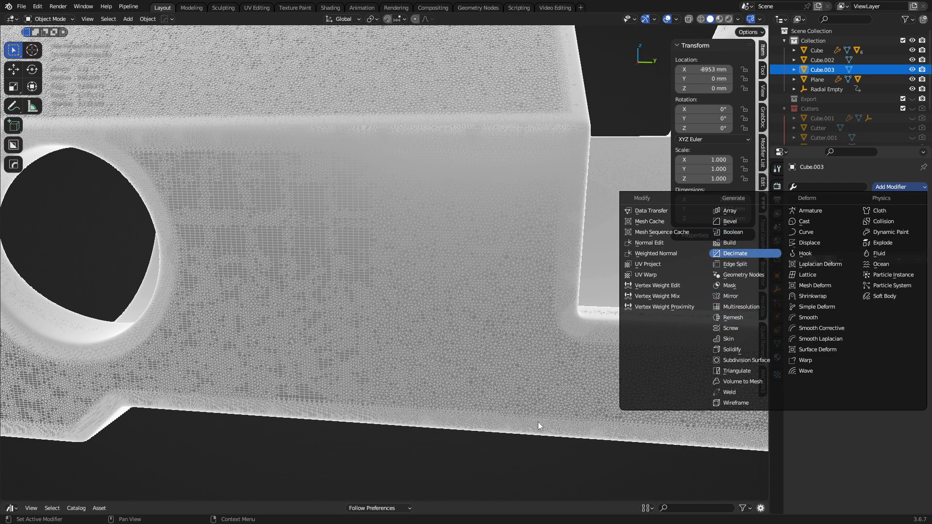
click(736, 252)
text(.4)
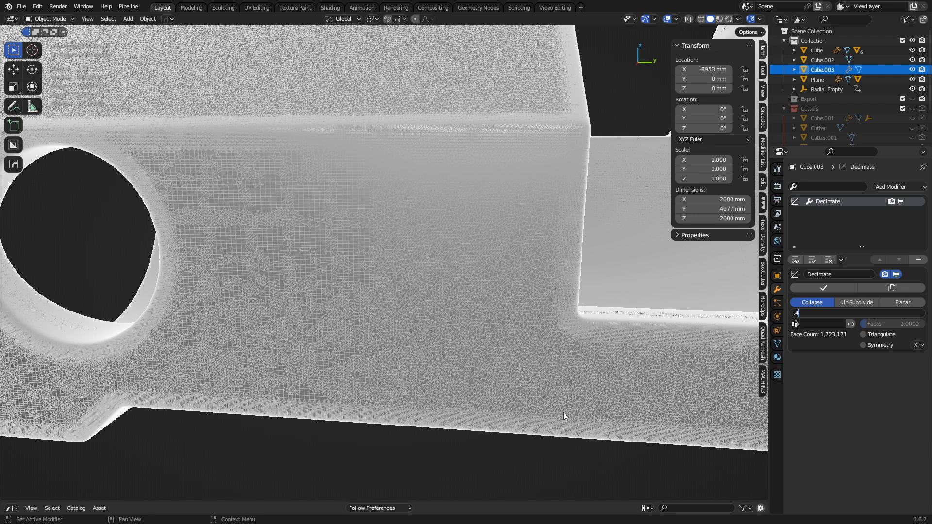
mouse_move(555, 356)
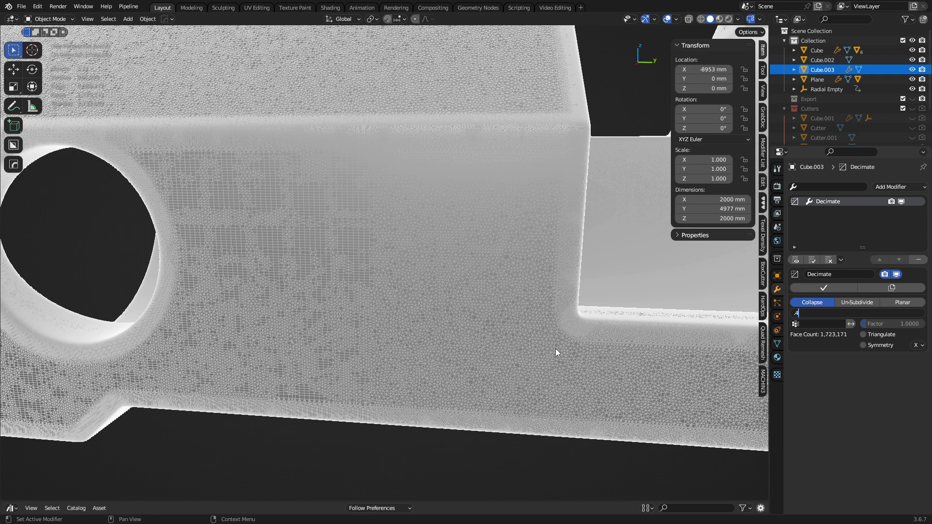
mouse_move(548, 352)
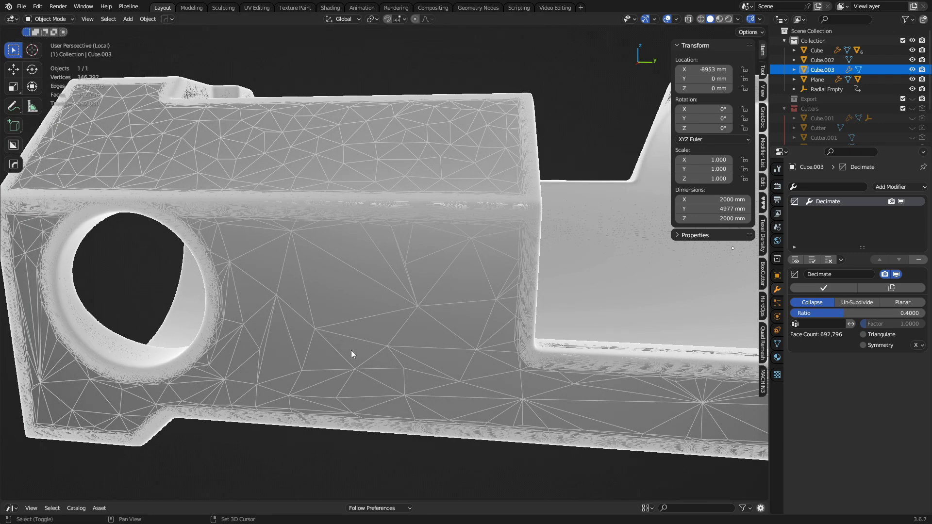
- Orbit around the block to inspect the decimated hole's triangles up close
drag(350, 353, 478, 308)
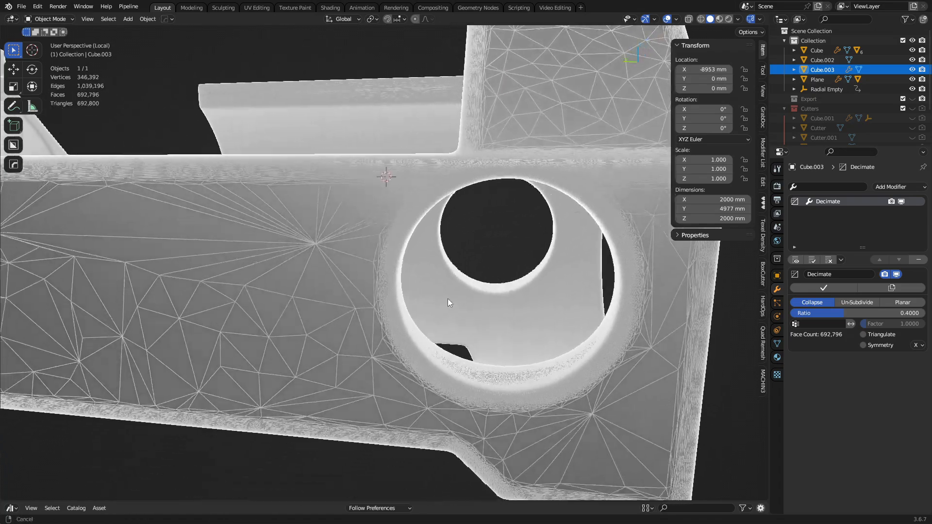
drag(448, 303, 308, 323)
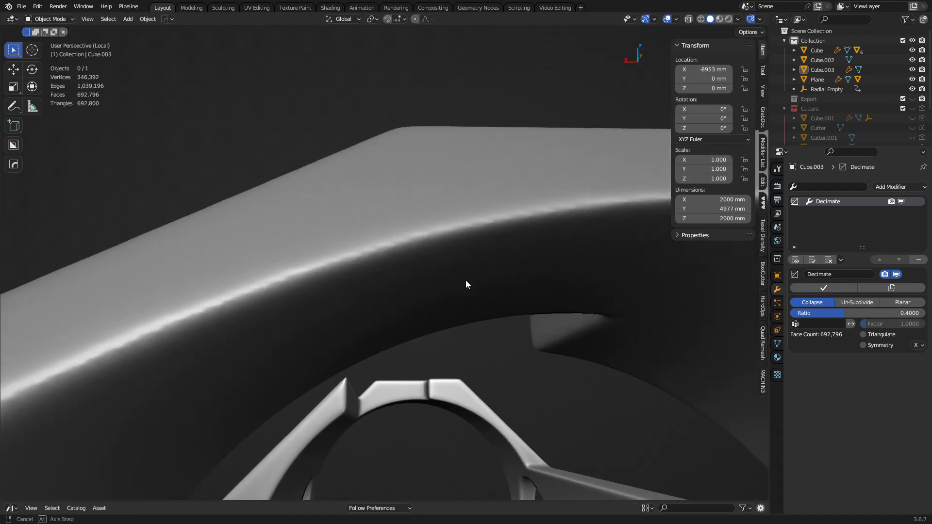
click(454, 275)
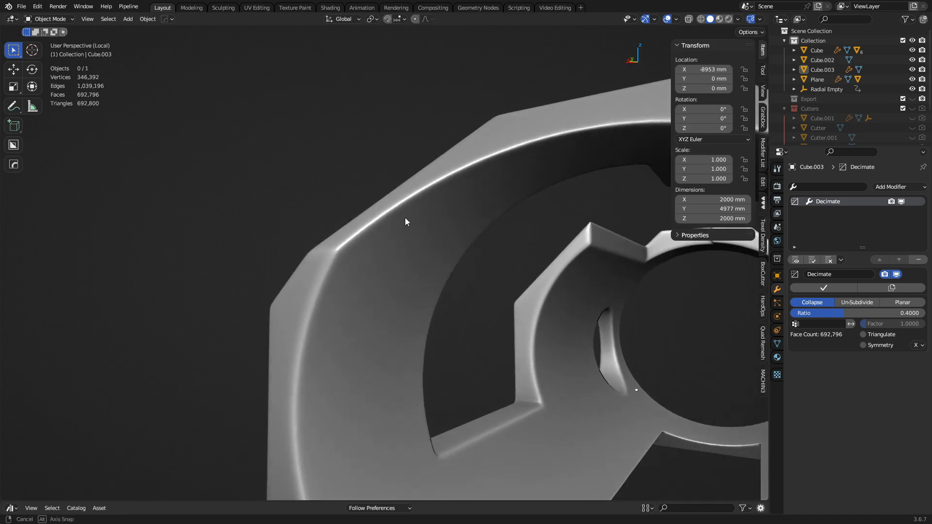
drag(406, 221, 450, 177)
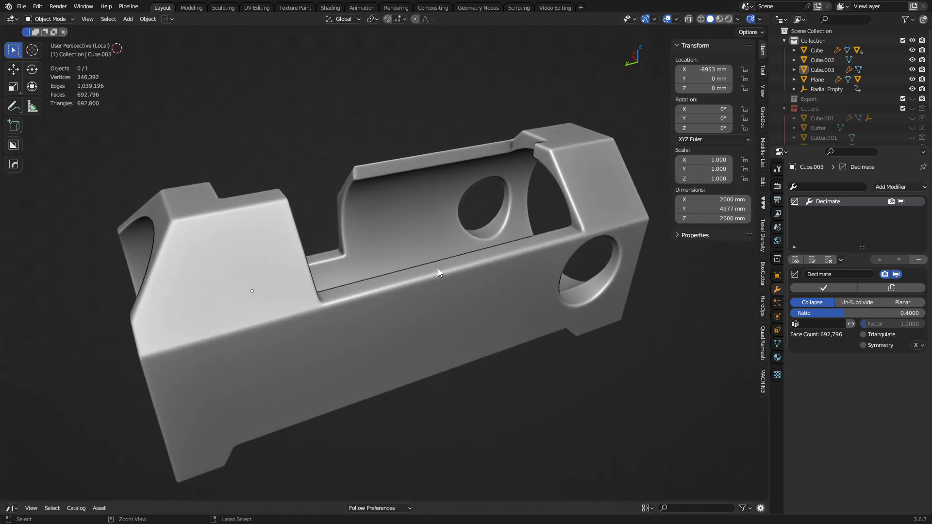
- Frame all block versions together and select the head-shaped object and the original block to compare
drag(439, 272, 458, 330)
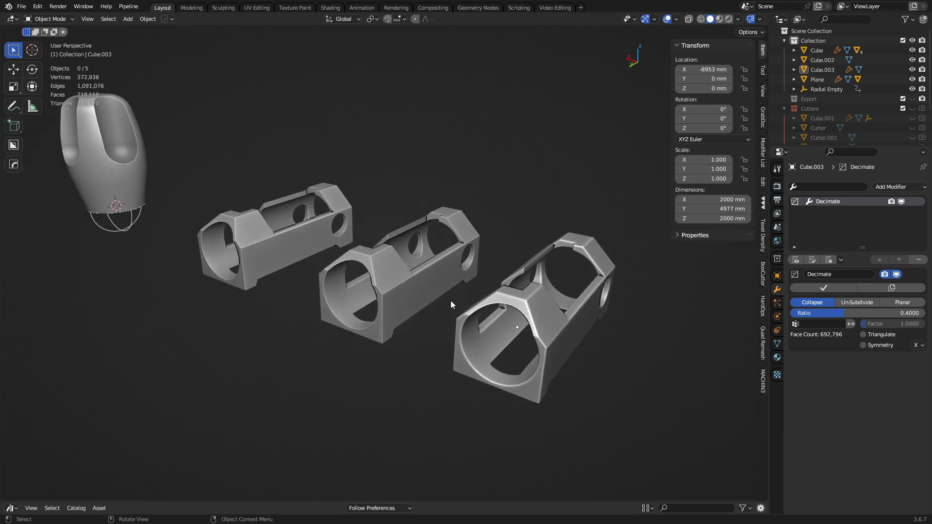
click(817, 78)
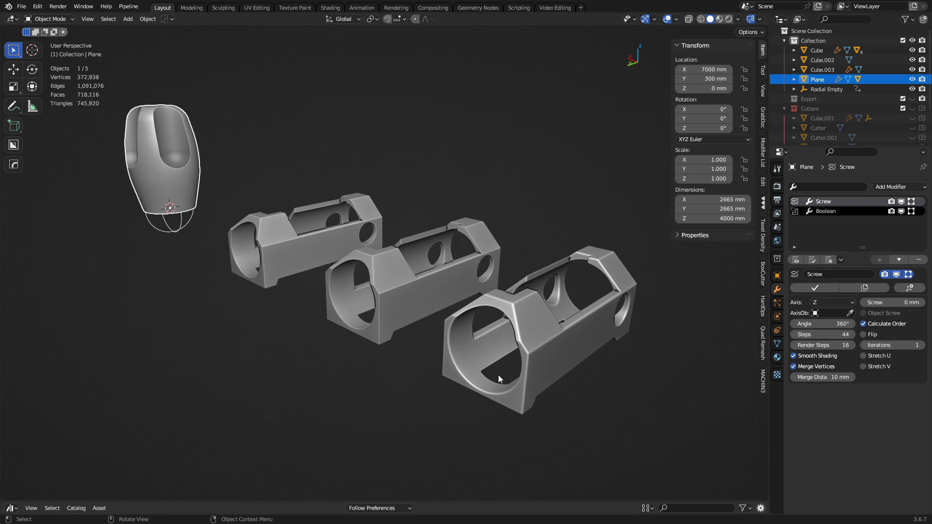
drag(499, 381, 431, 393)
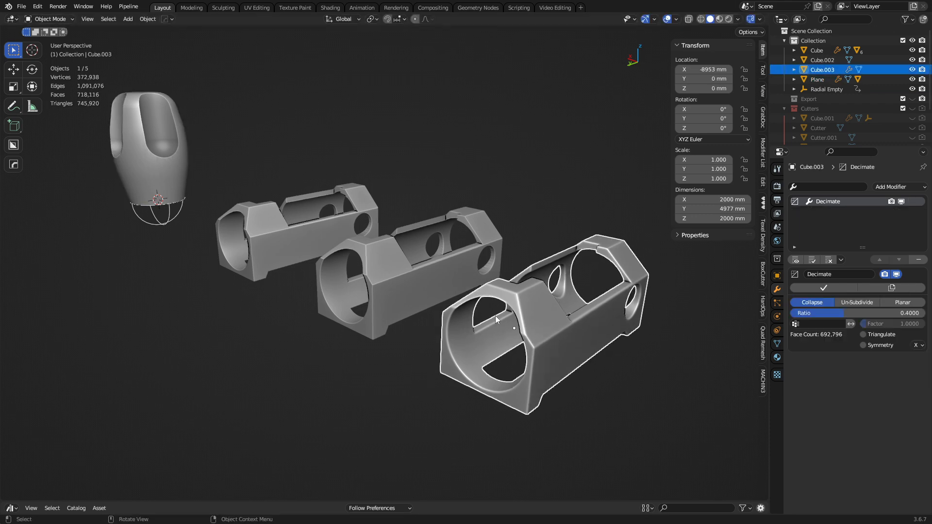
click(816, 50)
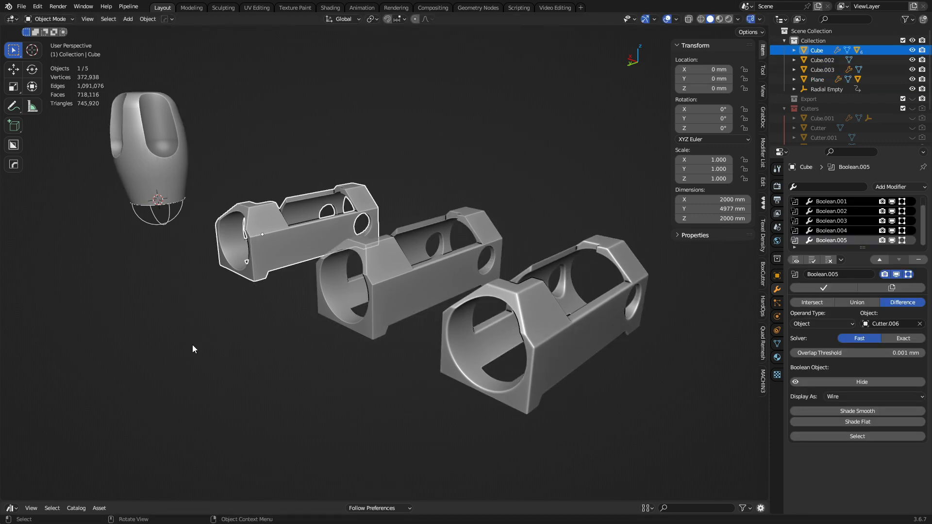